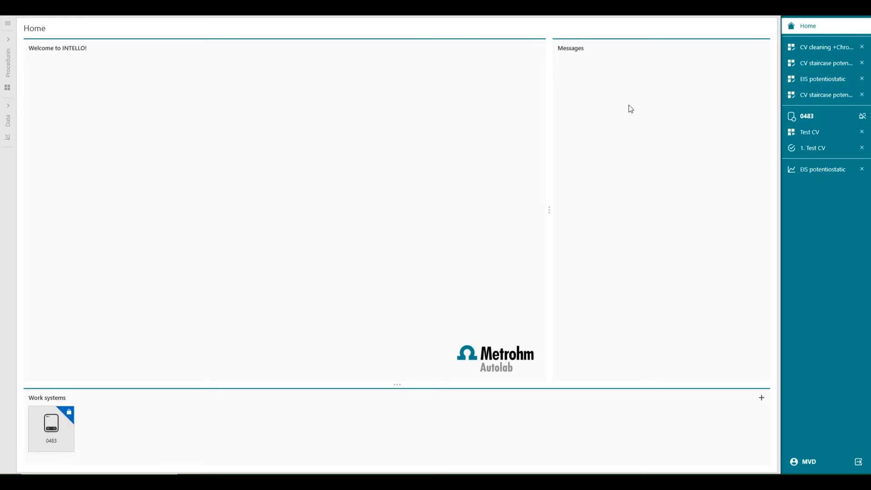
{"action": "mouse_move", "coordinate": [622, 111]}
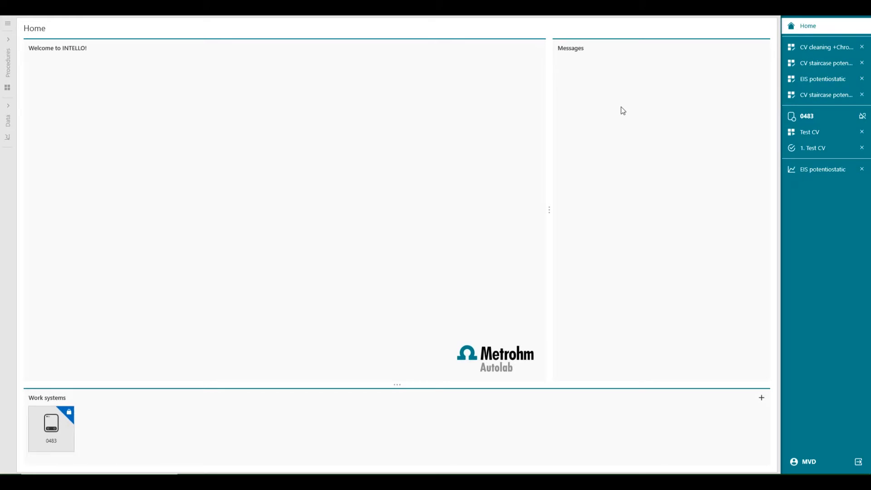
{"action": "mouse_move", "coordinate": [424, 126]}
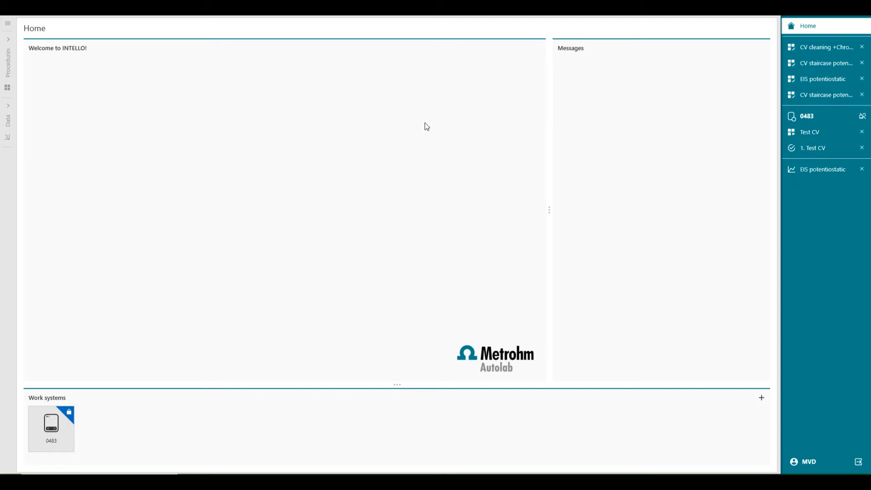
{"action": "mouse_move", "coordinate": [80, 144]}
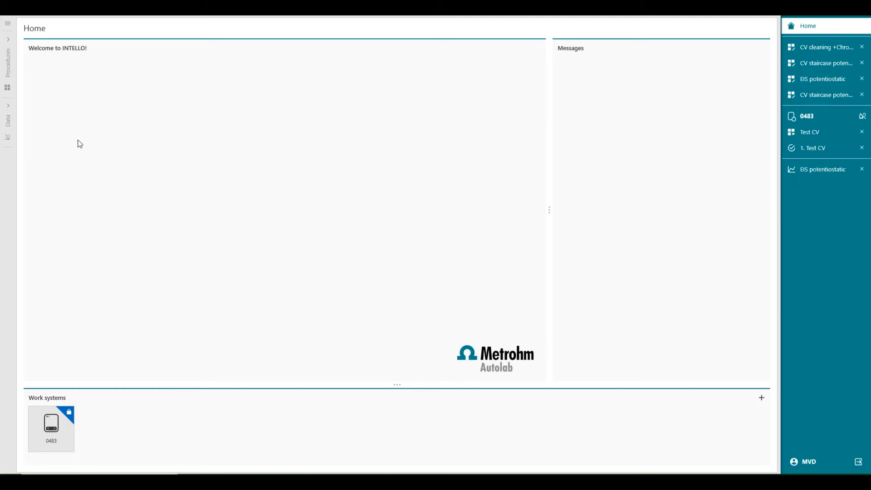
Show the Data Explorer with all 21 Personal runs and the Filters pane collapsed
{"action": "left_click", "coordinate": [7, 117]}
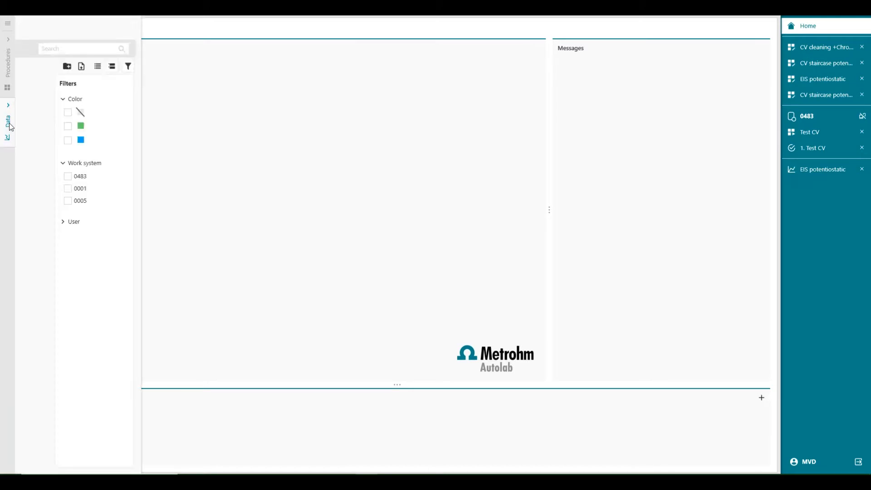
{"action": "left_click", "coordinate": [8, 121]}
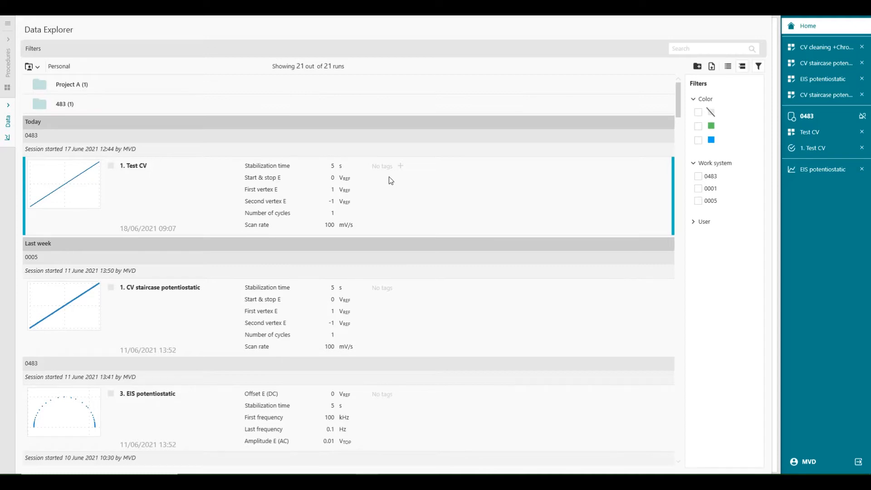
{"action": "mouse_move", "coordinate": [325, 215]}
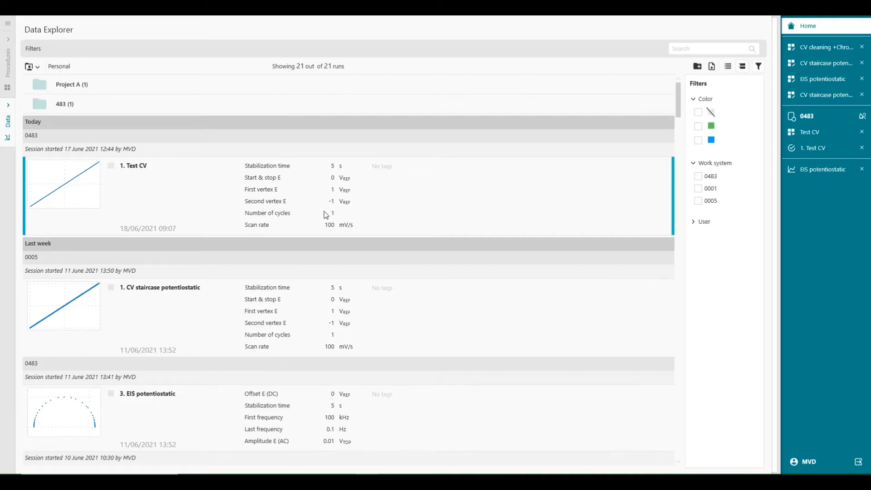
{"action": "left_click", "coordinate": [758, 66]}
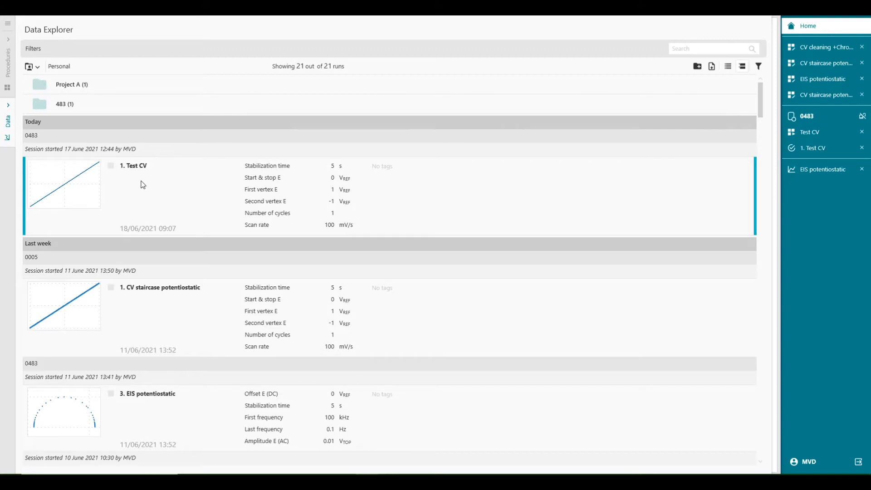
{"action": "mouse_move", "coordinate": [138, 180]}
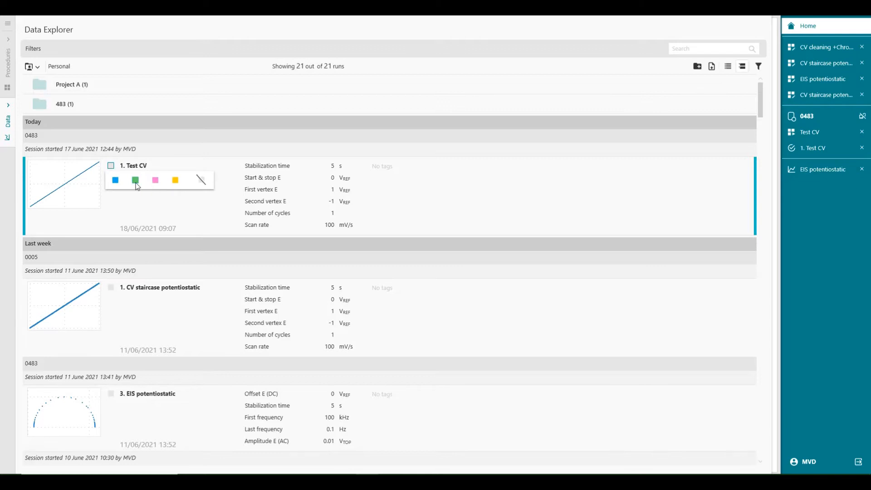
Mark the Test CV run green and the CV cleaning and Pulses test run pink
{"action": "left_click", "coordinate": [135, 180]}
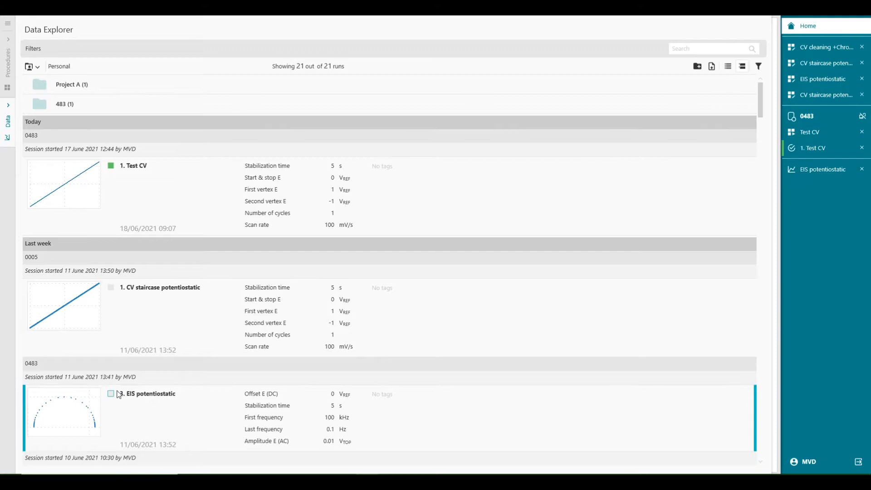
{"action": "scroll", "scroll_direction": "down", "scroll_amount": 3}
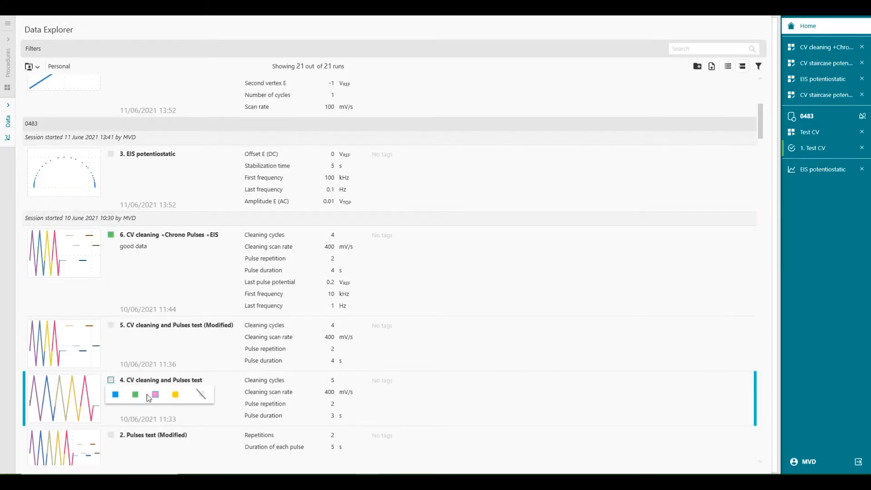
{"action": "left_click", "coordinate": [154, 394]}
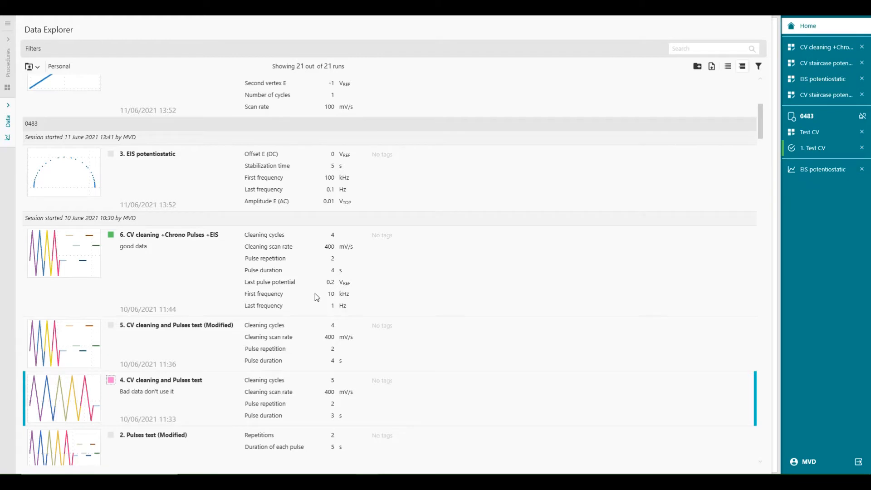
{"action": "scroll", "scroll_direction": "down", "scroll_amount": 3}
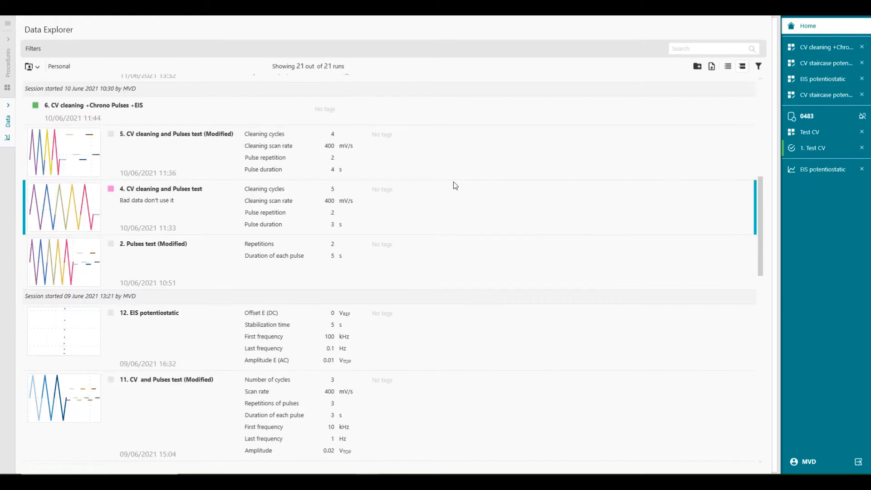
{"action": "scroll", "scroll_direction": "up", "scroll_amount": 3}
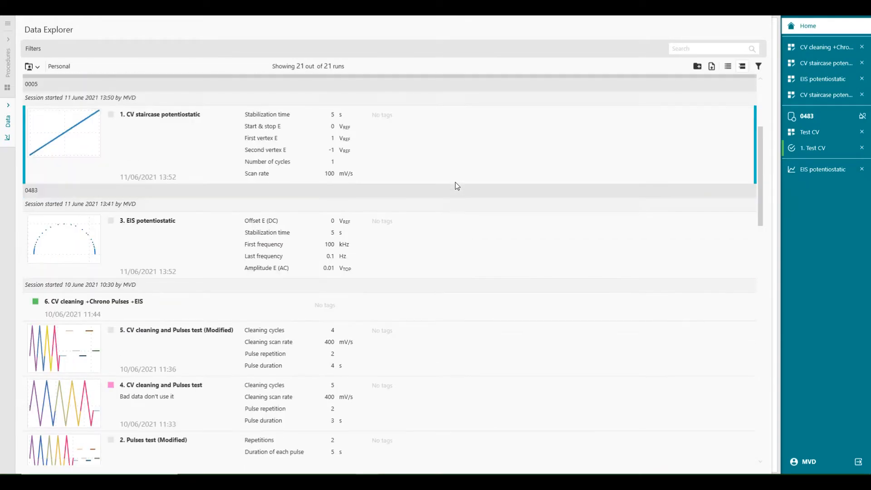
Tag the EIS potentiostatic run with 'EIS good data'
{"action": "left_click", "coordinate": [167, 244]}
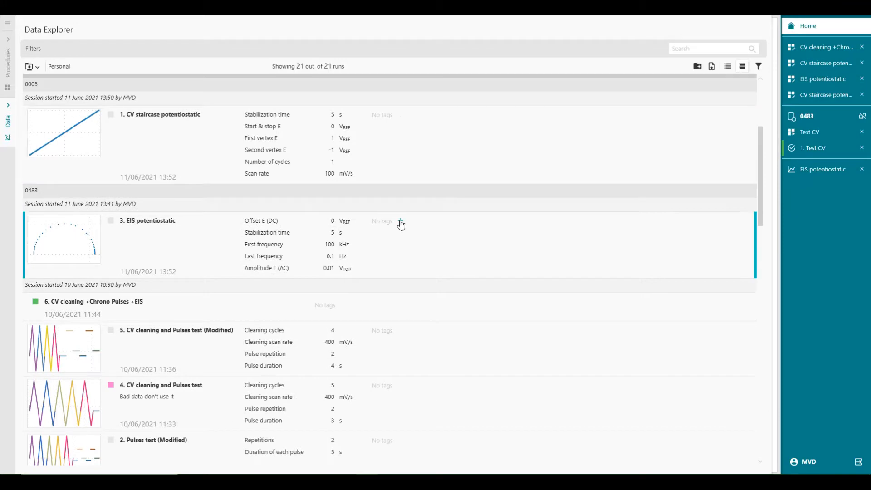
{"action": "left_click", "coordinate": [401, 223]}
{"action": "type", "text": "EIS good data"}
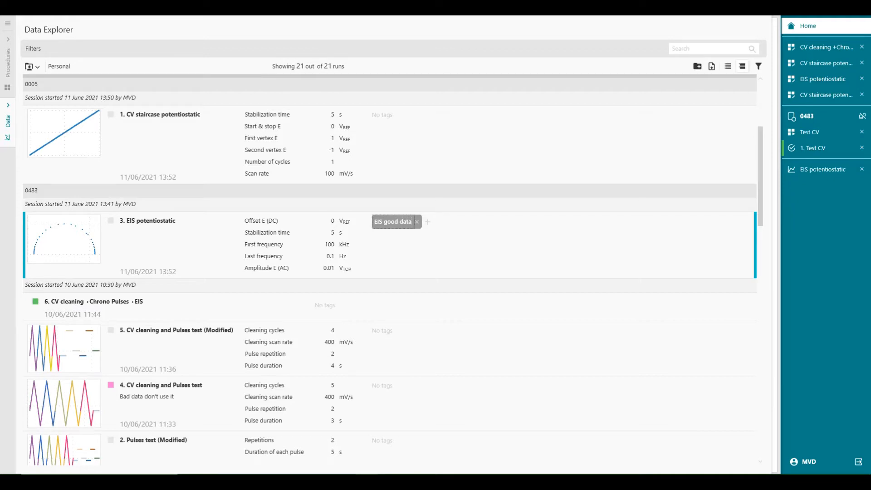
{"action": "mouse_move", "coordinate": [319, 255]}
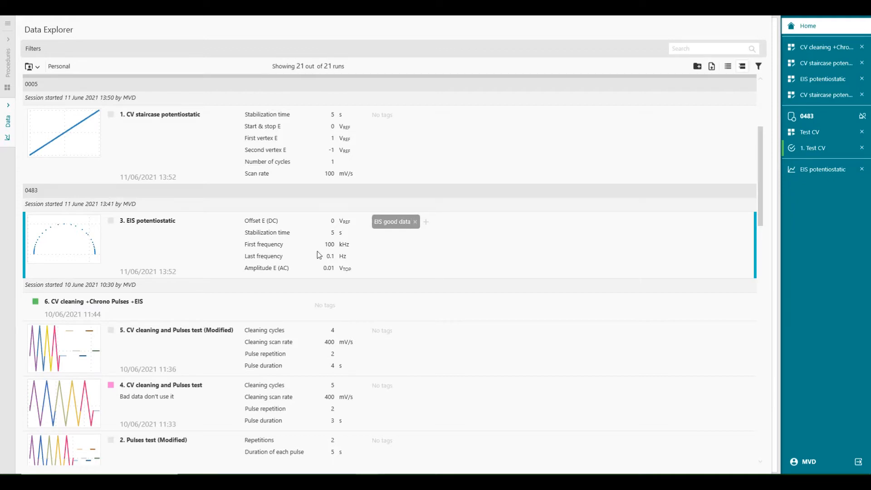
{"action": "scroll", "scroll_direction": "down", "scroll_amount": 3}
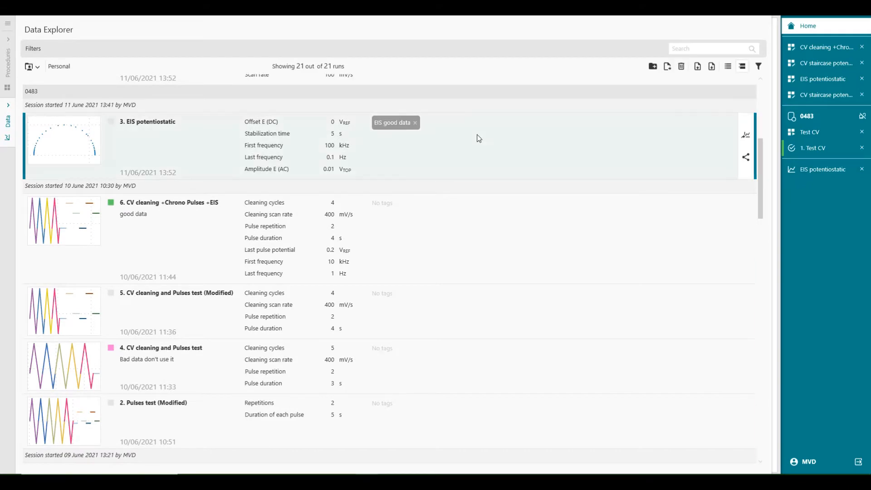
{"action": "mouse_move", "coordinate": [745, 158]}
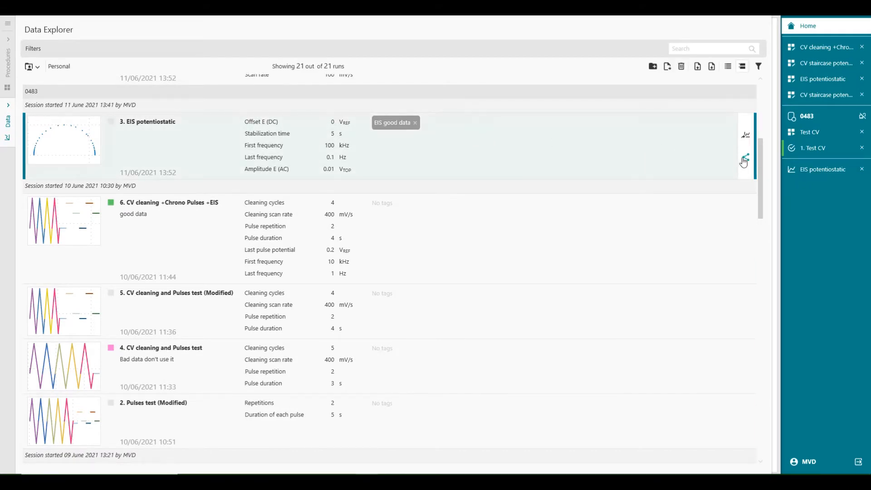
{"action": "mouse_move", "coordinate": [745, 161]}
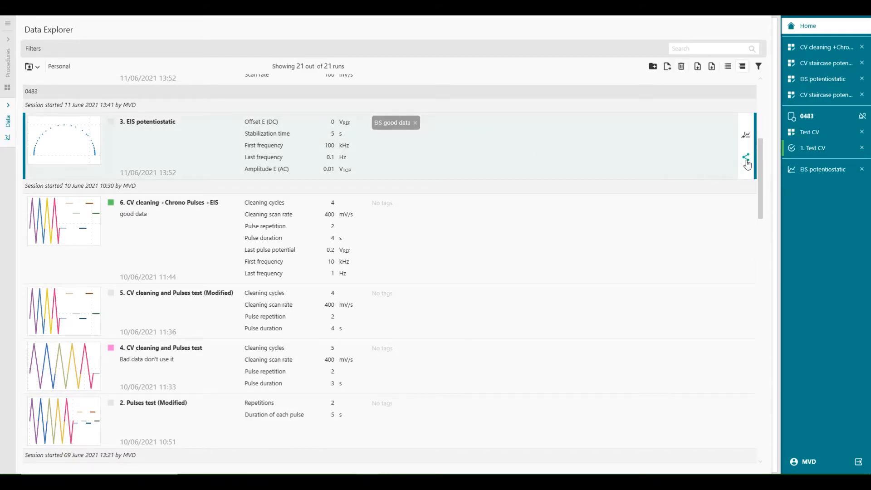
Write the remark 'Test done on dummy cell' on EIS potentiostatic run 3 and return Home
{"action": "left_click", "coordinate": [745, 159]}
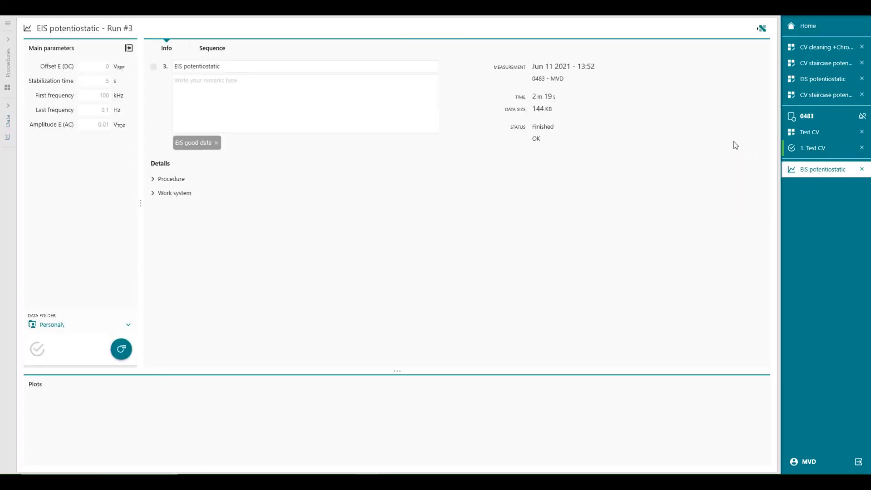
{"action": "left_click", "coordinate": [275, 103]}
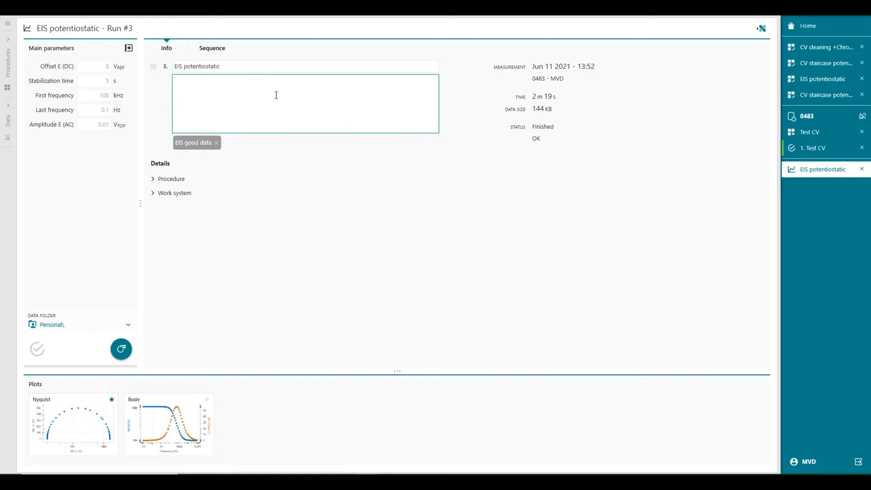
{"action": "type", "text": "Test"}
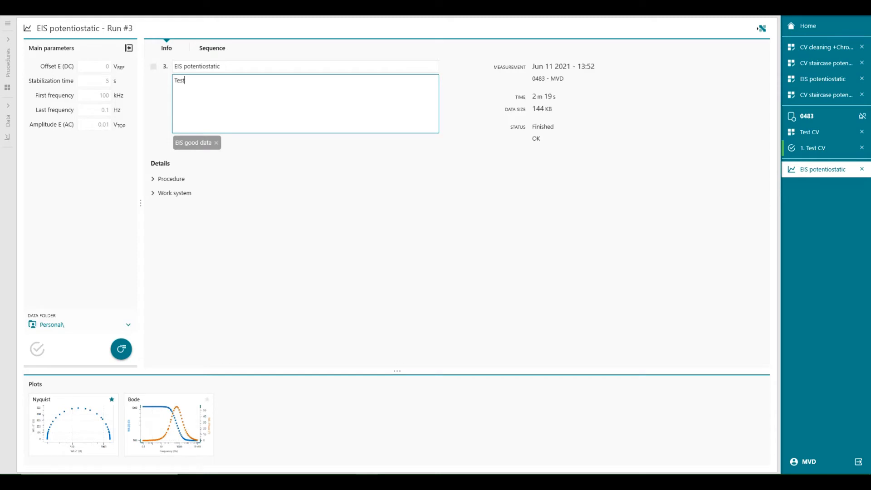
{"action": "type", "text": "done"}
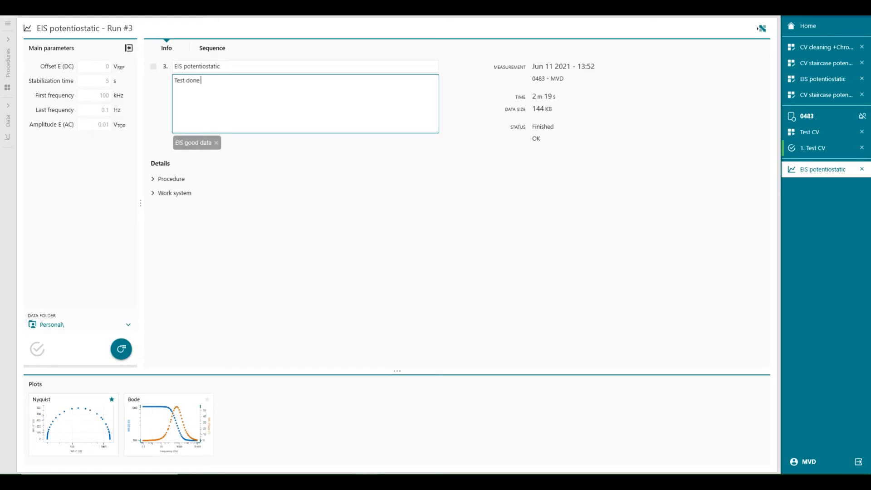
{"action": "type", "text": "on dummy c"}
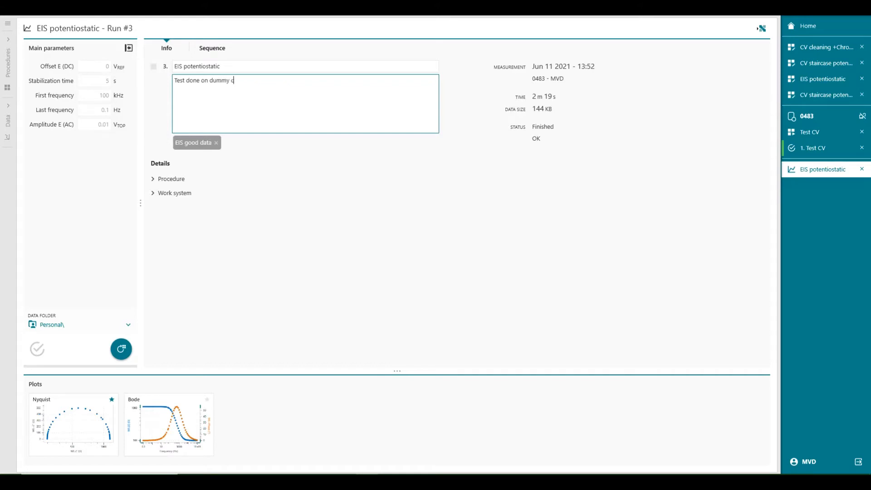
{"action": "type", "text": "ell"}
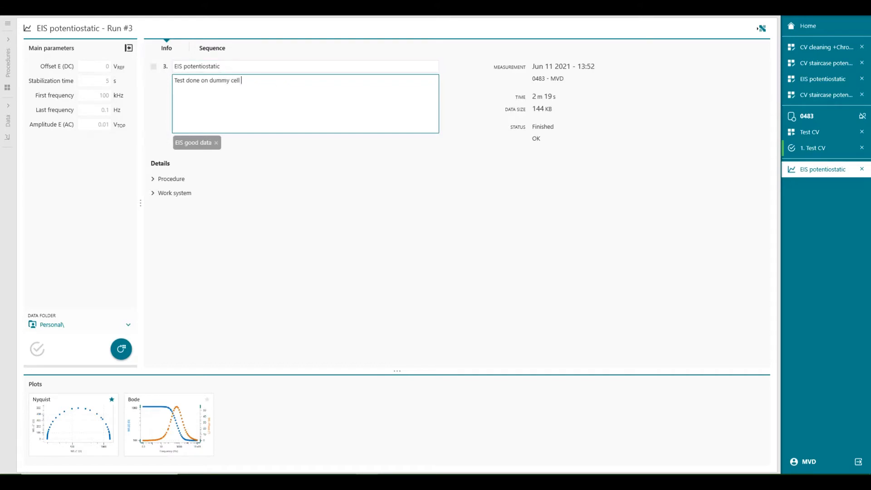
{"action": "mouse_move", "coordinate": [552, 122]}
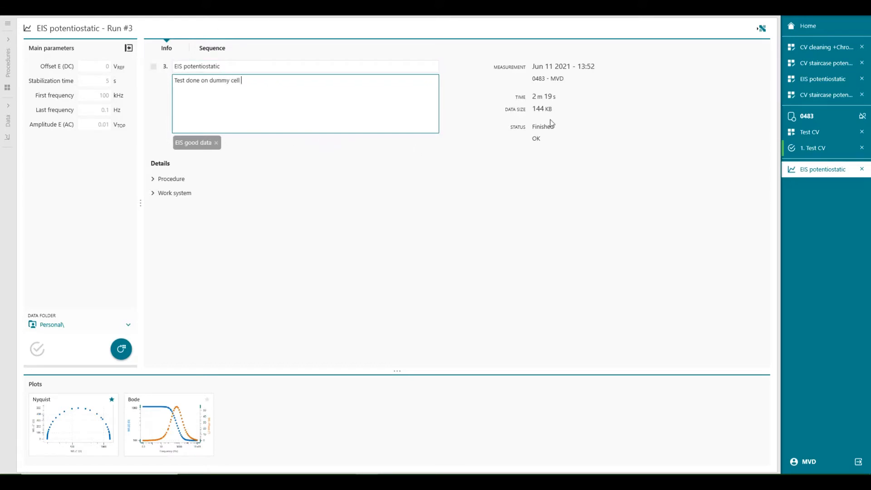
{"action": "left_click", "coordinate": [807, 25]}
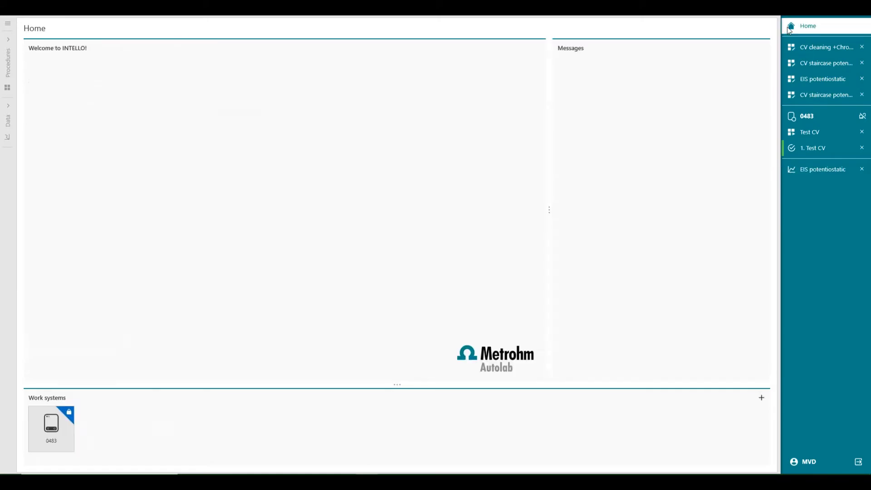
Reopen the Data Explorer runs list and reveal the filter panel
{"action": "left_click", "coordinate": [8, 118]}
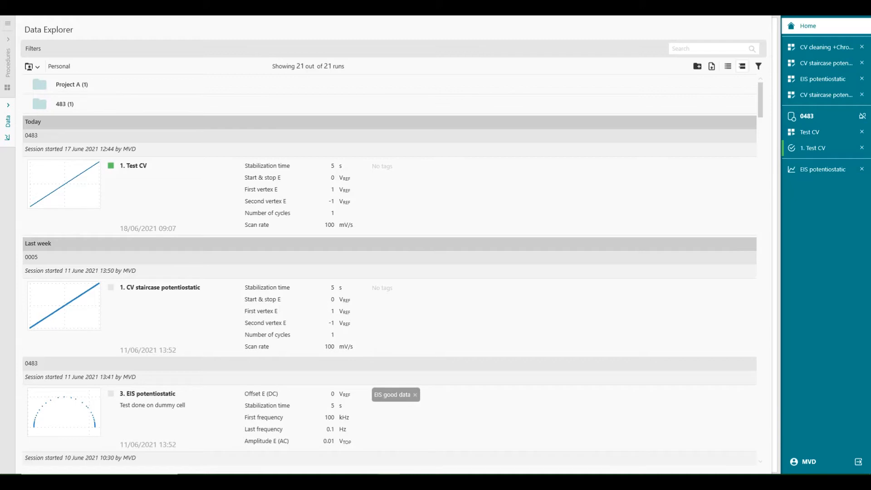
{"action": "mouse_move", "coordinate": [646, 156]}
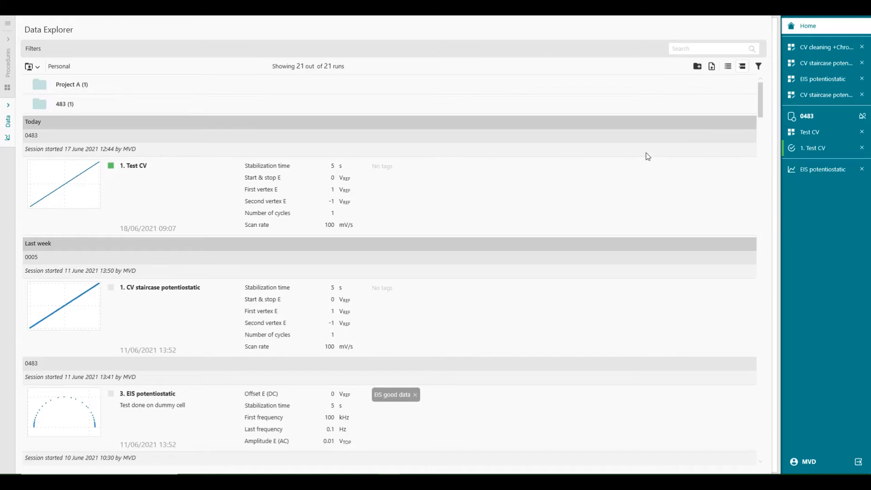
{"action": "left_click", "coordinate": [450, 194]}
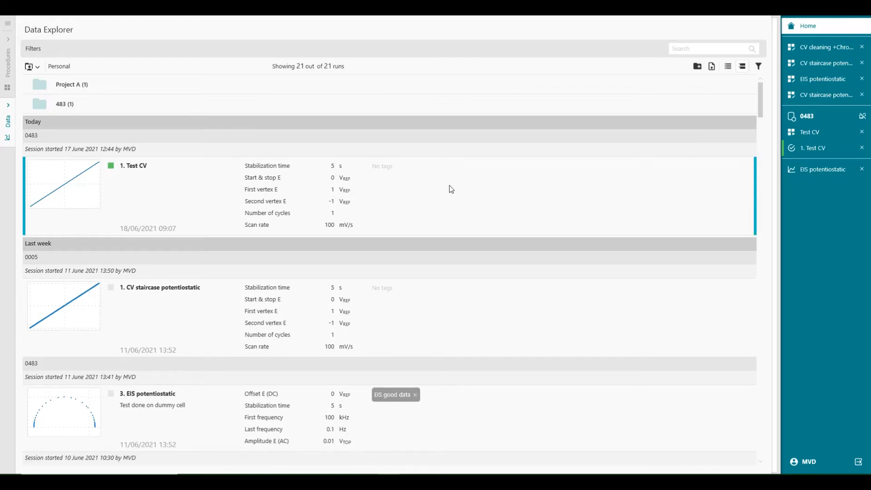
{"action": "mouse_move", "coordinate": [553, 184]}
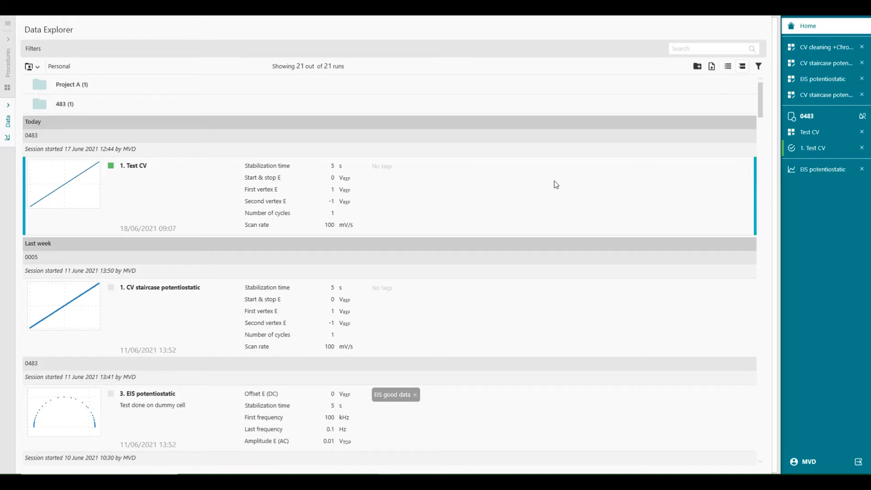
{"action": "mouse_move", "coordinate": [757, 66]}
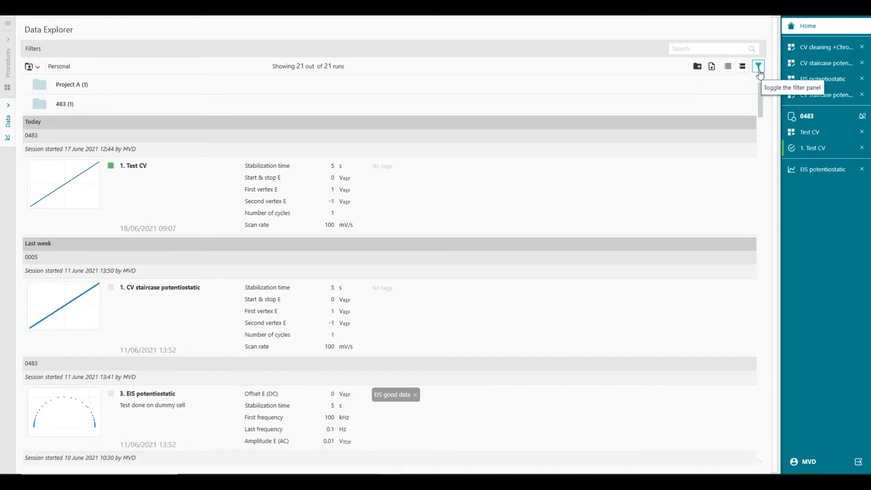
{"action": "left_click", "coordinate": [758, 66]}
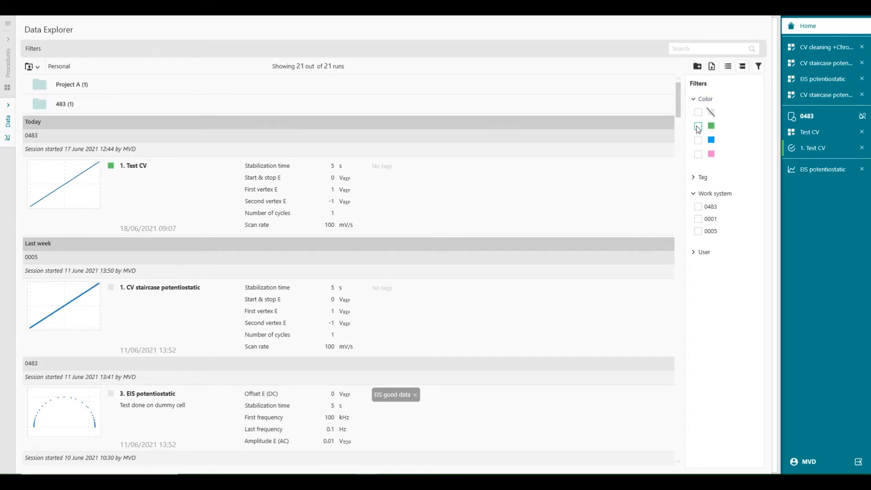
Filter runs to green-marked ones tagged 'EIS good data'
{"action": "left_click", "coordinate": [698, 126]}
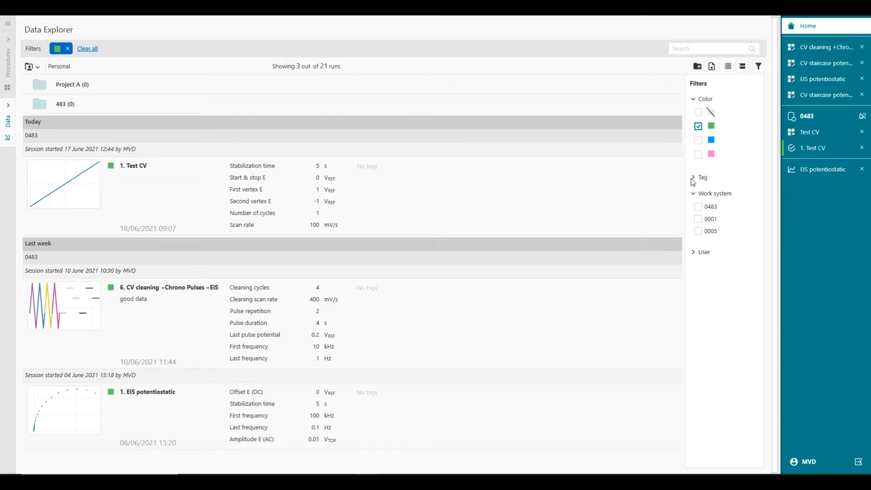
{"action": "left_click", "coordinate": [702, 176]}
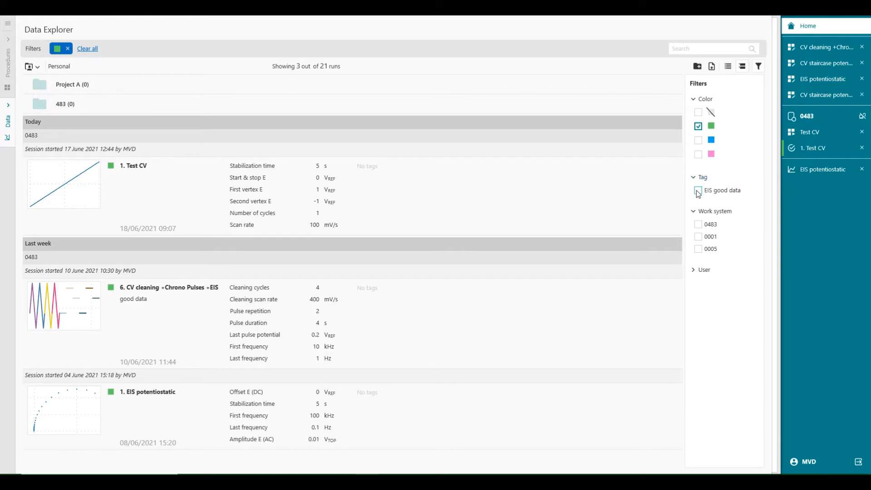
{"action": "left_click", "coordinate": [698, 189]}
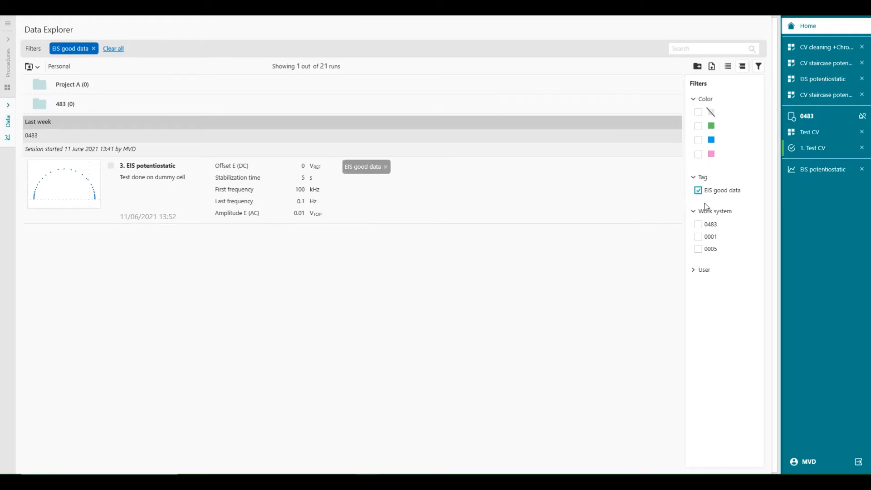
Drop the EIS good data filter and try filtering by work system 0001
{"action": "left_click", "coordinate": [698, 190]}
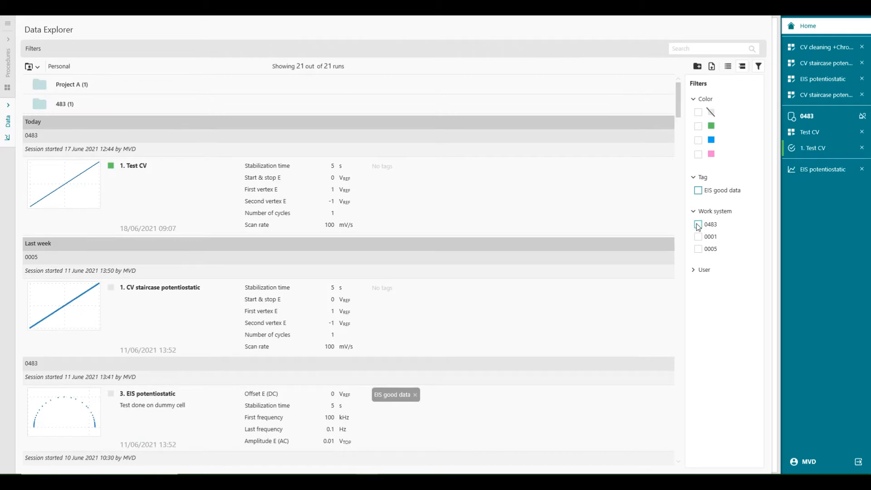
{"action": "left_click", "coordinate": [699, 237]}
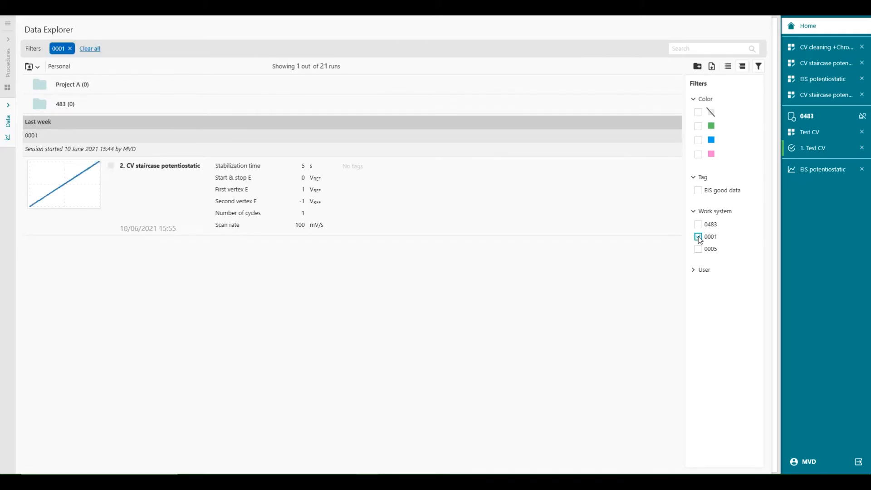
{"action": "left_click", "coordinate": [698, 236]}
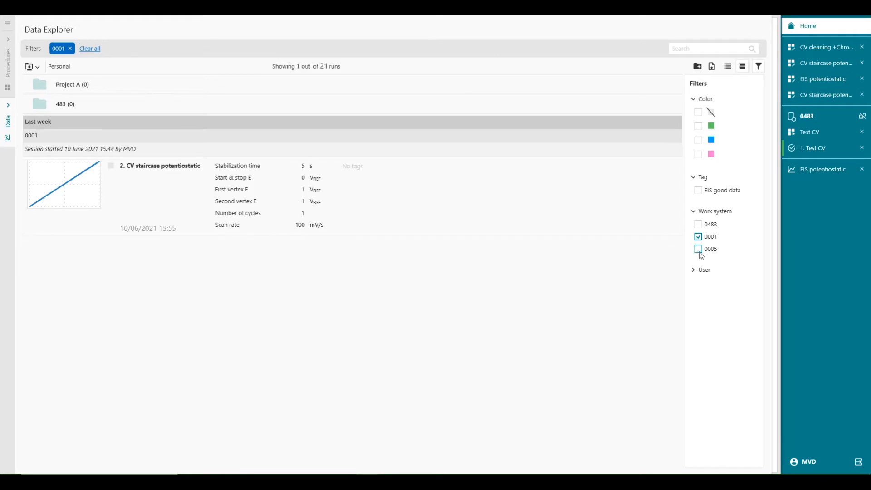
{"action": "left_click", "coordinate": [704, 269]}
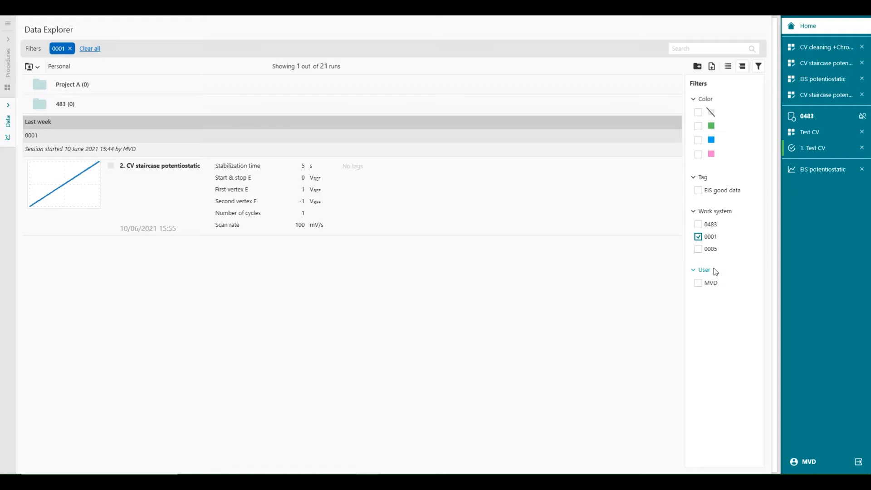
{"action": "mouse_move", "coordinate": [696, 274]}
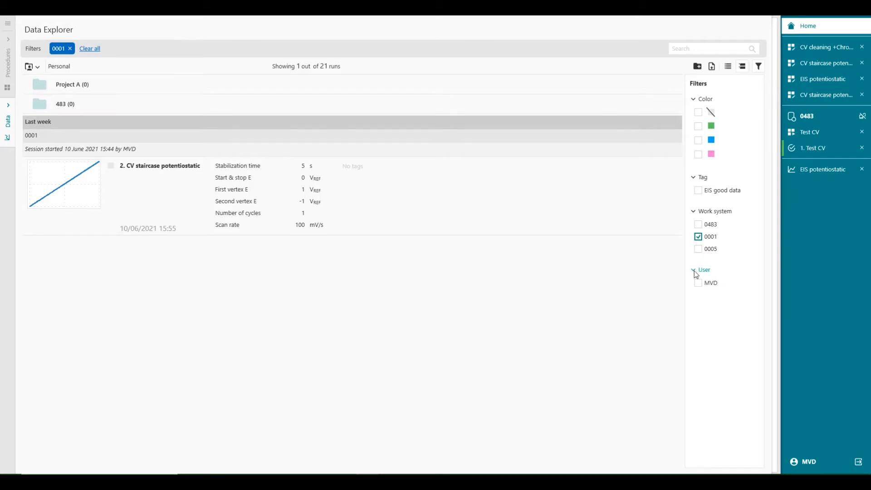
Toggle work system 0483 then clear all work system filters to list all 21 runs
{"action": "left_click", "coordinate": [698, 224]}
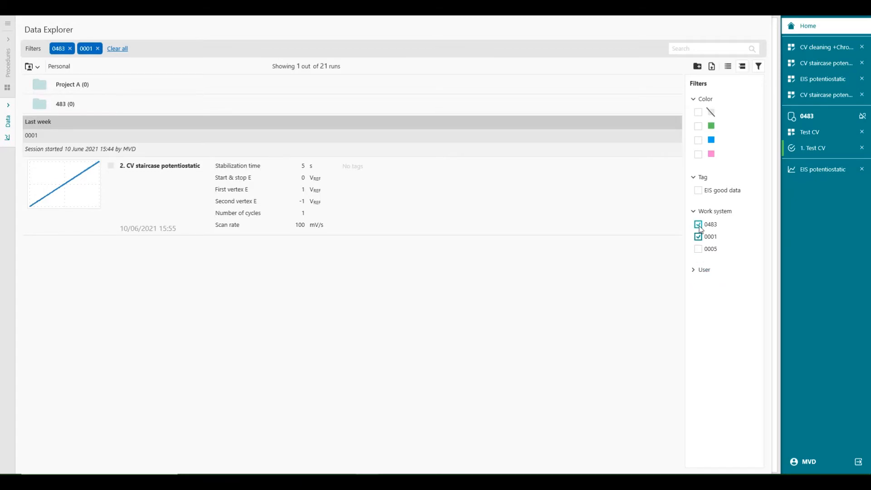
{"action": "left_click", "coordinate": [698, 224]}
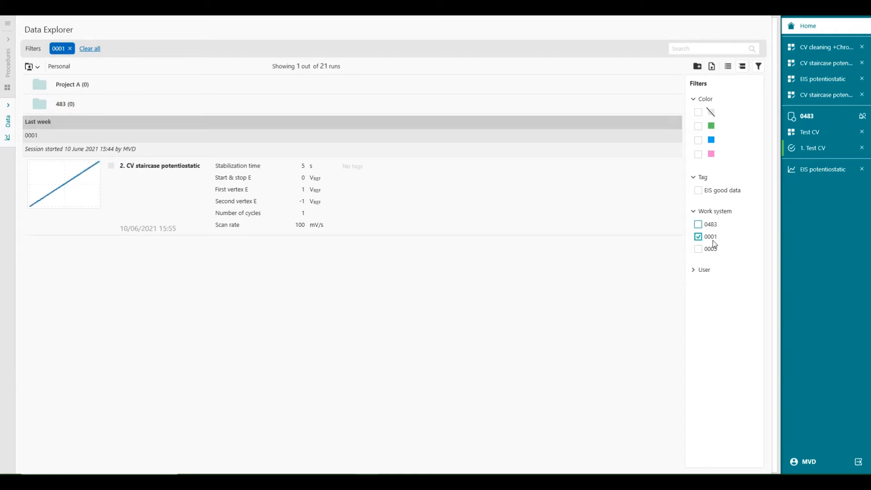
{"action": "left_click", "coordinate": [698, 236]}
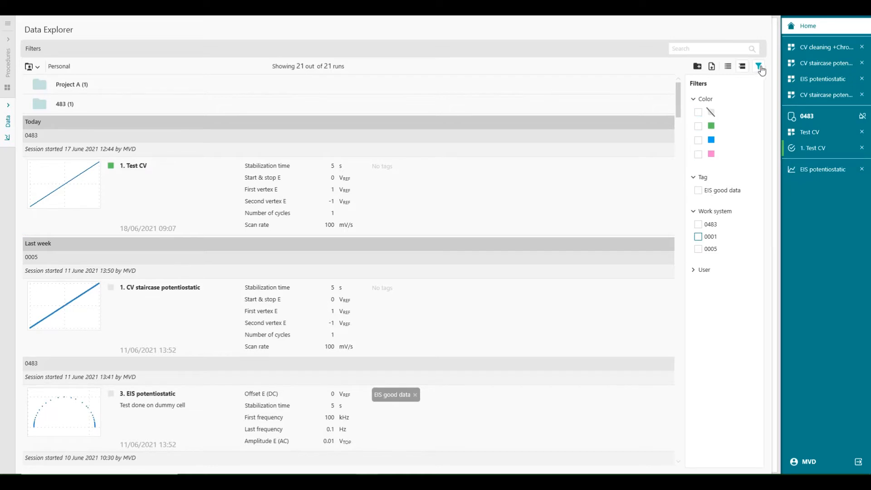
{"action": "mouse_move", "coordinate": [760, 66]}
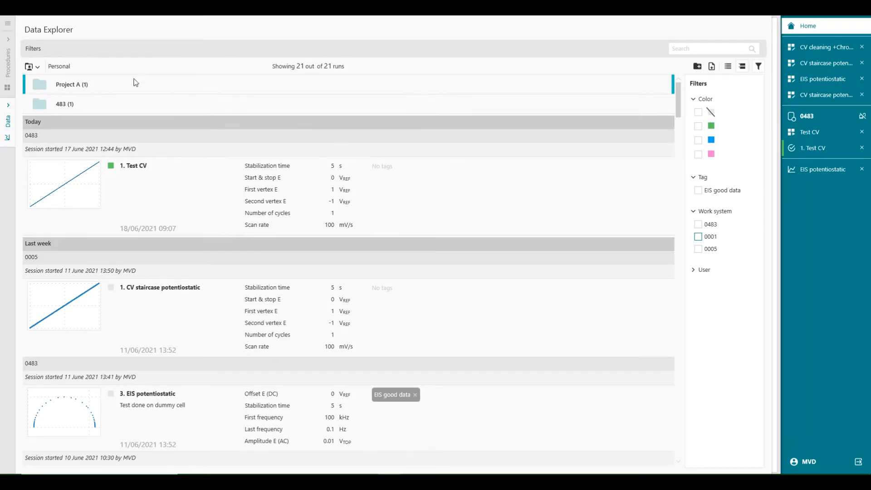
{"action": "mouse_move", "coordinate": [98, 102]}
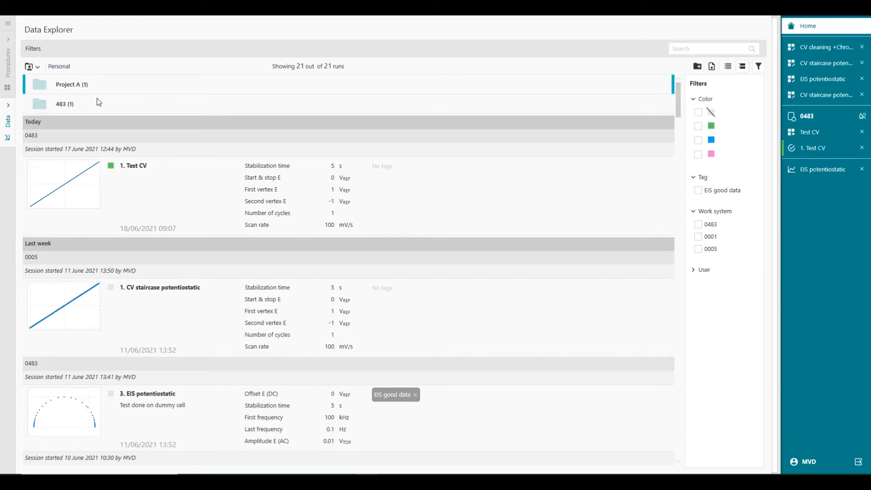
Switch the project location to Shared projects showing the Pulses 1 (Modified) run
{"action": "left_click", "coordinate": [32, 66]}
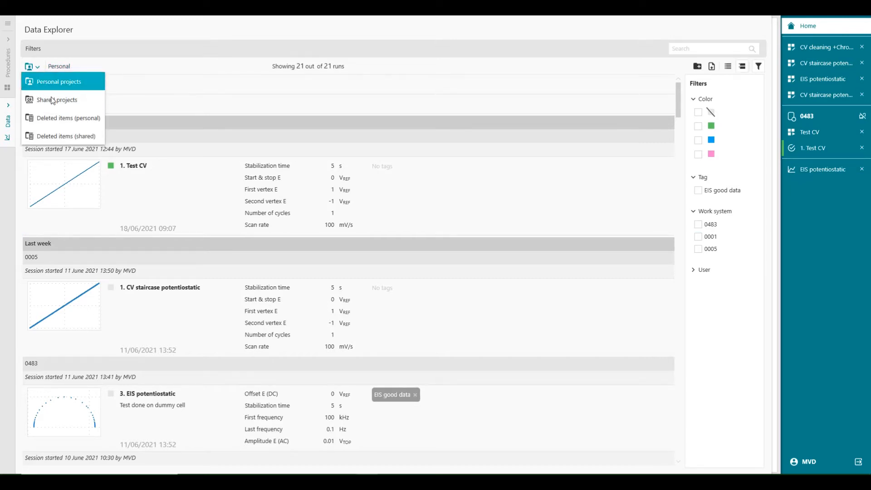
{"action": "left_click", "coordinate": [56, 100]}
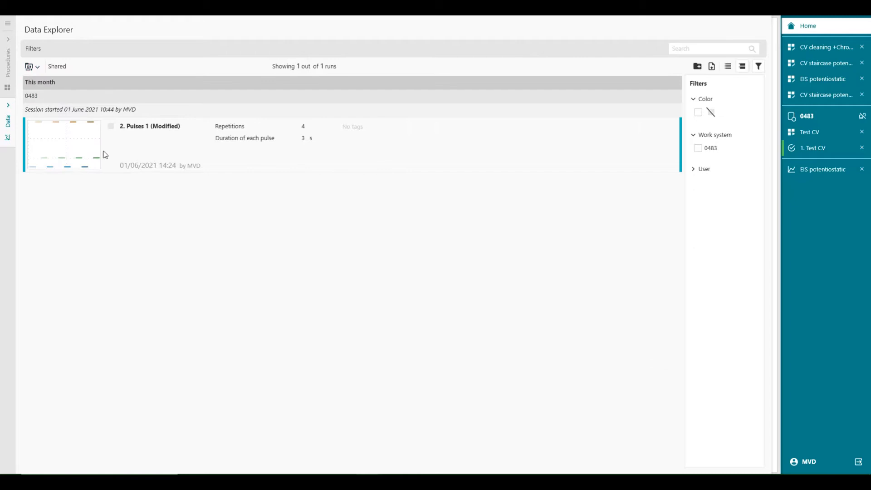
{"action": "mouse_move", "coordinate": [118, 161]}
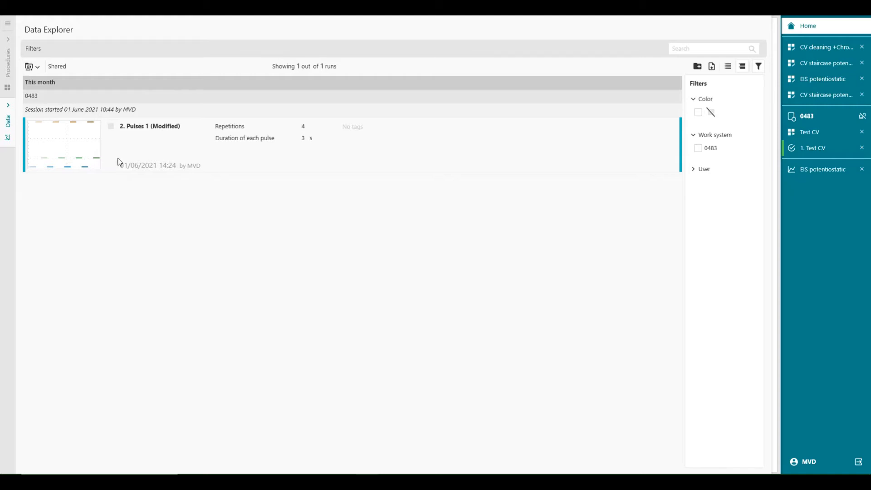
{"action": "mouse_move", "coordinate": [223, 169]}
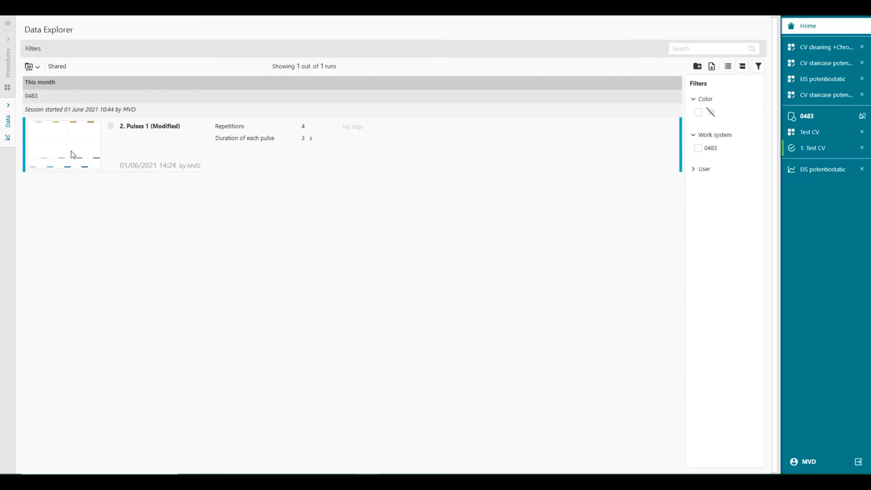
{"action": "mouse_move", "coordinate": [326, 161]}
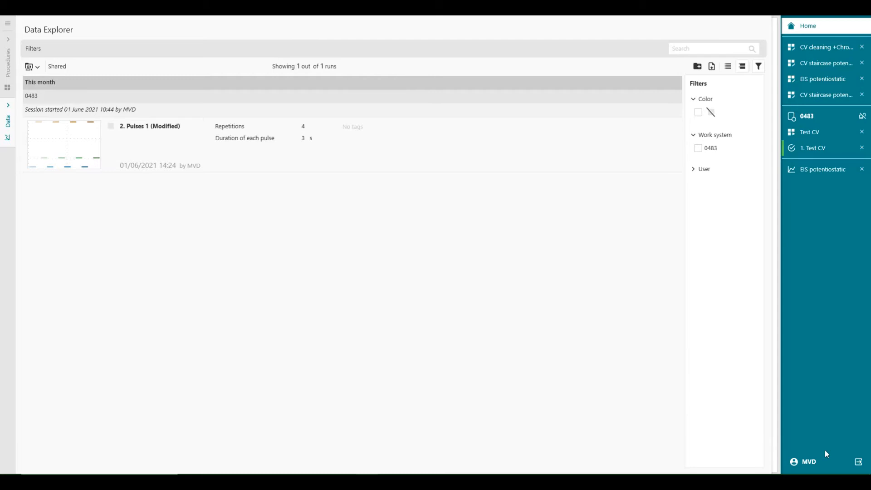
Sign in as user Test, view its Shared projects with Pulses 1, and return Home
{"action": "left_click", "coordinate": [807, 26]}
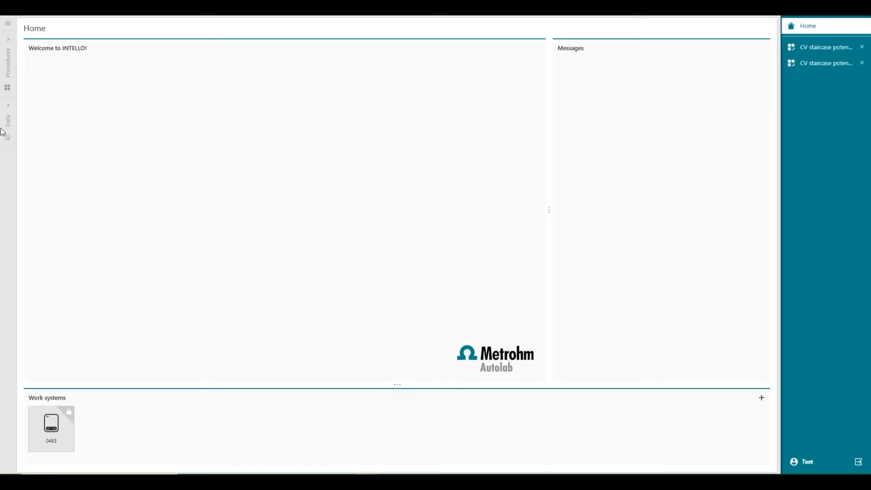
{"action": "left_click", "coordinate": [7, 118]}
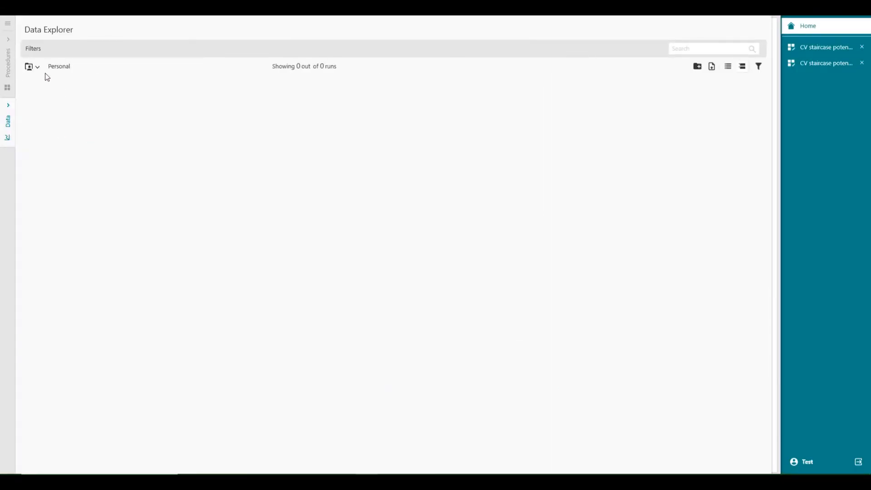
{"action": "left_click", "coordinate": [36, 66]}
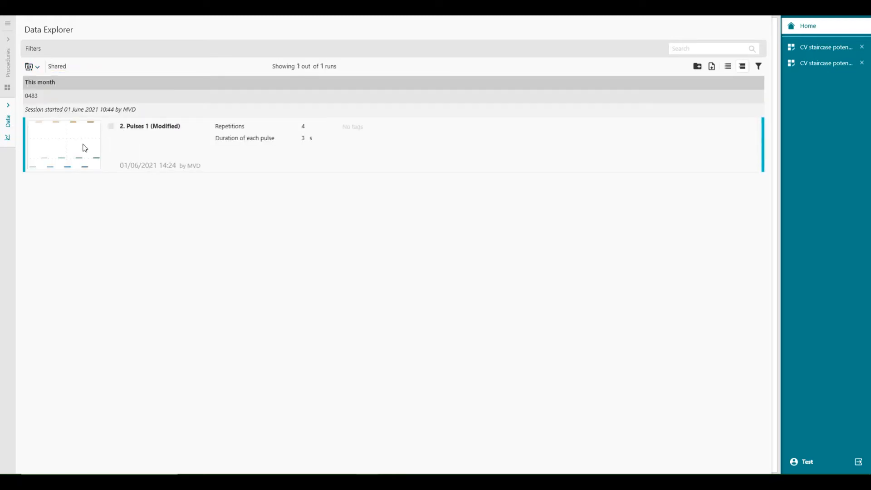
{"action": "mouse_move", "coordinate": [134, 147]}
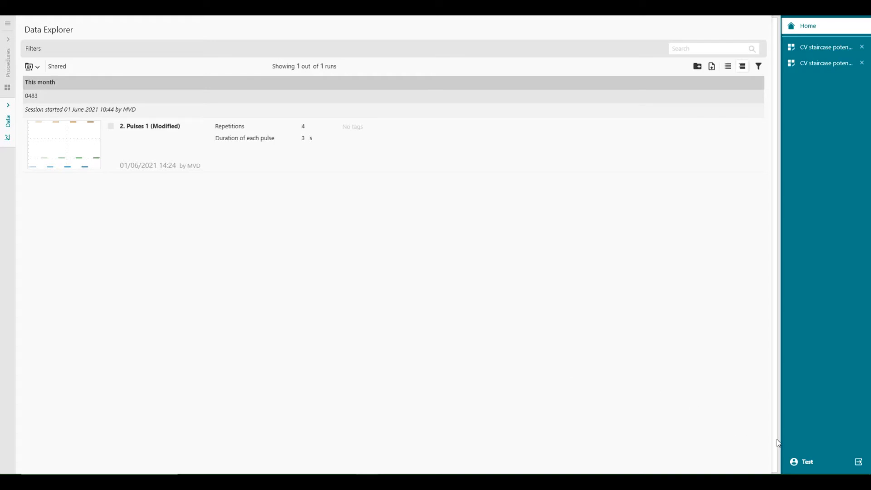
{"action": "mouse_move", "coordinate": [12, 78]}
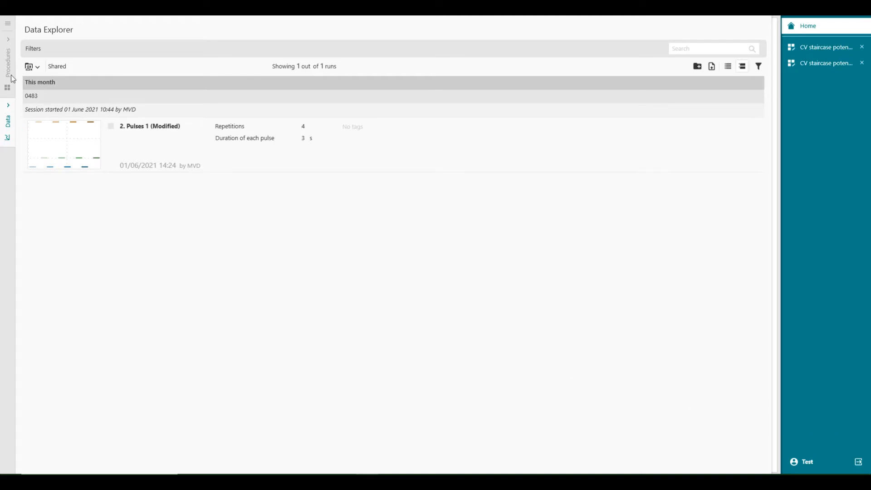
{"action": "mouse_move", "coordinate": [835, 457]}
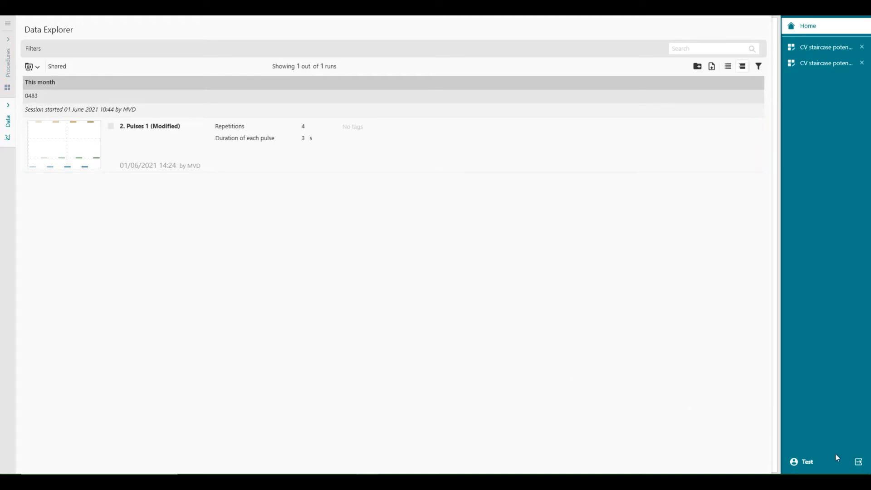
{"action": "left_click", "coordinate": [790, 26]}
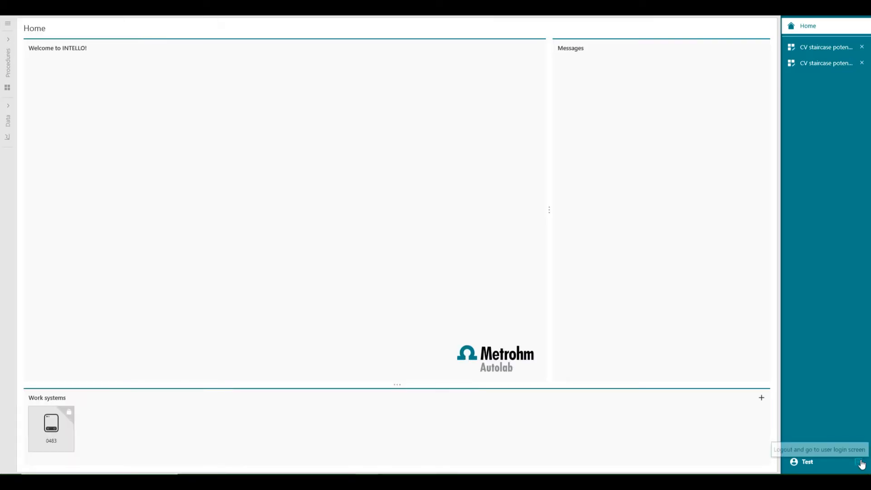
Sign back in as MVD and select the Project A folder in the Personal runs
{"action": "left_click", "coordinate": [863, 462]}
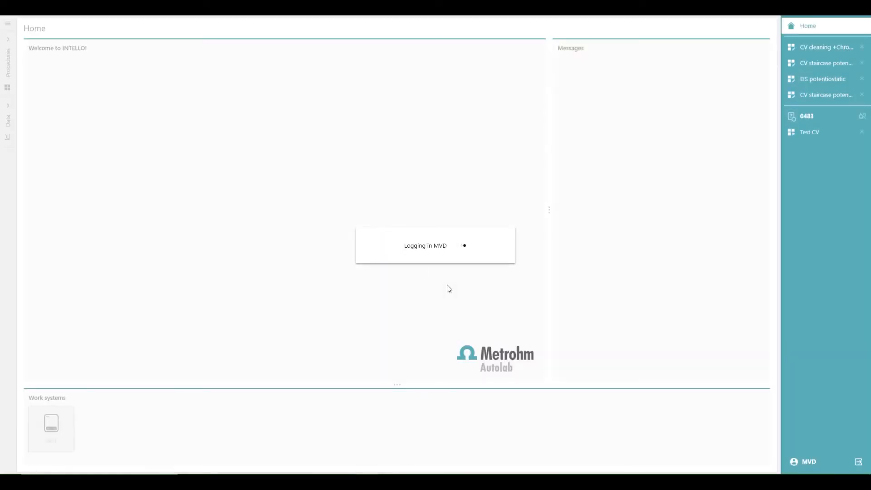
{"action": "left_click", "coordinate": [7, 114]}
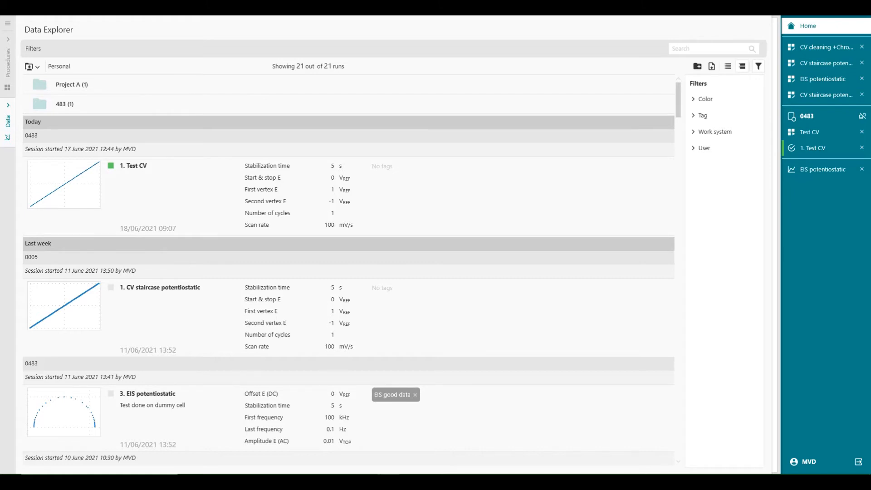
{"action": "mouse_move", "coordinate": [191, 120]}
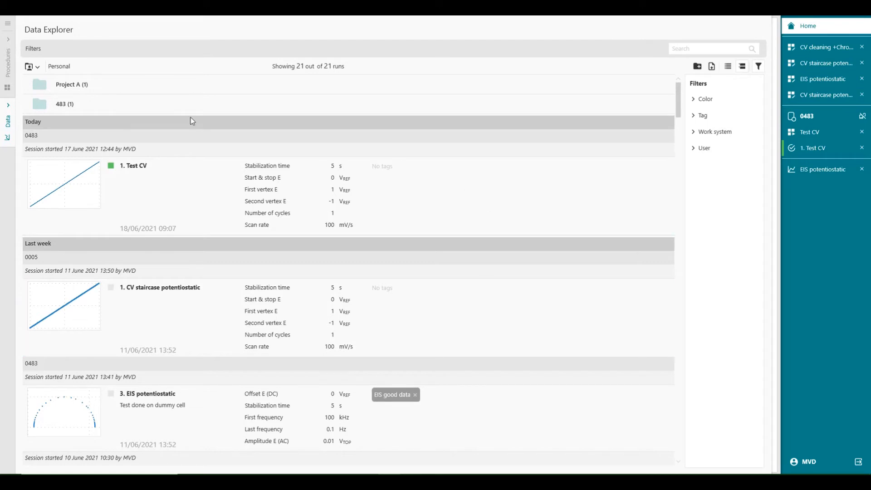
{"action": "left_click", "coordinate": [71, 84]}
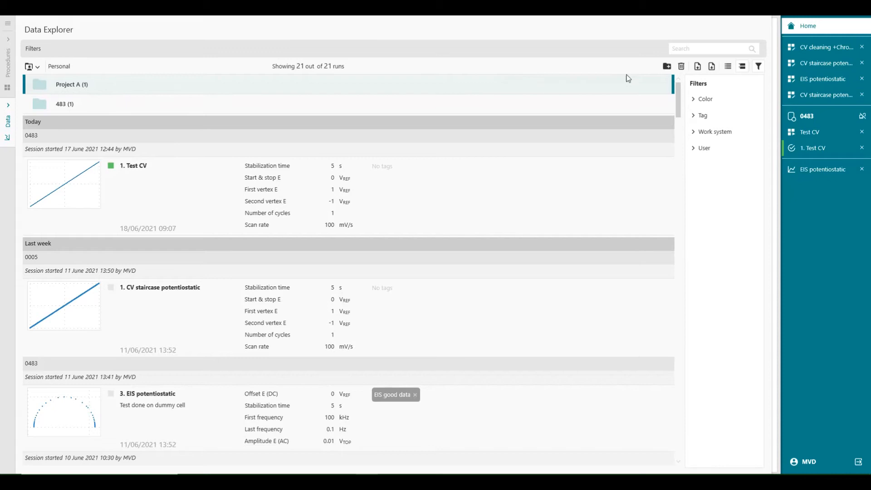
{"action": "mouse_move", "coordinate": [666, 66]}
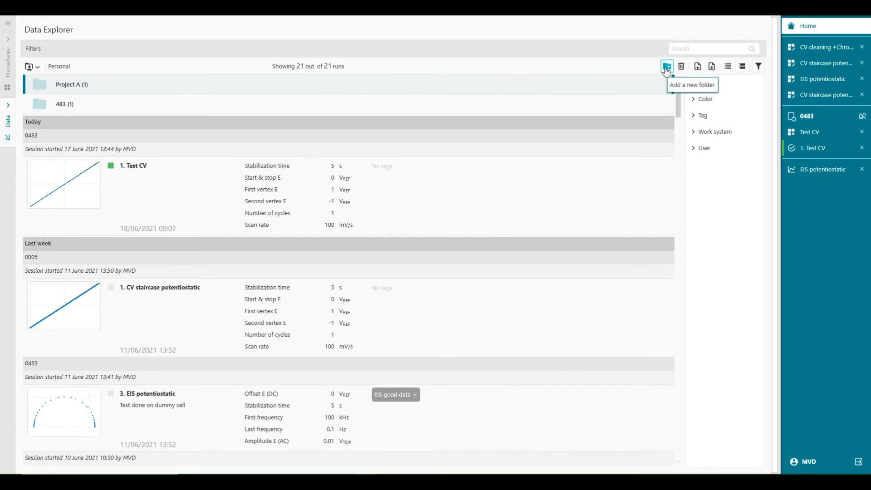
Rename the new Personal folder to 'Project B'
{"action": "left_click", "coordinate": [666, 66]}
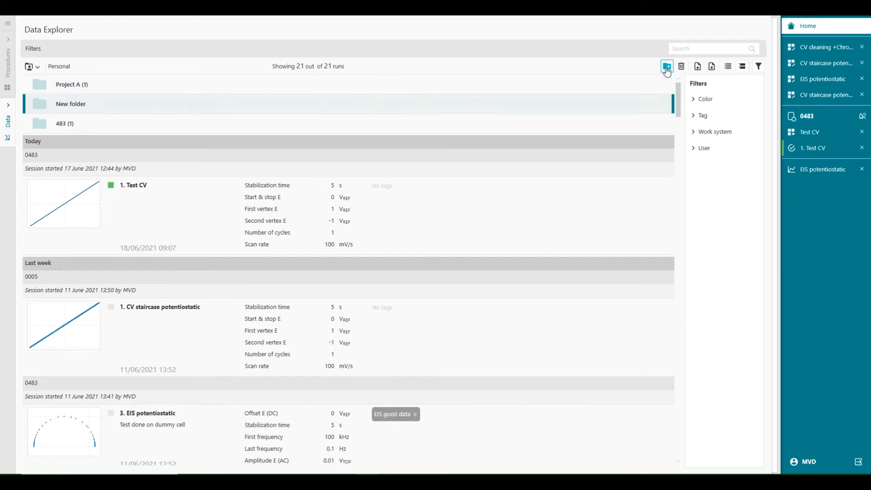
{"action": "double_click", "coordinate": [71, 104]}
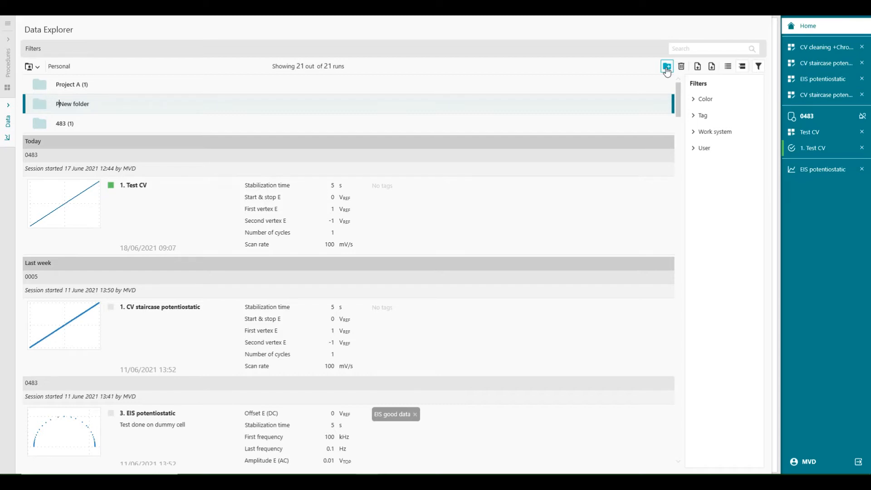
{"action": "type", "text": "Project B"}
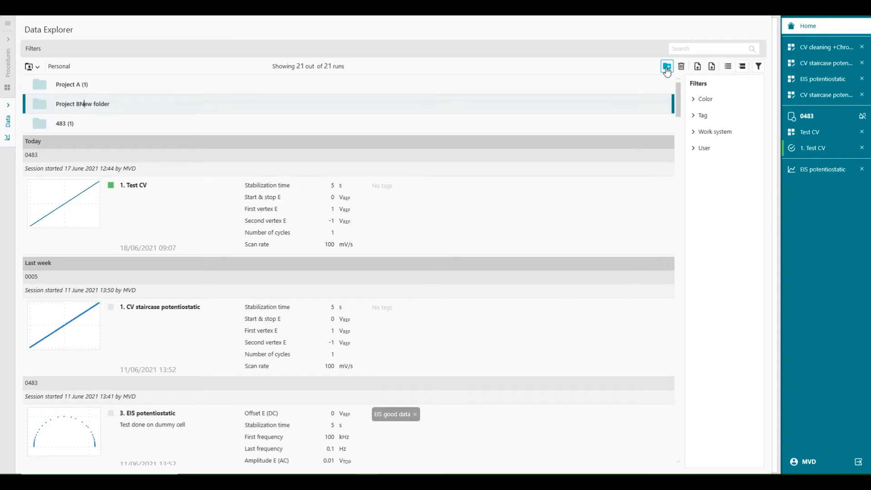
{"action": "double_click", "coordinate": [93, 104]}
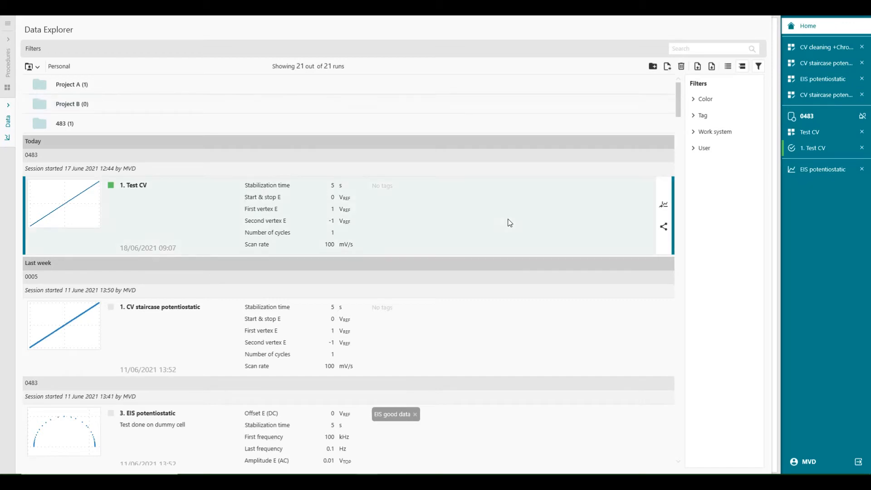
{"action": "mouse_move", "coordinate": [621, 216]}
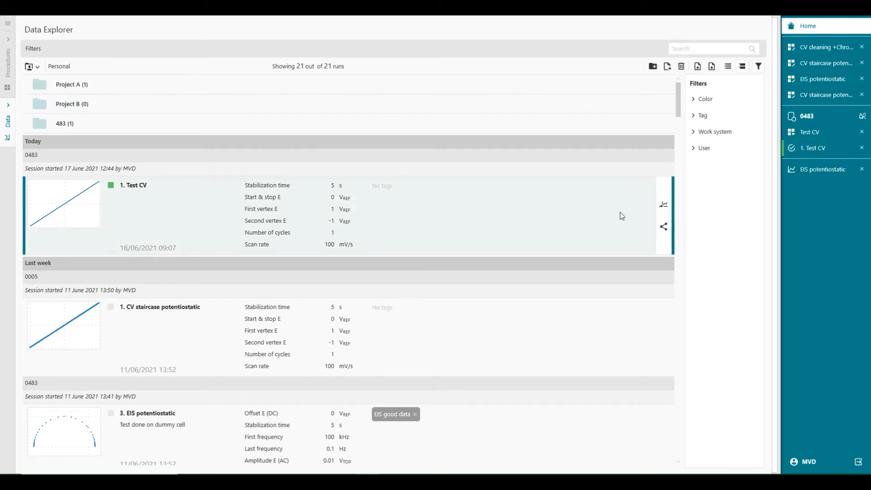
{"action": "mouse_move", "coordinate": [650, 231]}
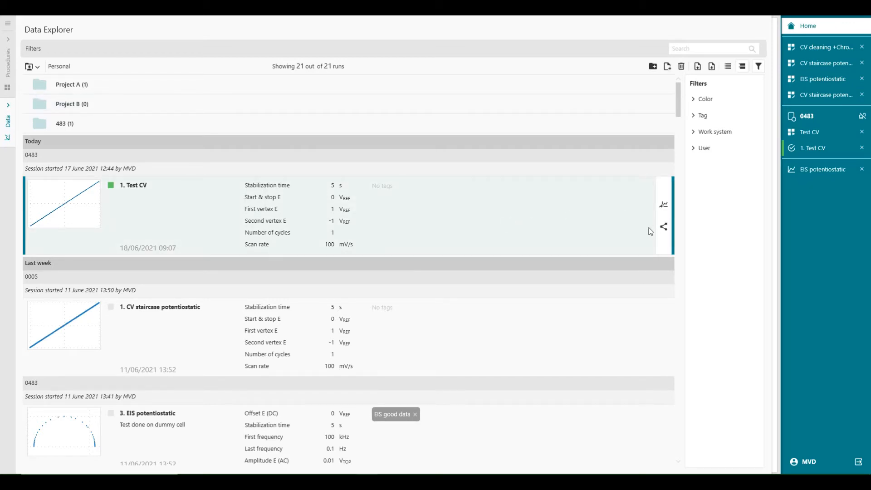
{"action": "mouse_move", "coordinate": [663, 227]}
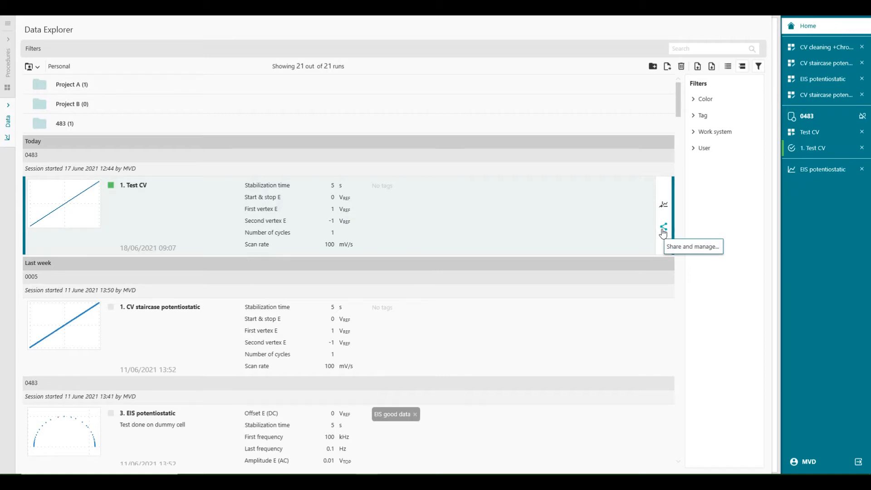
Move the Test CV run into the Project B folder via Share and manage
{"action": "left_click", "coordinate": [663, 229]}
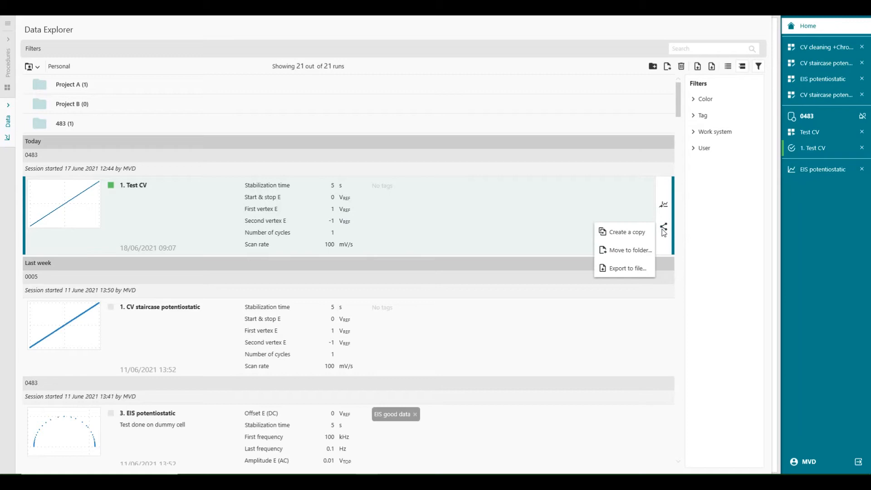
{"action": "mouse_move", "coordinate": [624, 250]}
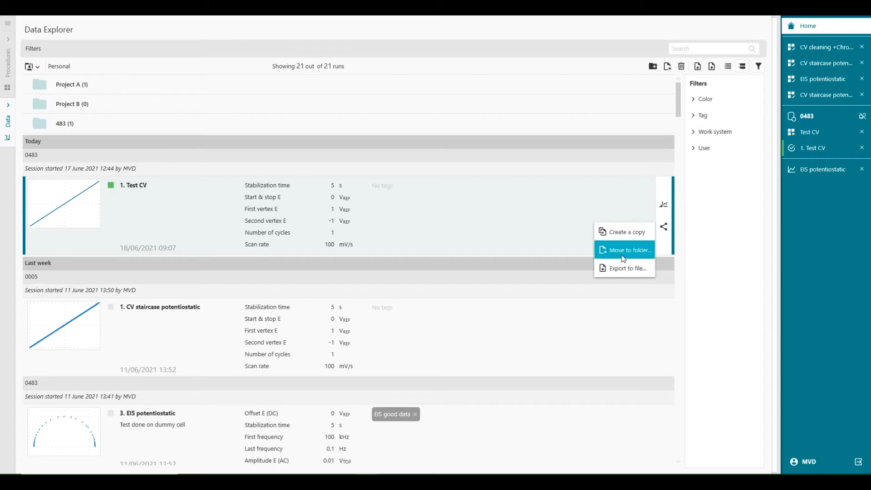
{"action": "left_click", "coordinate": [627, 250]}
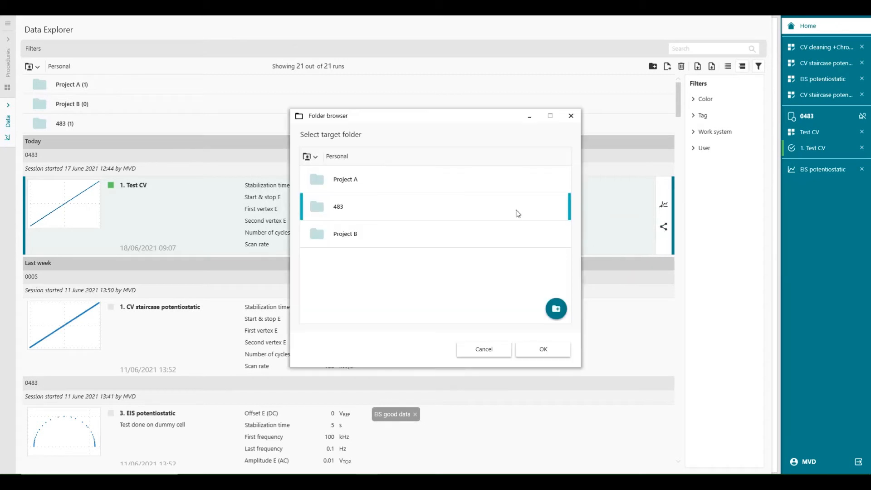
{"action": "left_click", "coordinate": [345, 233]}
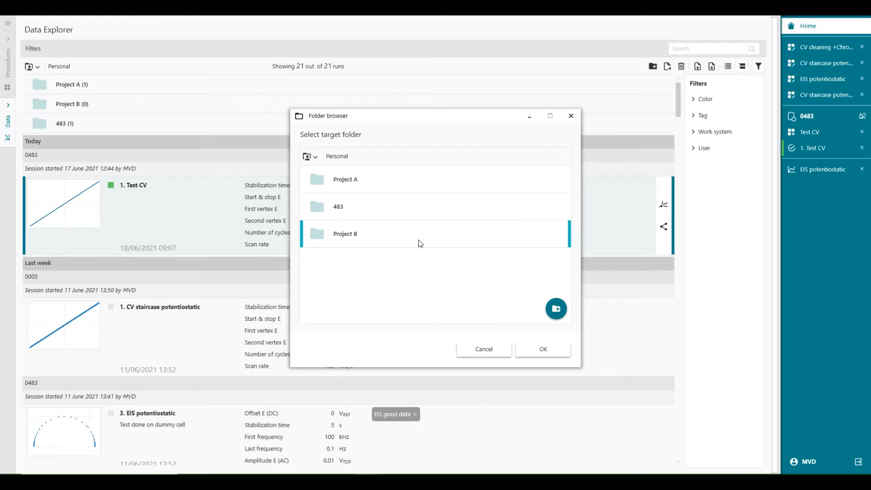
{"action": "mouse_move", "coordinate": [423, 243]}
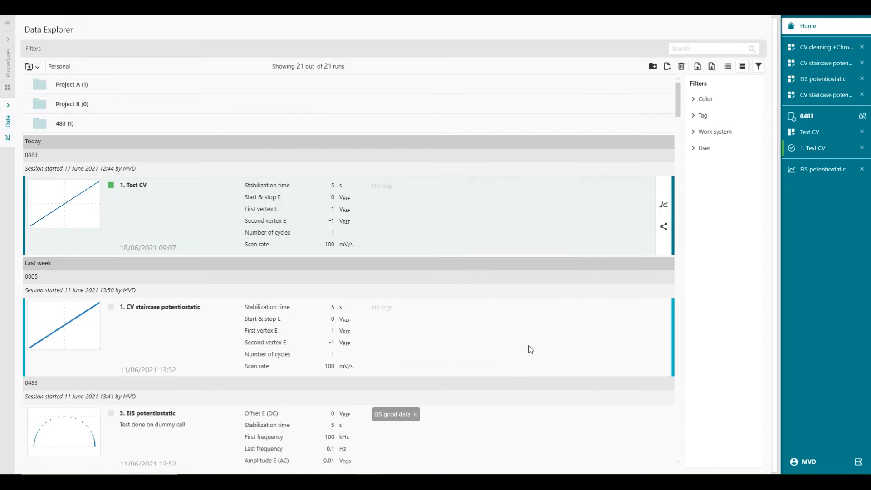
Check Project B holds the run, then return to the Personal listing
{"action": "scroll", "scroll_direction": "down", "scroll_amount": 3}
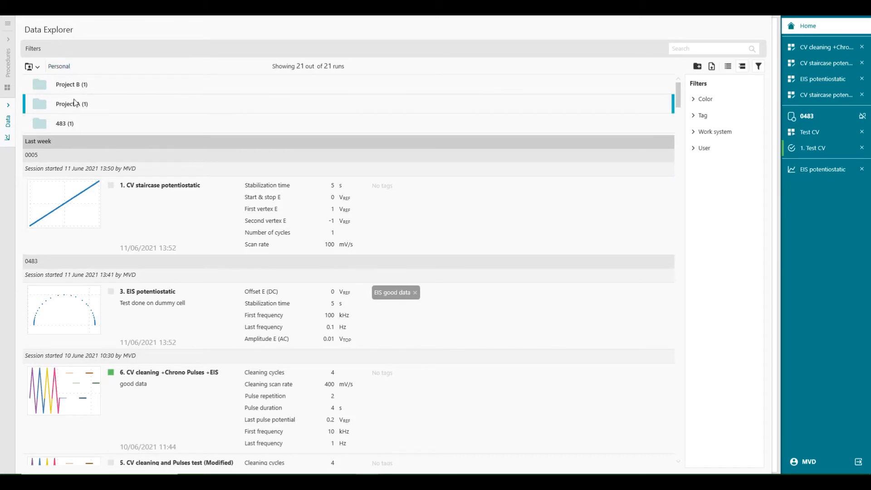
{"action": "left_click", "coordinate": [68, 84]}
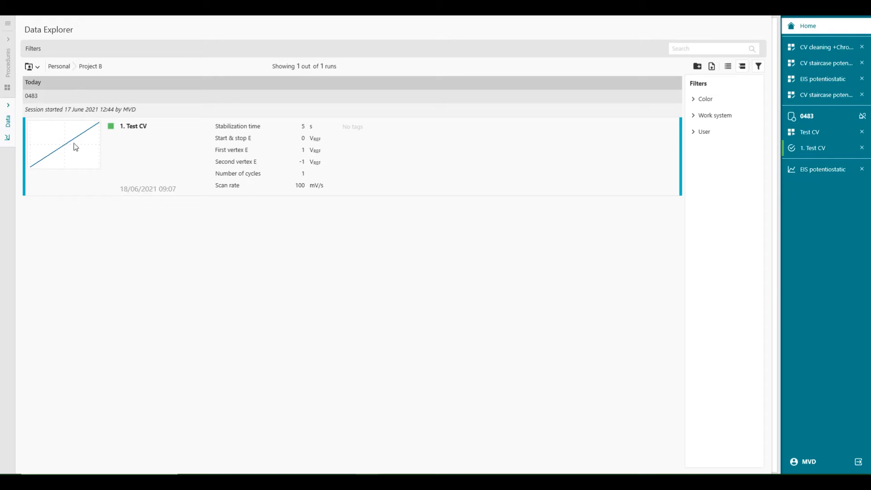
{"action": "left_click", "coordinate": [59, 67]}
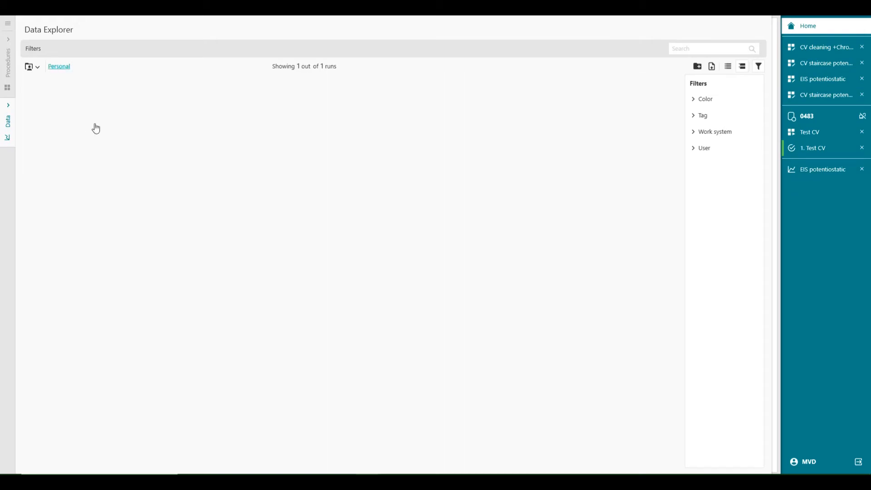
Move Test CV from Project B into Personal via Share and manage, then return to Personal
{"action": "left_click", "coordinate": [59, 66]}
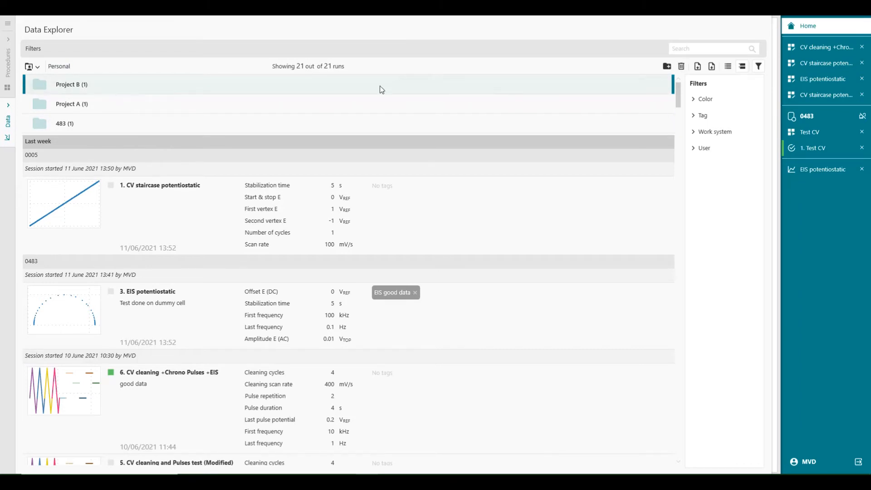
{"action": "left_click", "coordinate": [71, 84]}
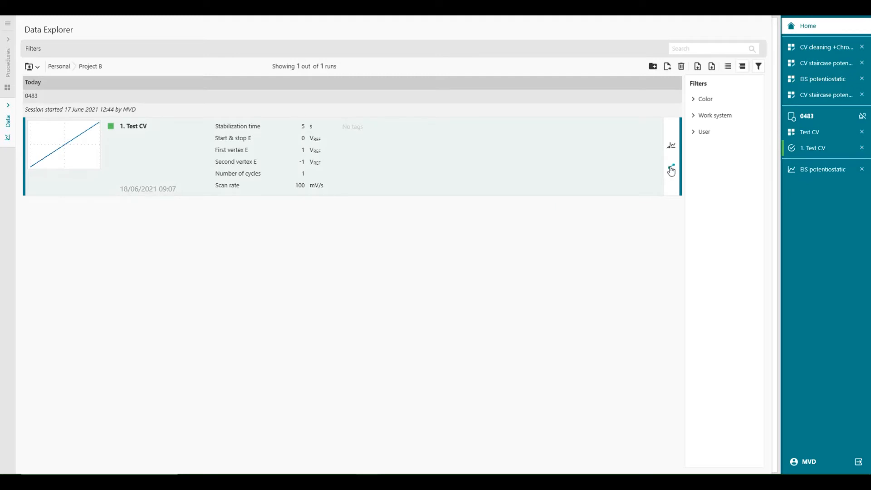
{"action": "left_click", "coordinate": [671, 167]}
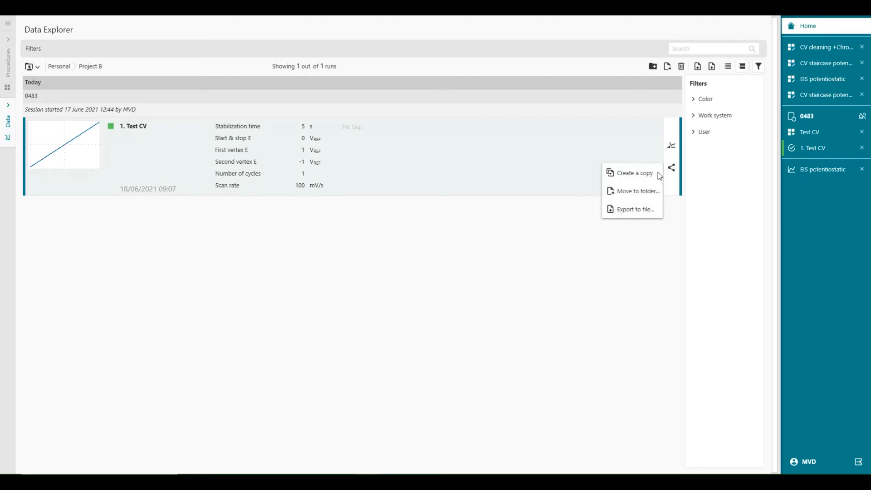
{"action": "left_click", "coordinate": [637, 191]}
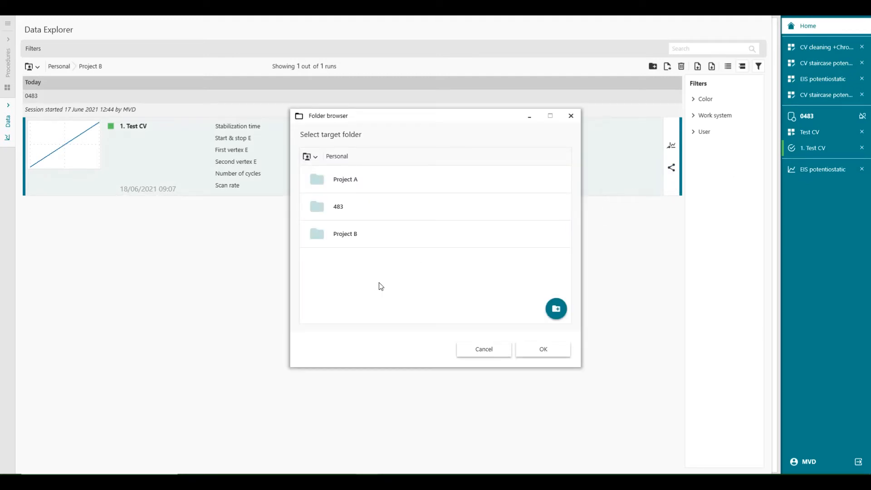
{"action": "mouse_move", "coordinate": [490, 326]}
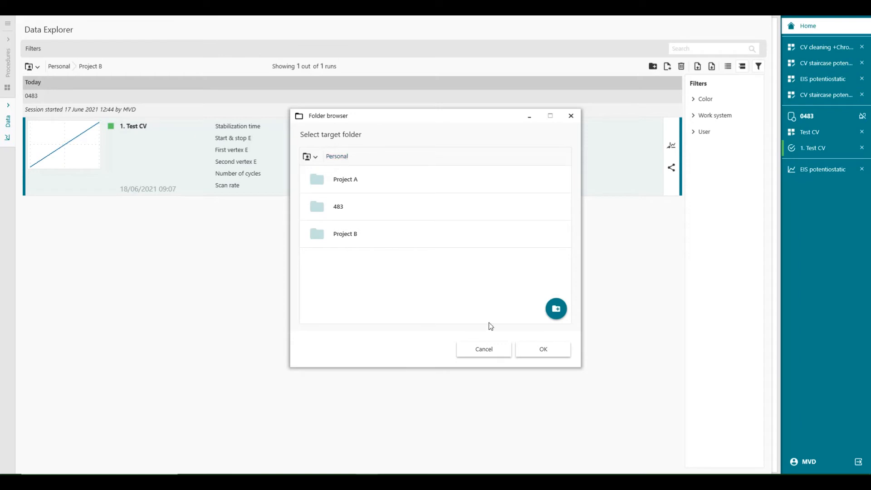
{"action": "left_click", "coordinate": [542, 348]}
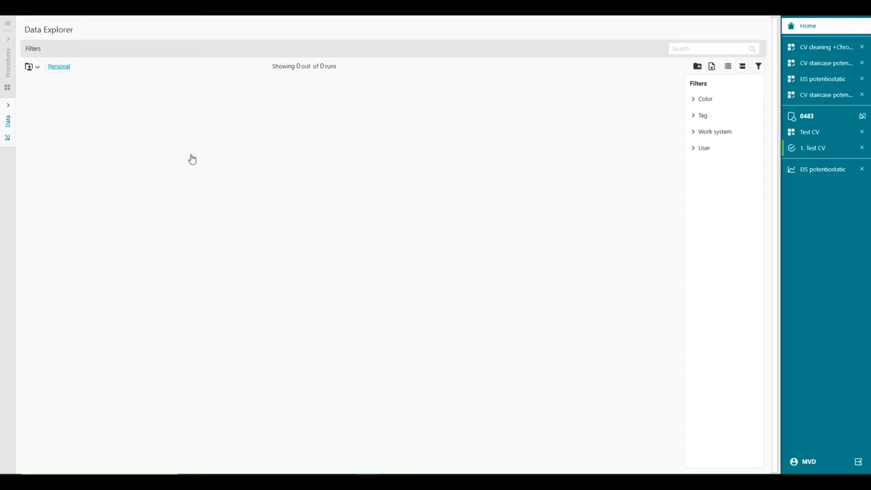
{"action": "left_click", "coordinate": [59, 66]}
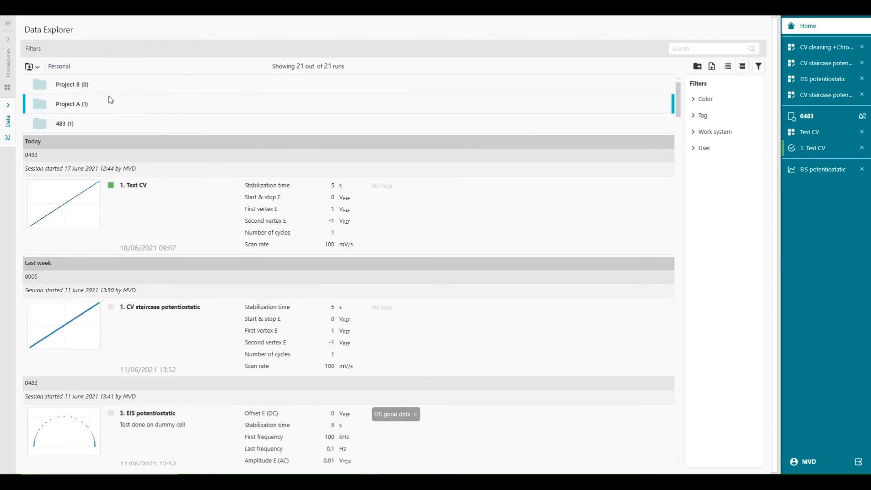
Delete the selected empty Project B folder from the Personal listing
{"action": "left_click", "coordinate": [681, 66]}
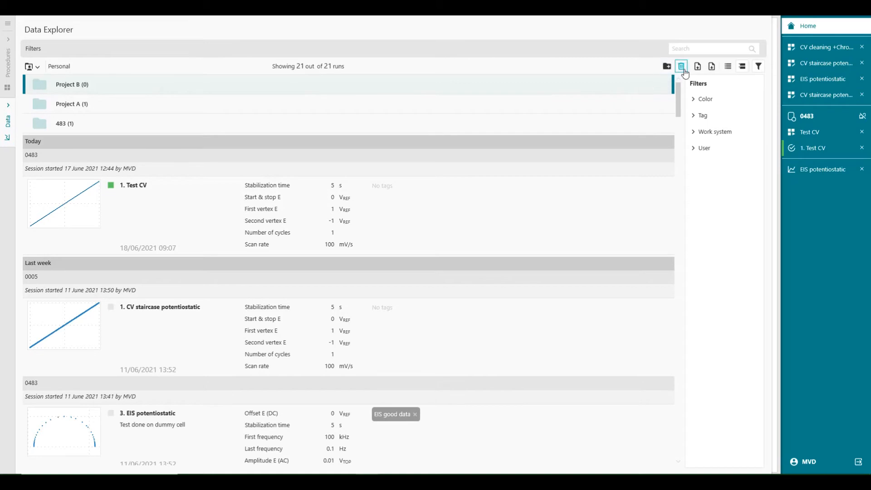
{"action": "mouse_move", "coordinate": [681, 66]}
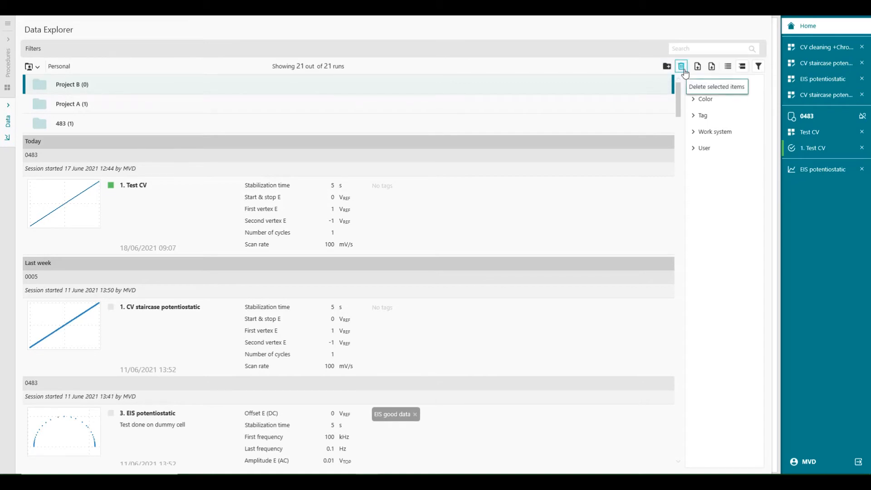
{"action": "left_click", "coordinate": [680, 66]}
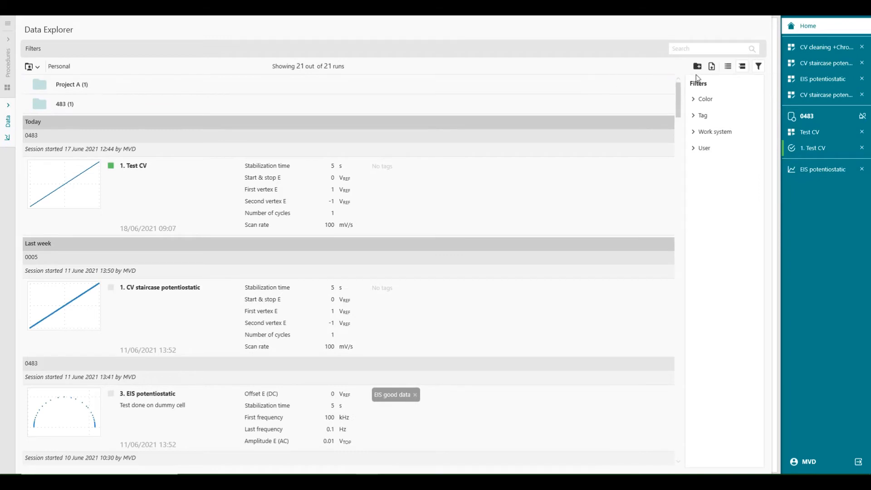
{"action": "mouse_move", "coordinate": [560, 157]}
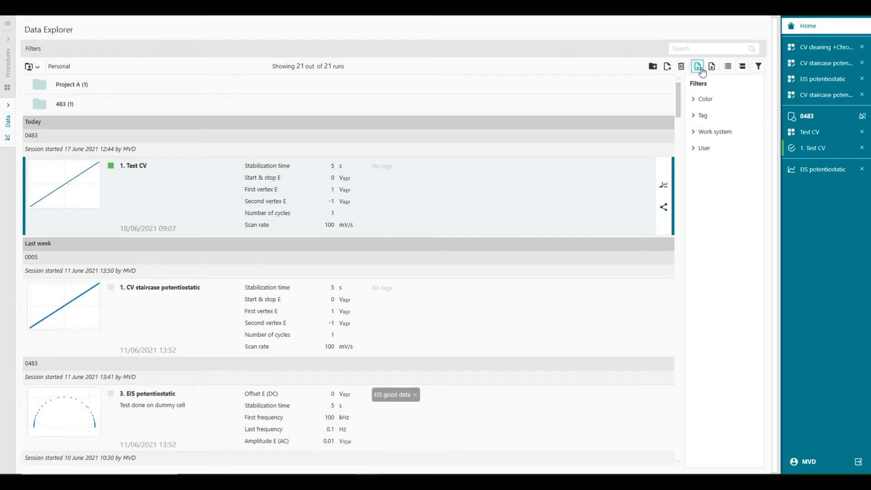
{"action": "mouse_move", "coordinate": [711, 66]}
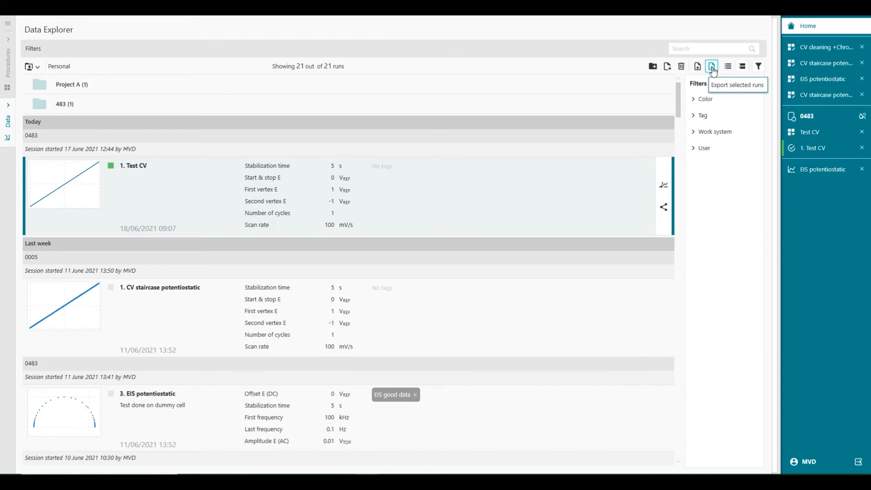
Export the selected Test CV run to the Desktop\DATA folder
{"action": "left_click", "coordinate": [711, 66]}
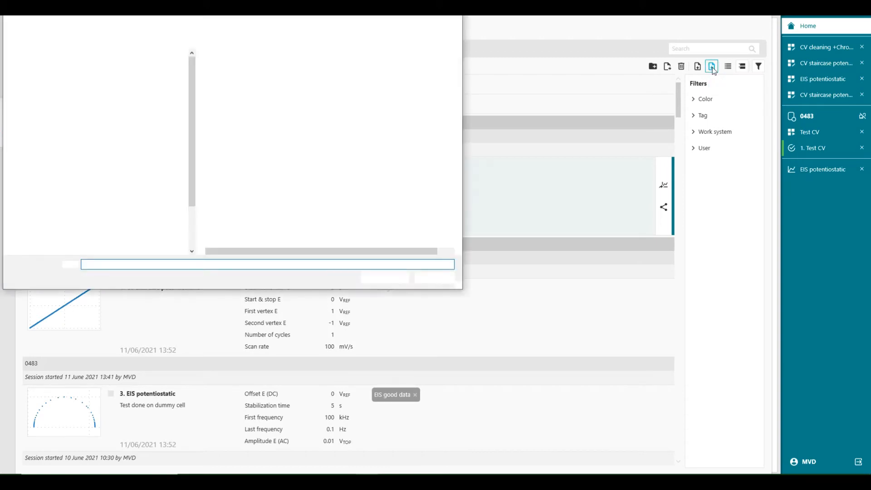
{"action": "left_click", "coordinate": [711, 66]}
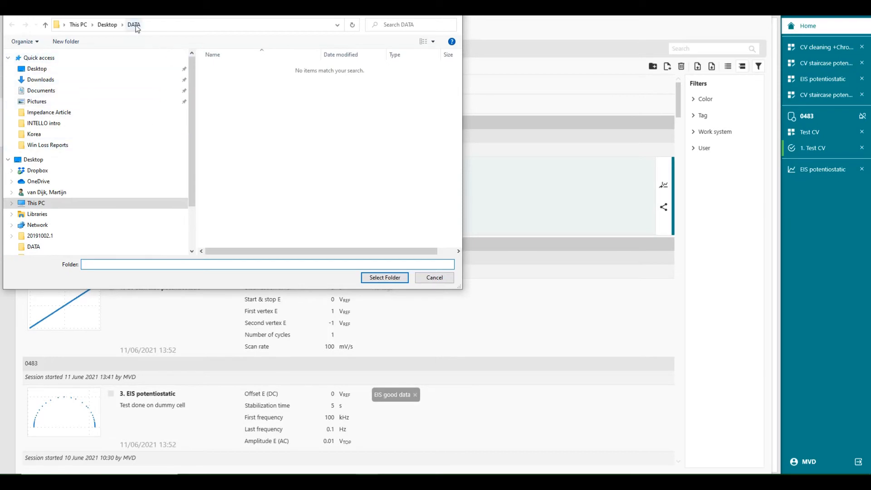
{"action": "left_click", "coordinate": [384, 278]}
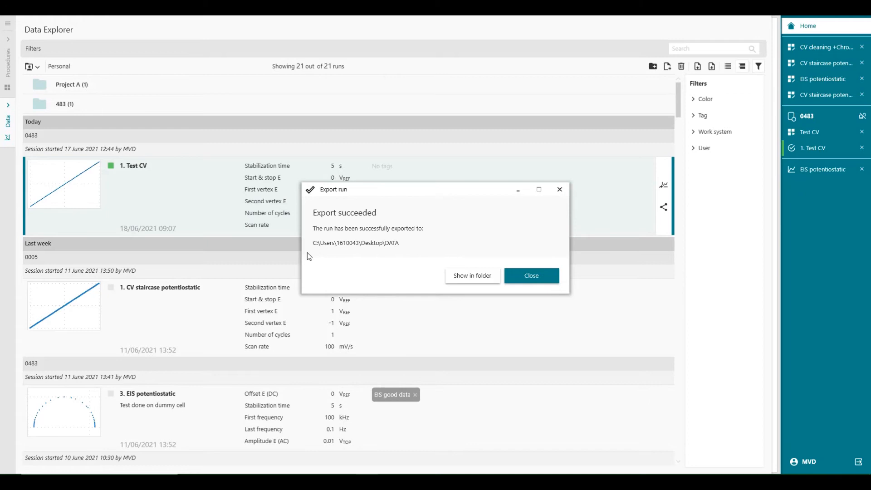
{"action": "mouse_move", "coordinate": [471, 276]}
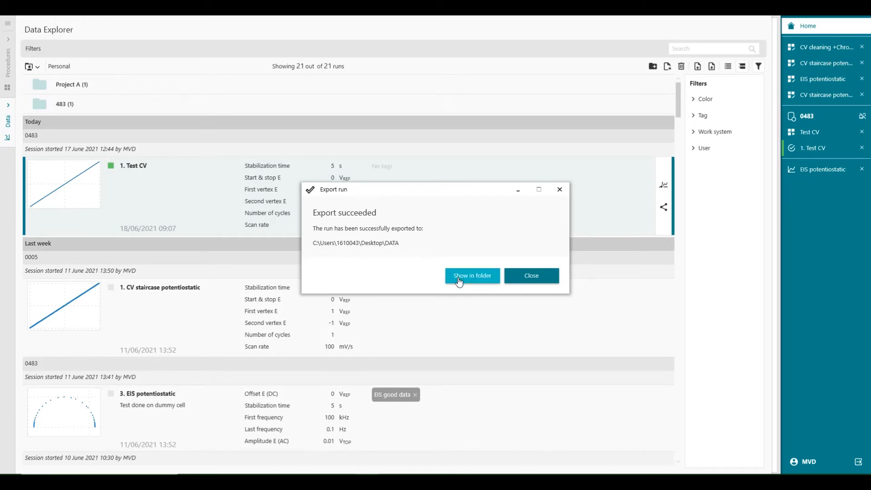
{"action": "mouse_move", "coordinate": [472, 276]}
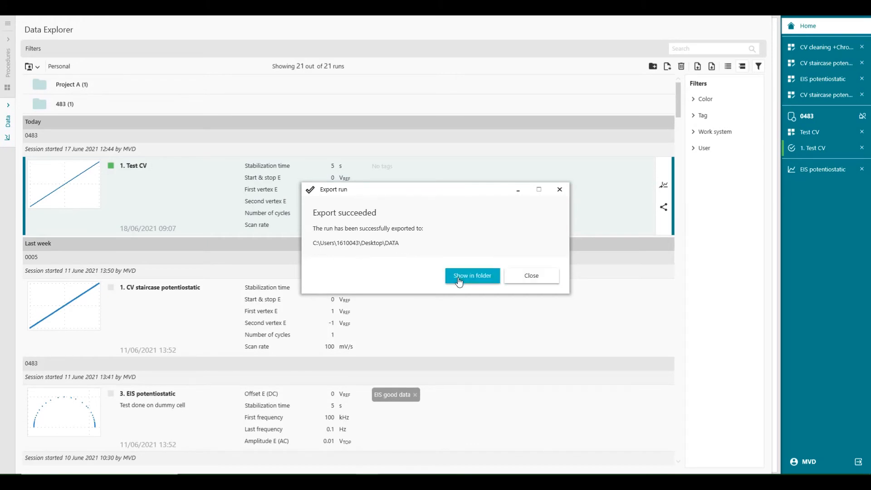
{"action": "left_click", "coordinate": [472, 275]}
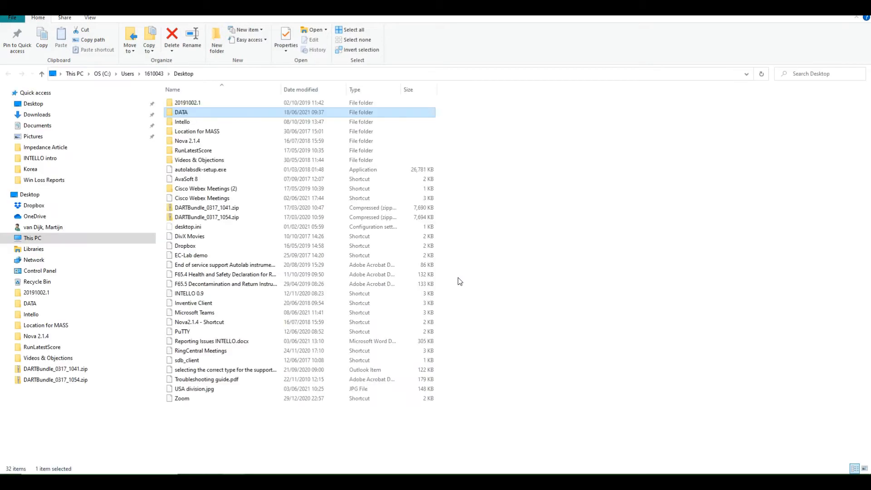
Show the two Test CV .irf run files inside the Desktop DATA folder
{"action": "double_click", "coordinate": [180, 113]}
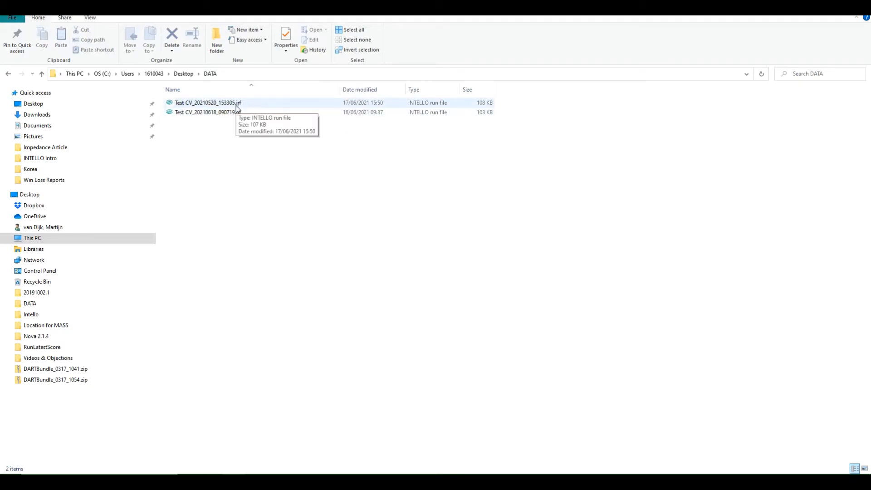
{"action": "mouse_move", "coordinate": [237, 121]}
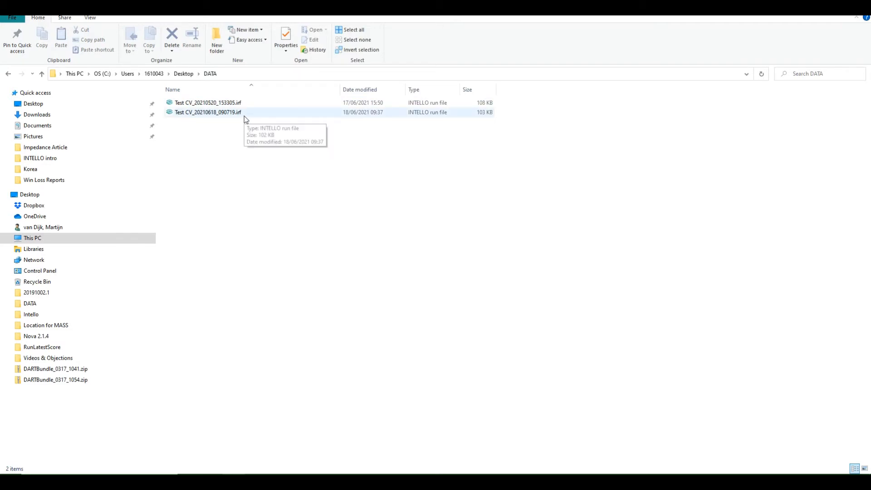
{"action": "mouse_move", "coordinate": [249, 117]}
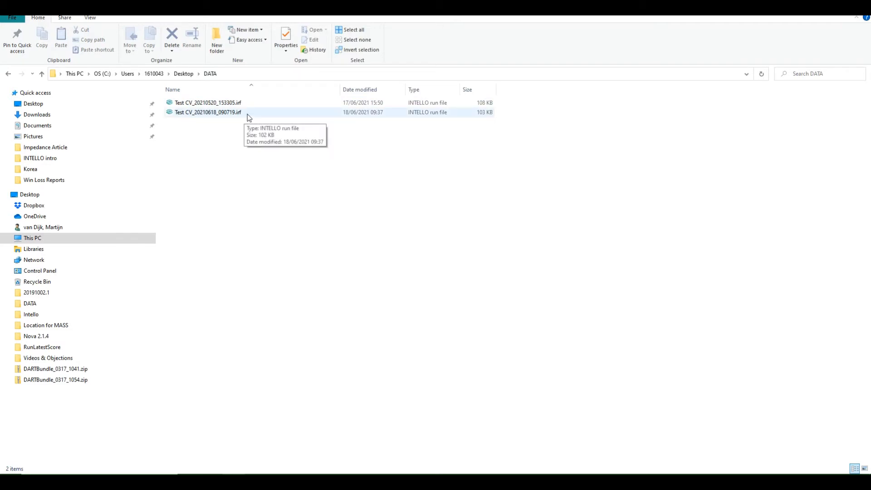
{"action": "mouse_move", "coordinate": [207, 83]}
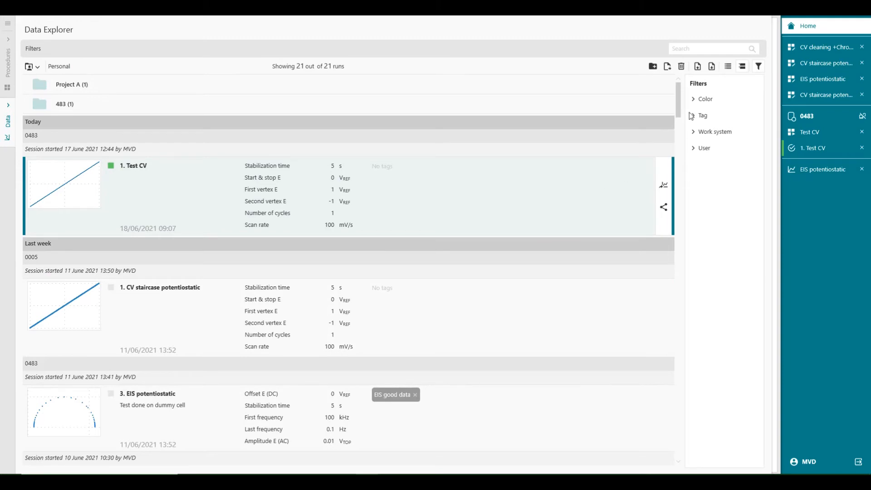
{"action": "mouse_move", "coordinate": [697, 66]}
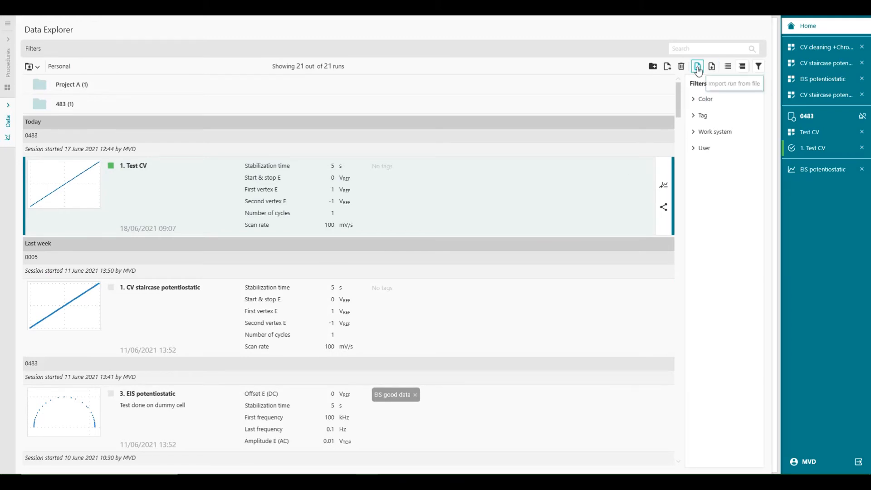
Import Test CV_20210520_153305.irf from DATA, bringing Data Explorer to 22 runs
{"action": "left_click", "coordinate": [698, 67]}
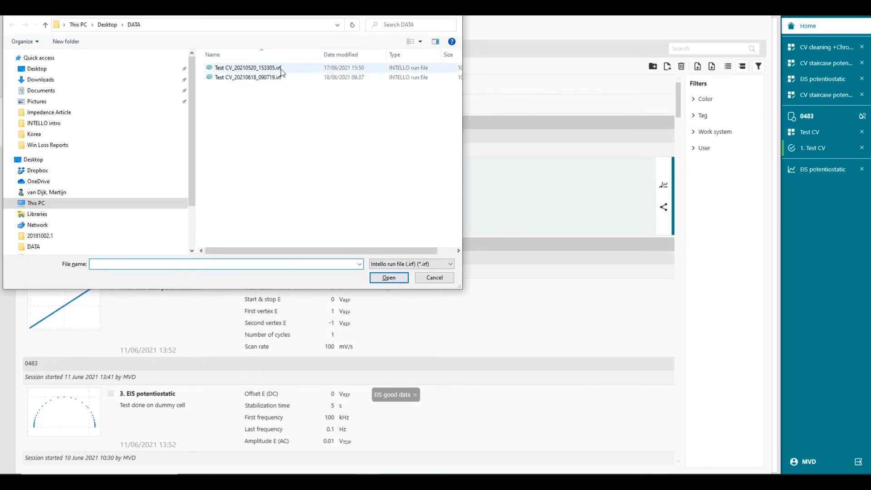
{"action": "left_click", "coordinate": [247, 67]}
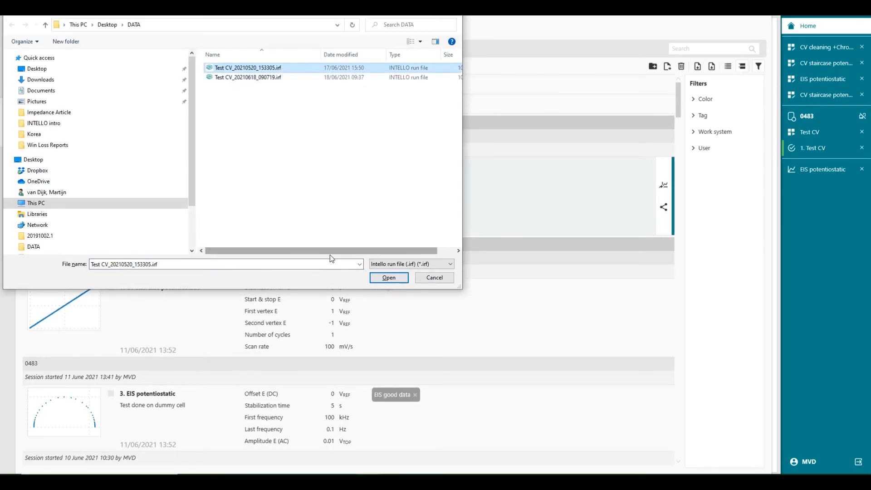
{"action": "left_click", "coordinate": [388, 277]}
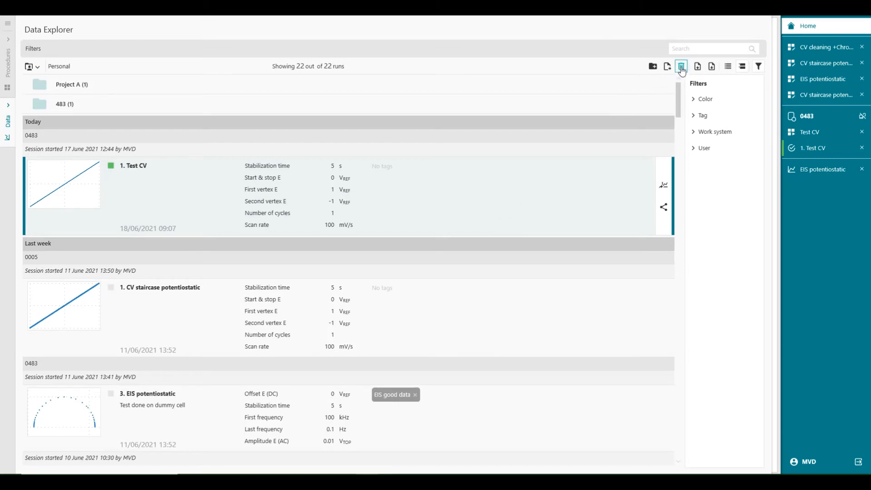
{"action": "mouse_move", "coordinate": [667, 66]}
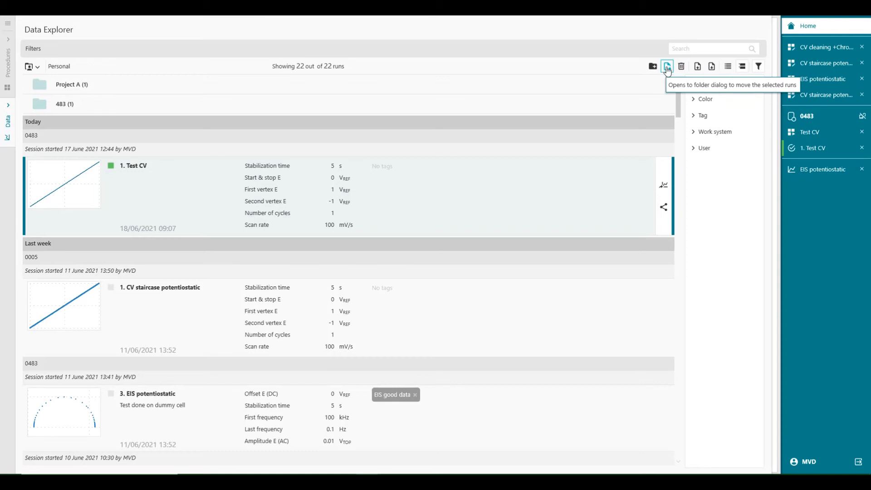
{"action": "mouse_move", "coordinate": [652, 66]}
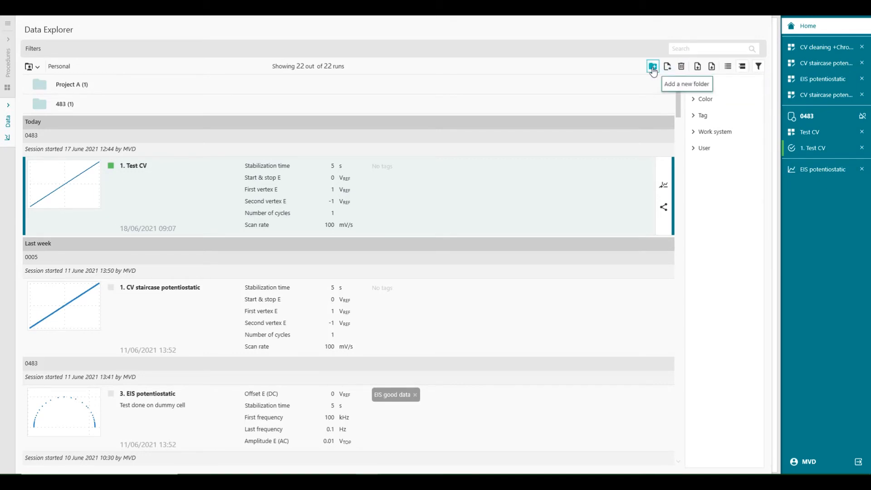
{"action": "mouse_move", "coordinate": [727, 66]}
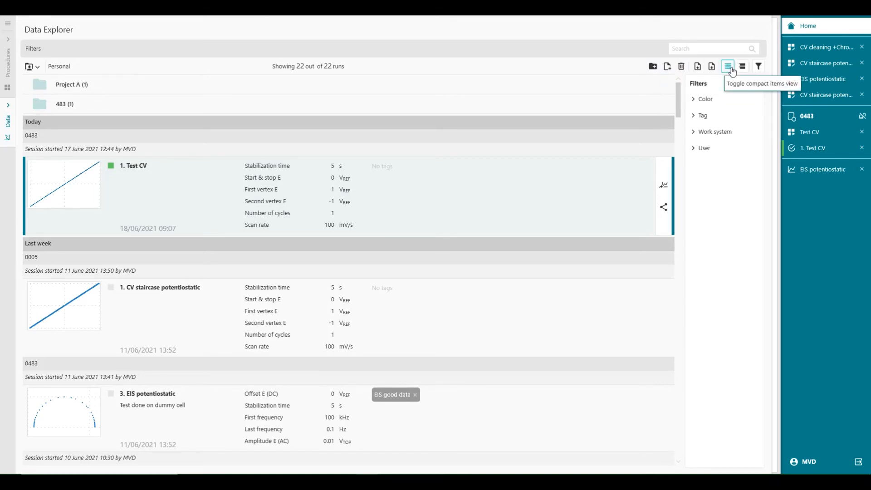
{"action": "mouse_move", "coordinate": [741, 66]}
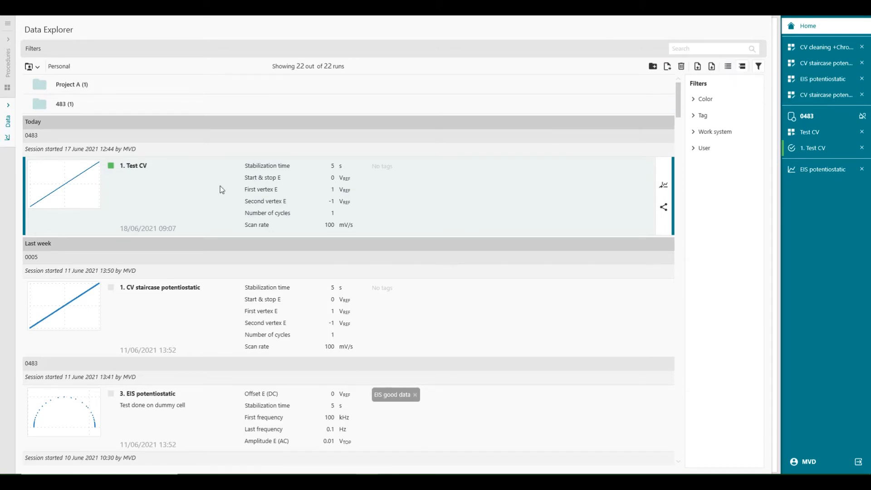
{"action": "mouse_move", "coordinate": [35, 201]}
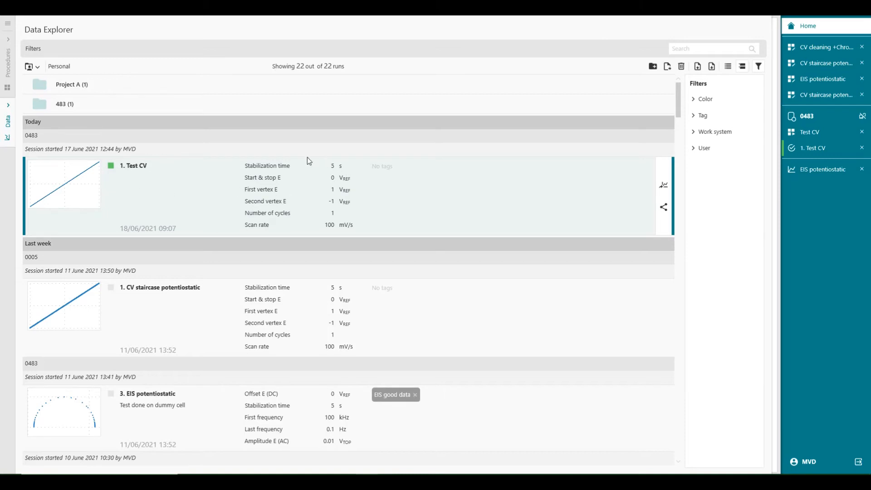
{"action": "mouse_move", "coordinate": [286, 174]}
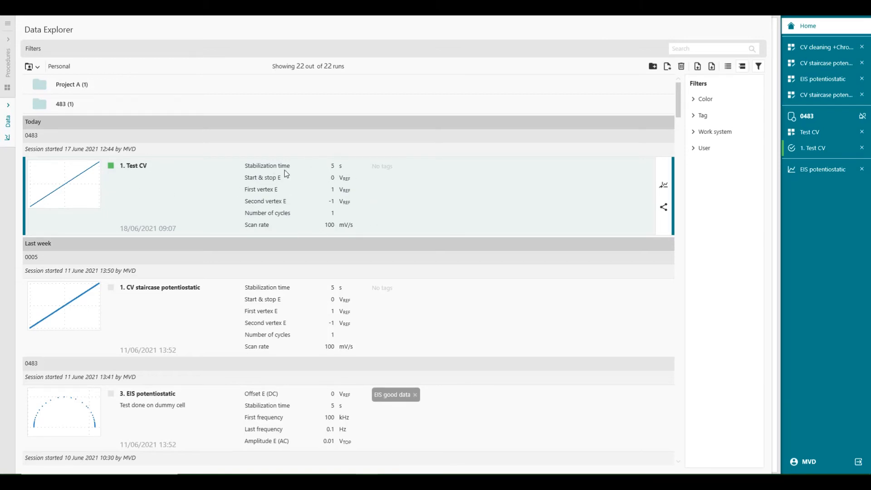
{"action": "mouse_move", "coordinate": [362, 202]}
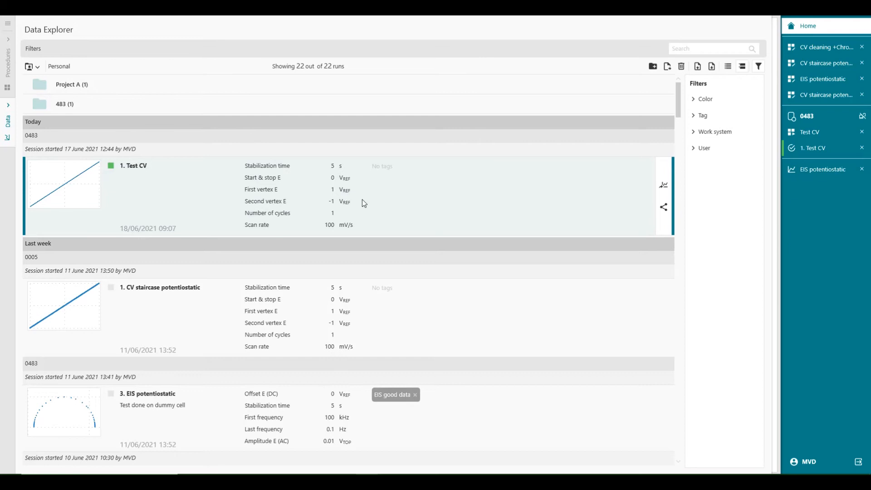
{"action": "mouse_move", "coordinate": [146, 215]}
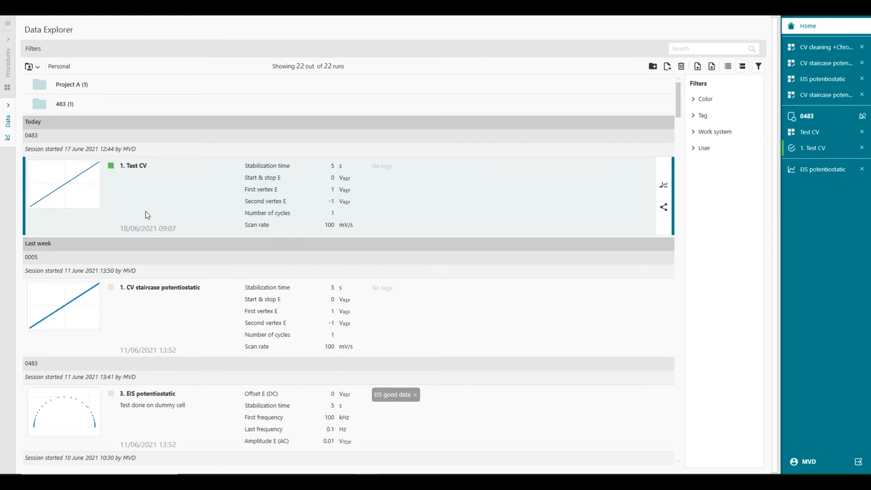
{"action": "mouse_move", "coordinate": [504, 172]}
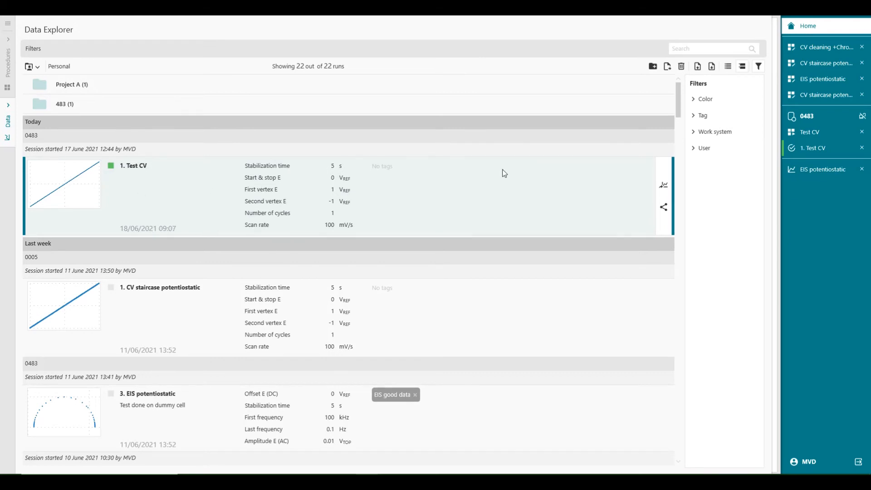
{"action": "mouse_move", "coordinate": [728, 66]}
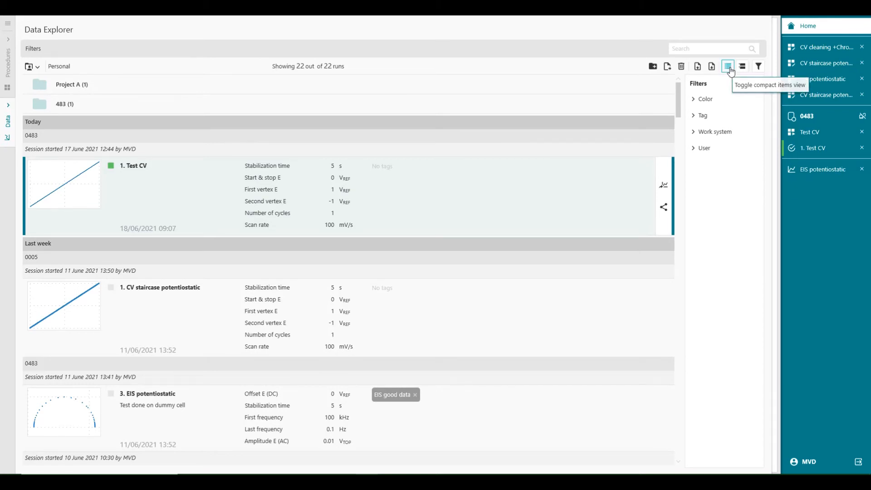
{"action": "left_click", "coordinate": [727, 66]}
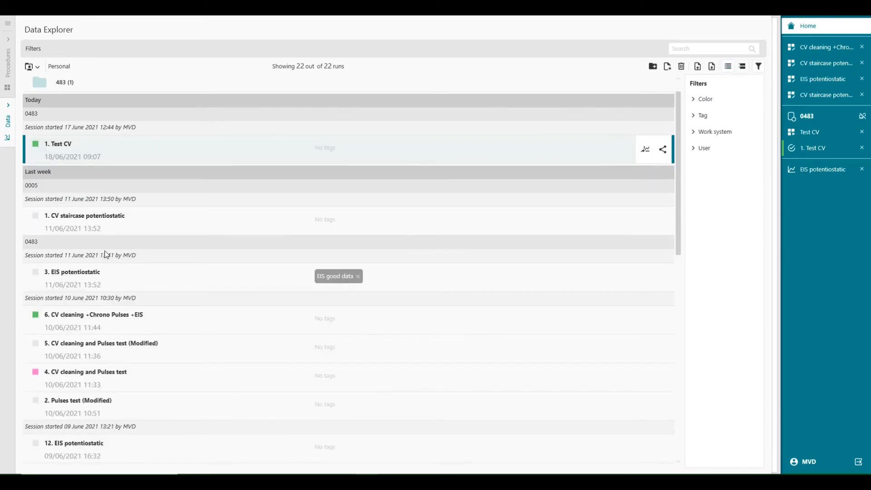
{"action": "scroll", "scroll_direction": "down", "scroll_amount": 3}
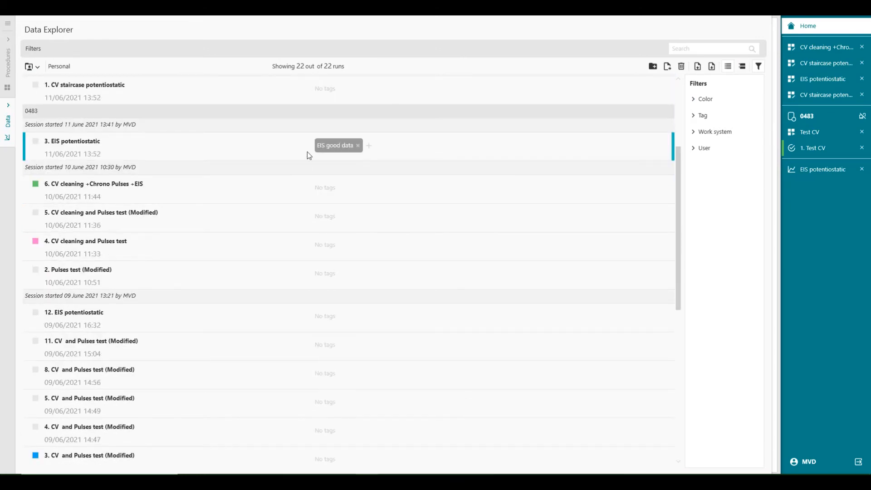
{"action": "scroll", "scroll_direction": "down", "scroll_amount": 3}
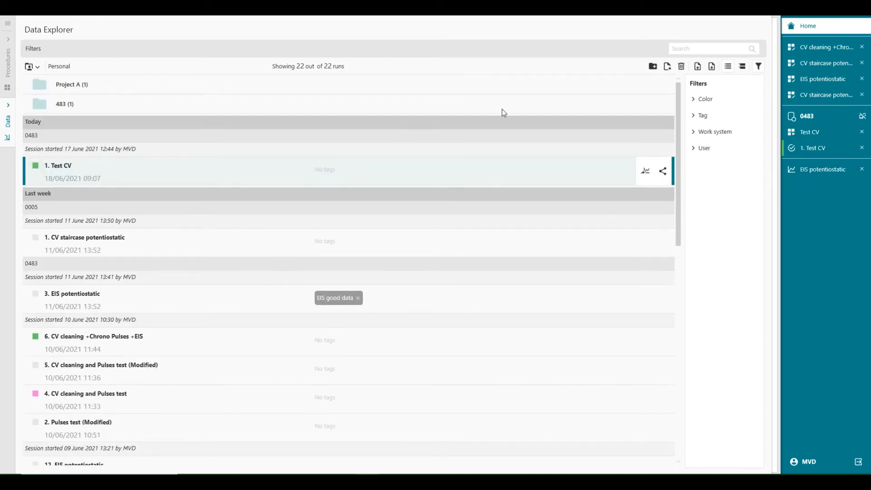
{"action": "mouse_move", "coordinate": [741, 67]}
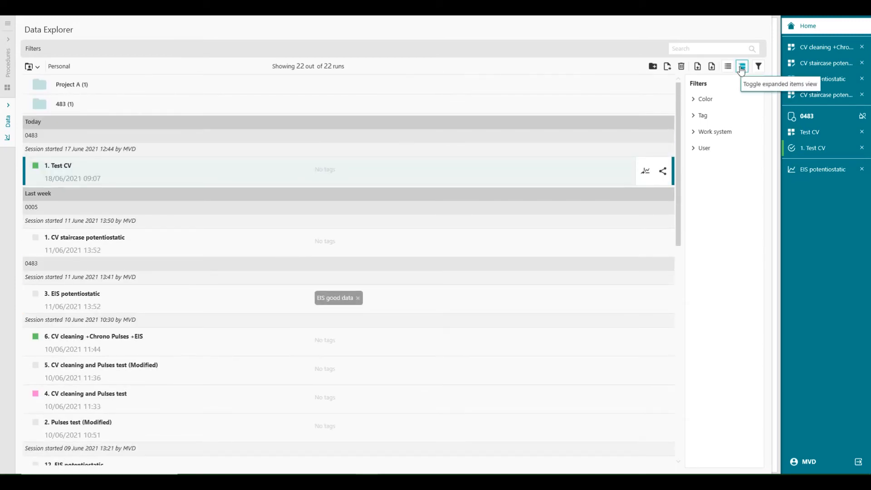
{"action": "left_click", "coordinate": [741, 67]}
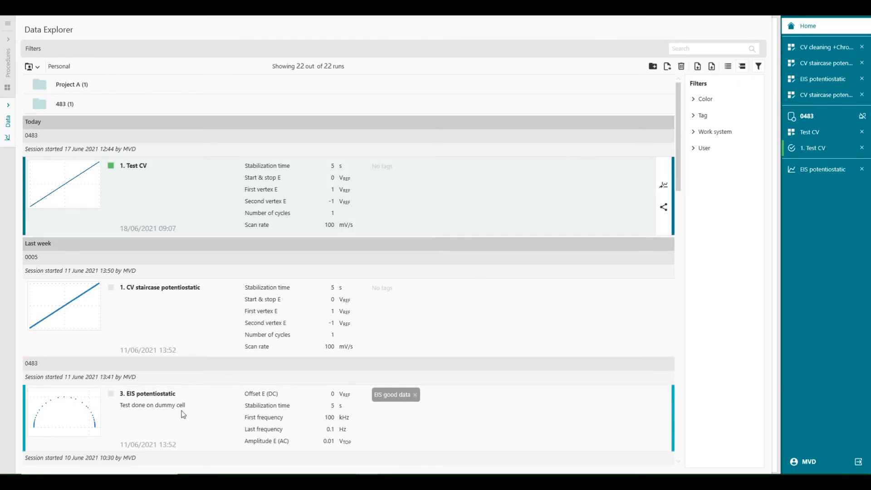
{"action": "mouse_move", "coordinate": [356, 435]}
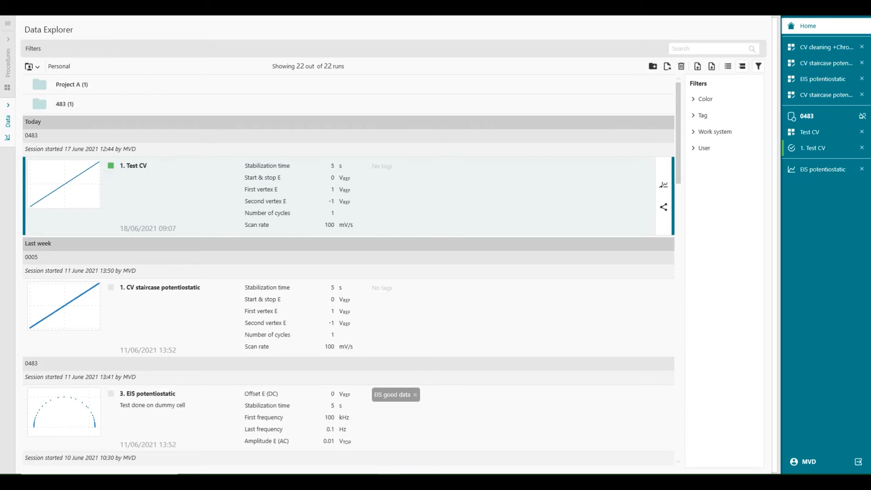
{"action": "mouse_move", "coordinate": [574, 162]}
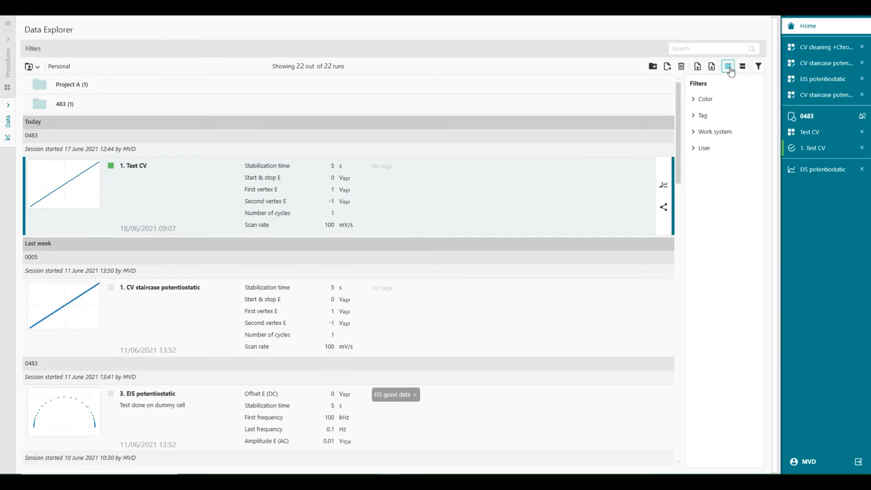
{"action": "left_click", "coordinate": [727, 66]}
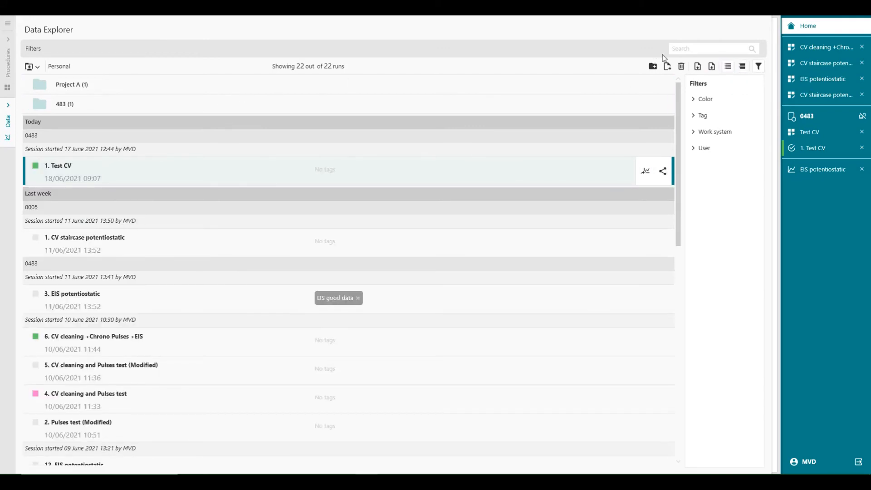
{"action": "mouse_move", "coordinate": [35, 136]}
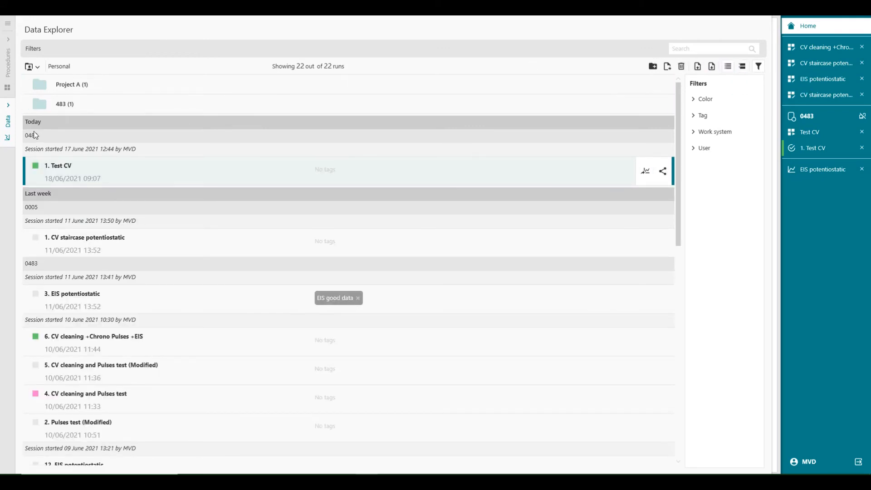
{"action": "scroll", "scroll_direction": "down", "scroll_amount": 3}
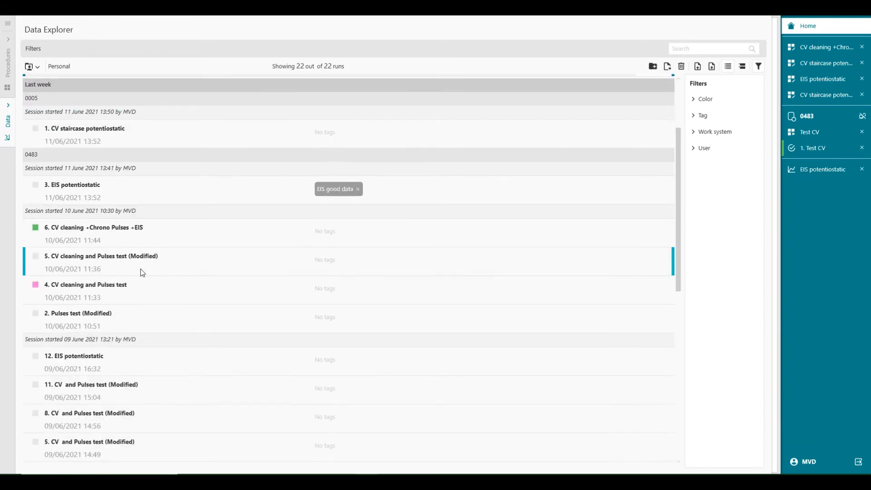
{"action": "scroll", "scroll_direction": "down", "scroll_amount": 3}
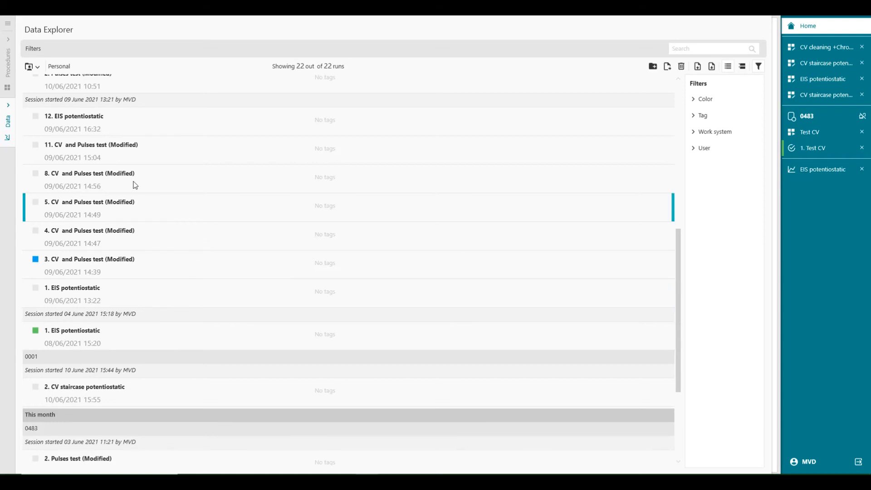
{"action": "scroll", "scroll_direction": "up", "scroll_amount": 3}
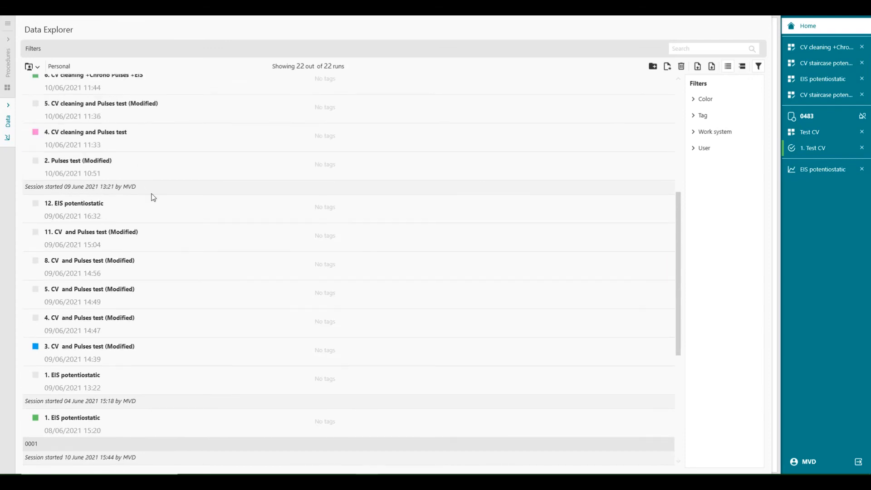
{"action": "scroll", "scroll_direction": "up", "scroll_amount": 3}
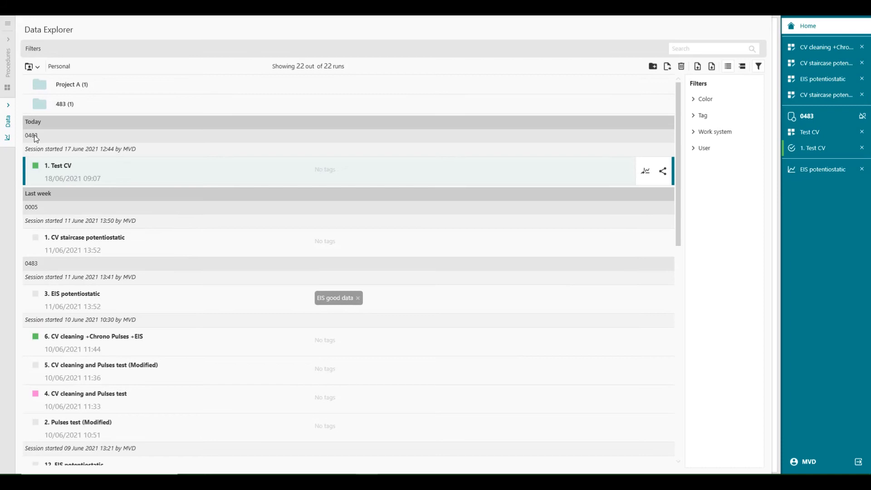
{"action": "mouse_move", "coordinate": [33, 139]}
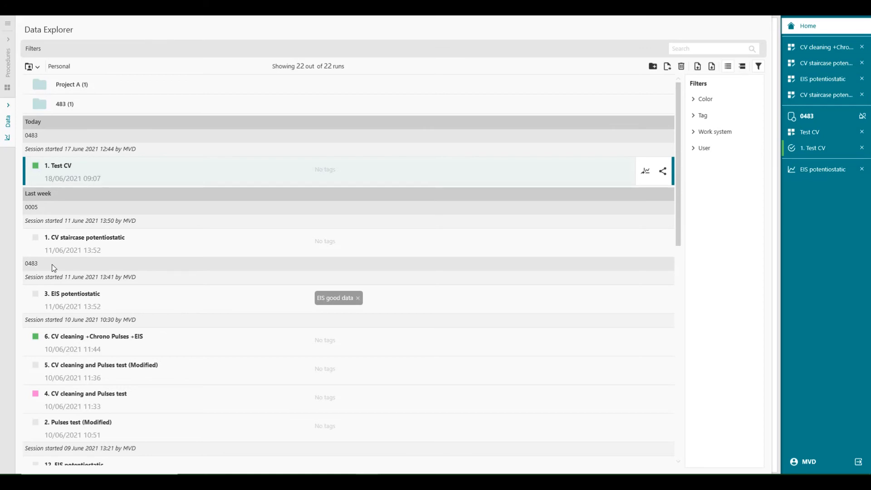
{"action": "scroll", "scroll_direction": "down", "scroll_amount": 3}
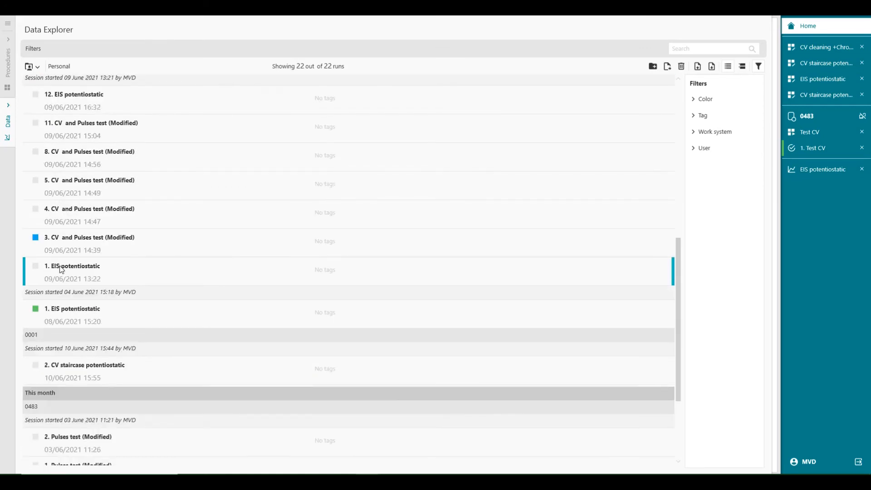
{"action": "scroll", "scroll_direction": "down", "scroll_amount": 3}
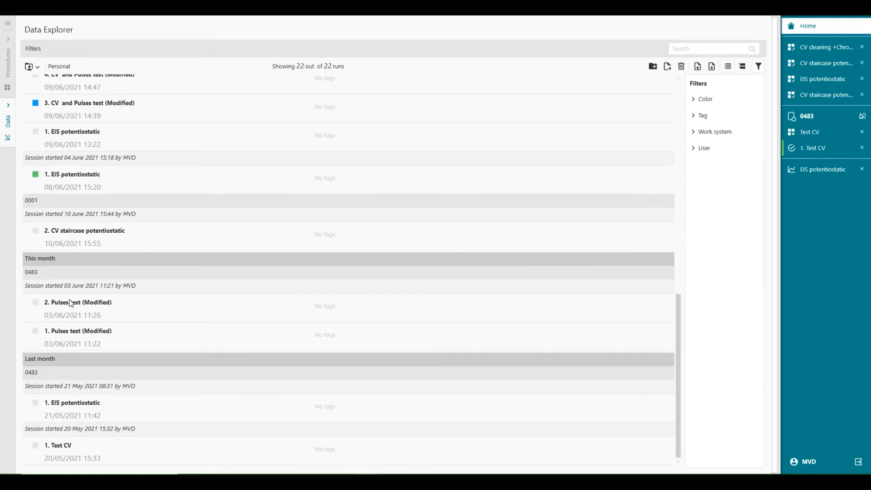
{"action": "scroll", "scroll_direction": "up", "scroll_amount": 3}
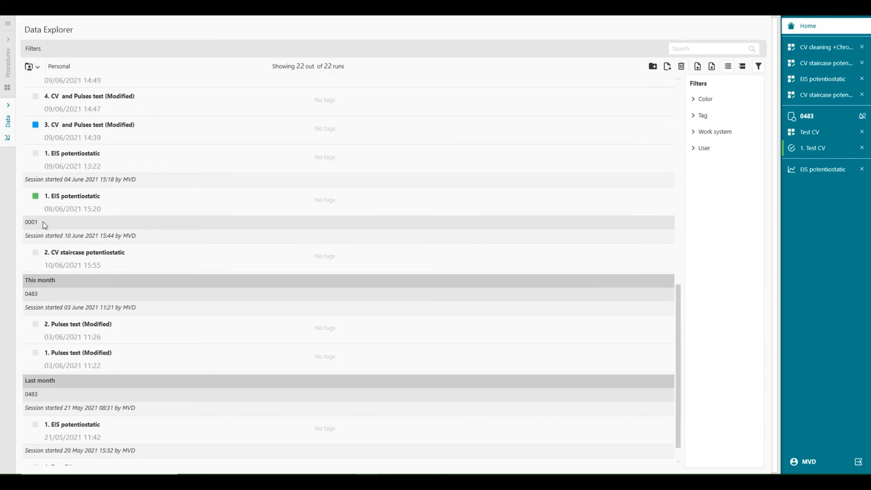
{"action": "mouse_move", "coordinate": [48, 230]}
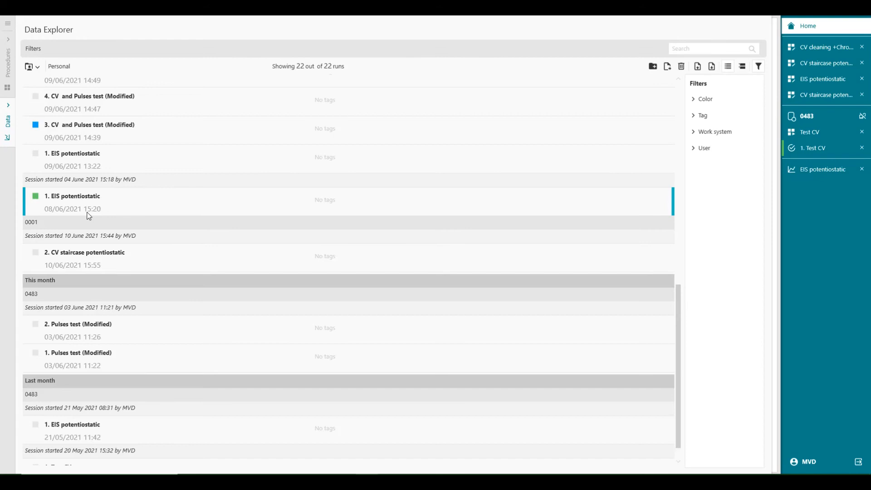
{"action": "mouse_move", "coordinate": [122, 201]}
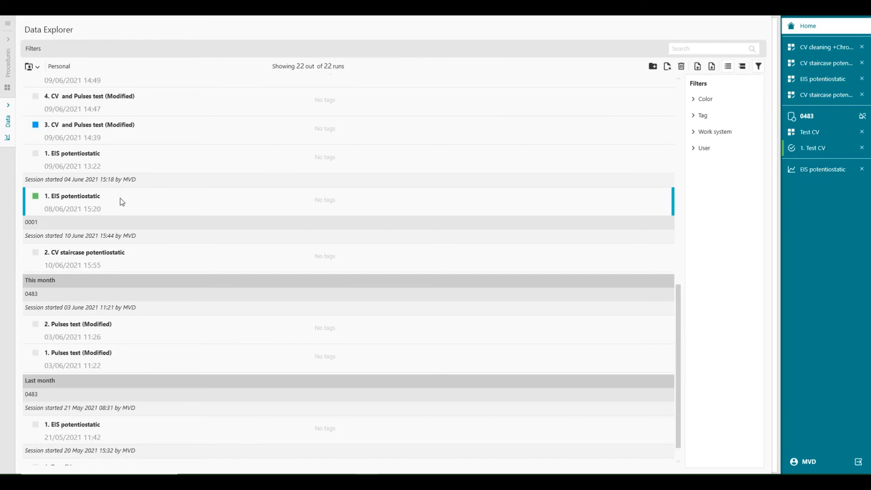
{"action": "scroll", "scroll_direction": "up", "scroll_amount": 3}
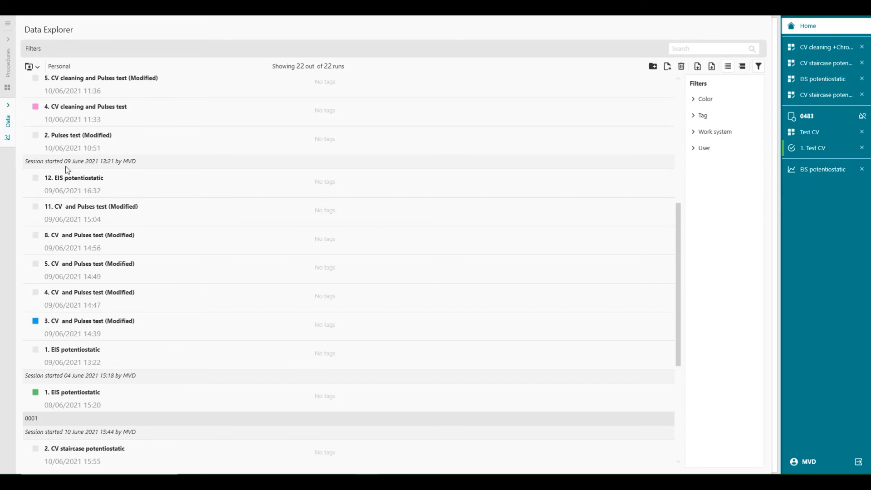
{"action": "mouse_move", "coordinate": [96, 170]}
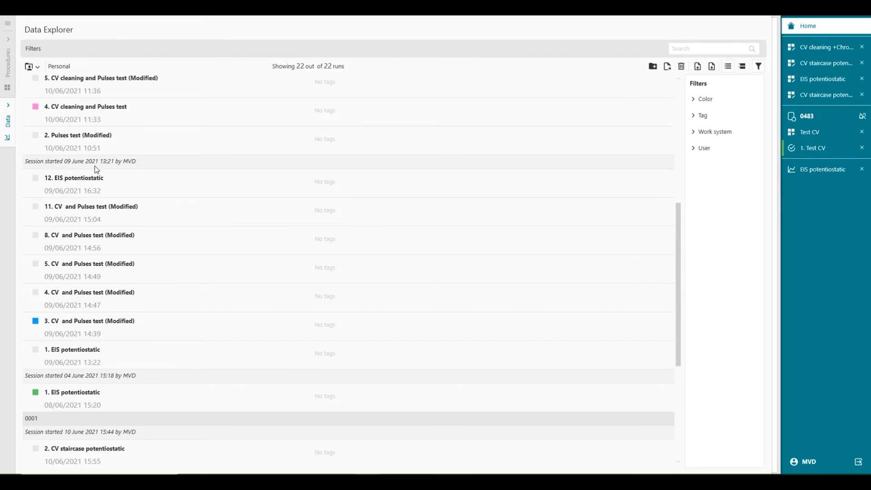
{"action": "mouse_move", "coordinate": [123, 168]}
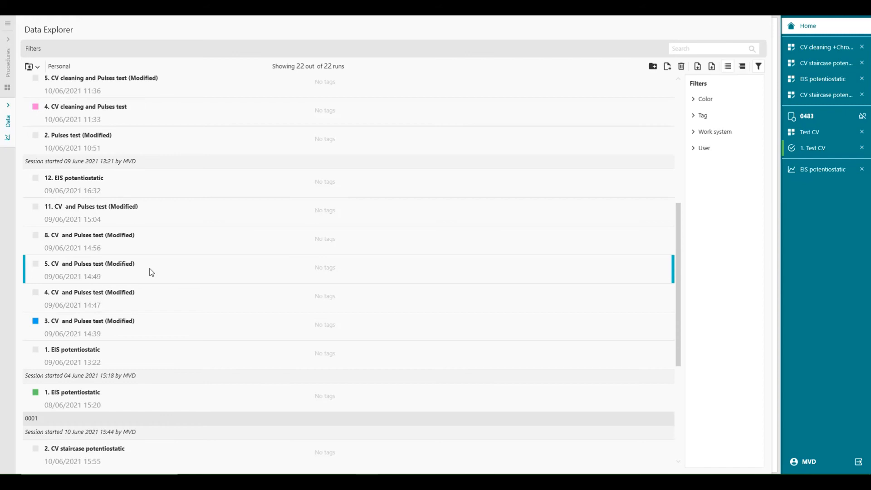
{"action": "left_click", "coordinate": [111, 238]}
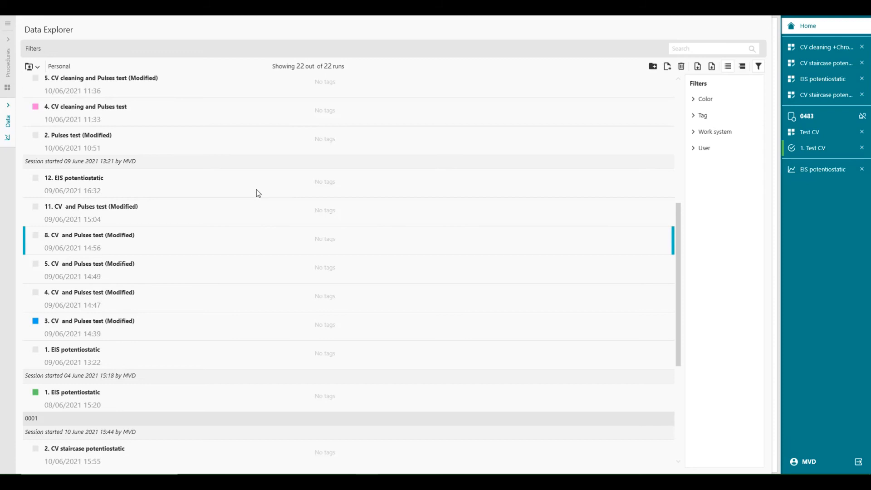
{"action": "mouse_move", "coordinate": [758, 66]}
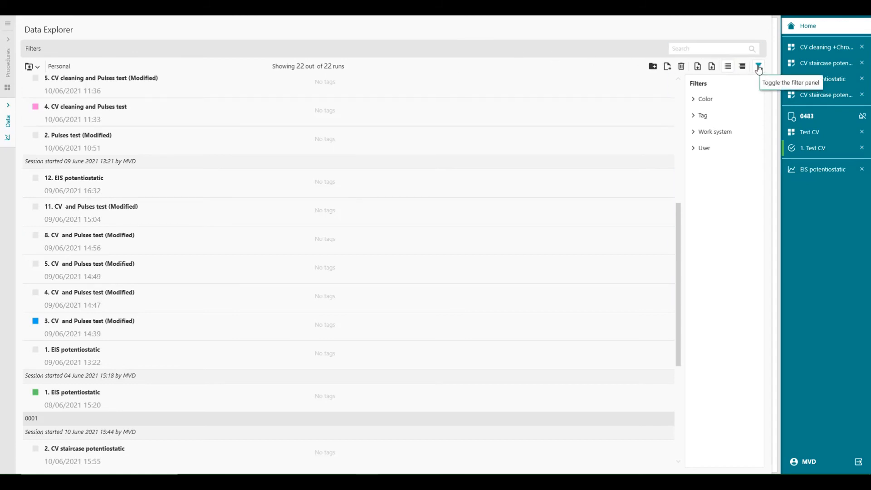
Filter Data Explorer to work system 0005 and expand the CV staircase run's parameters and plot
{"action": "left_click", "coordinate": [757, 66]}
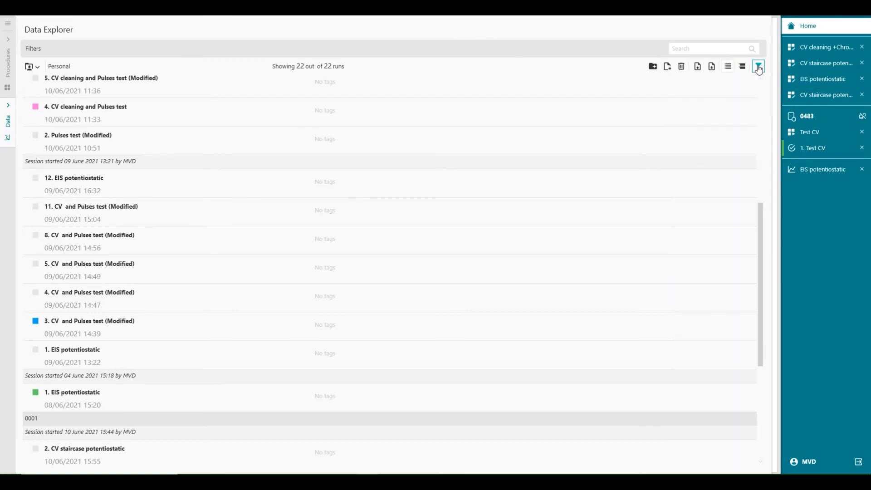
{"action": "left_click", "coordinate": [757, 66]}
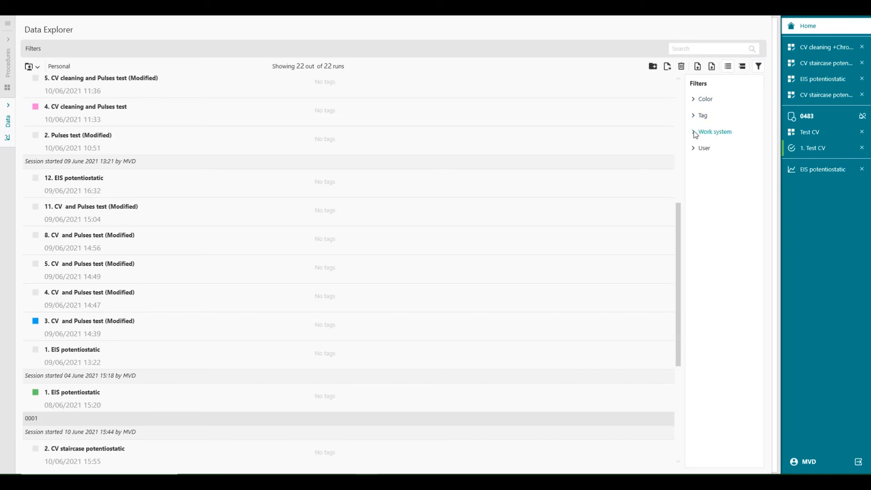
{"action": "left_click", "coordinate": [714, 131]}
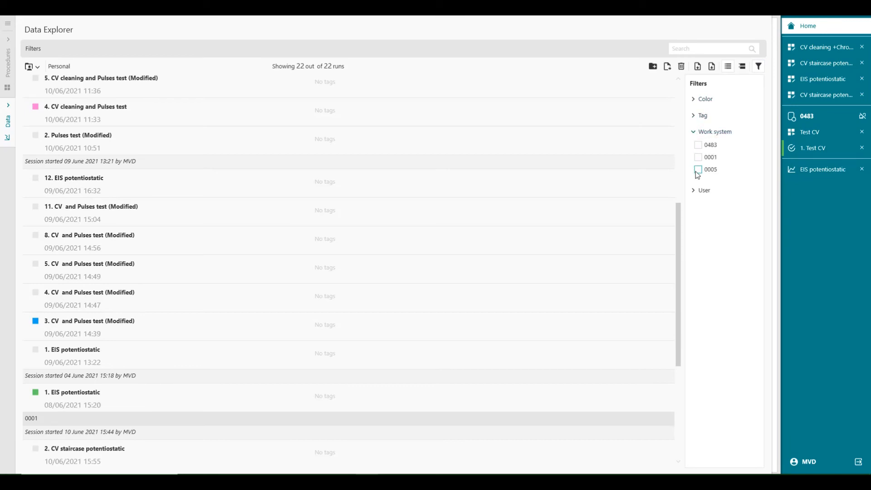
{"action": "left_click", "coordinate": [698, 170]}
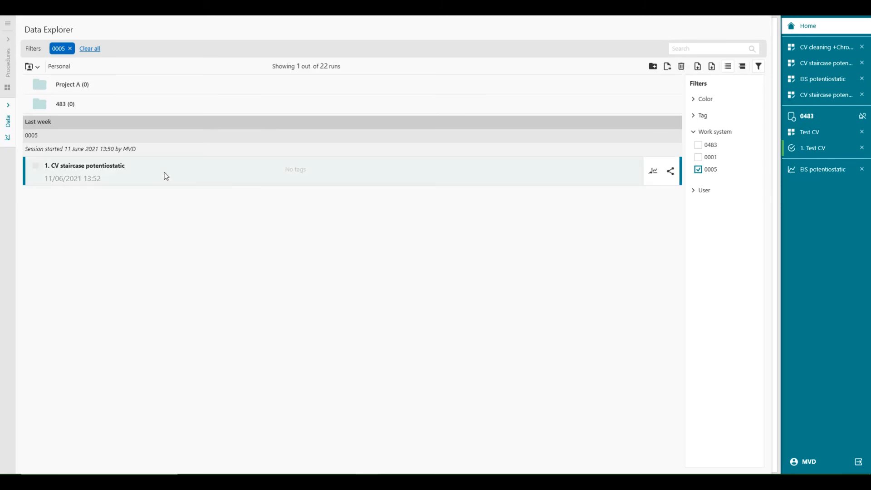
{"action": "left_click", "coordinate": [742, 67]}
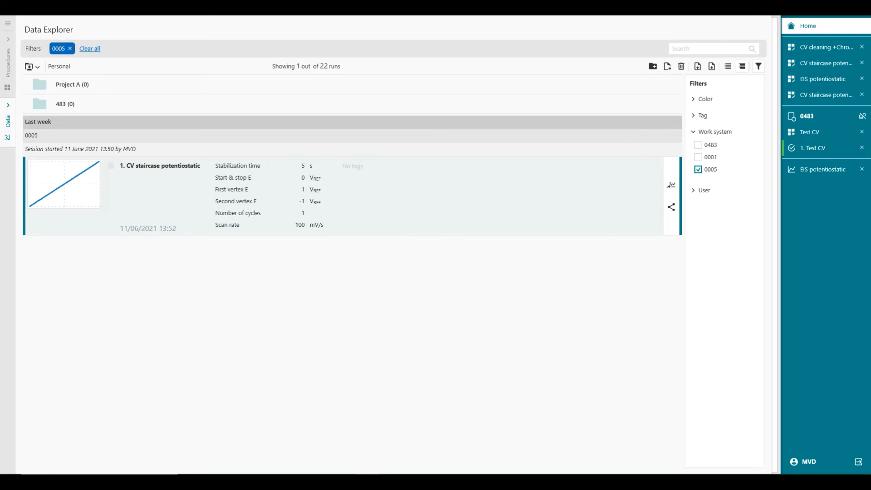
{"action": "mouse_move", "coordinate": [639, 32]}
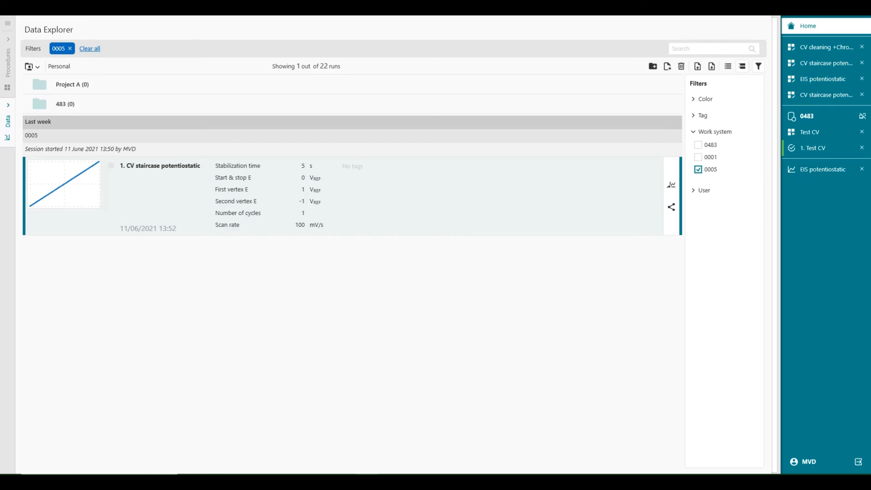
{"action": "mouse_move", "coordinate": [527, 243]}
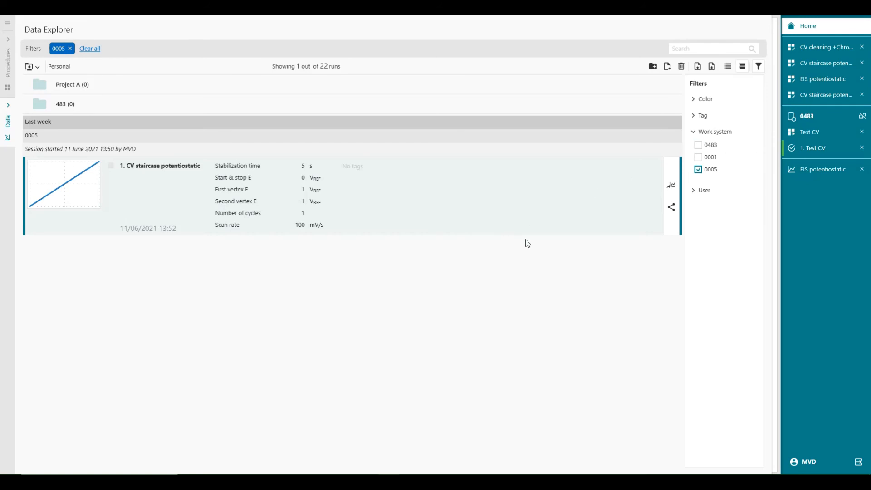
{"action": "mouse_move", "coordinate": [671, 206]}
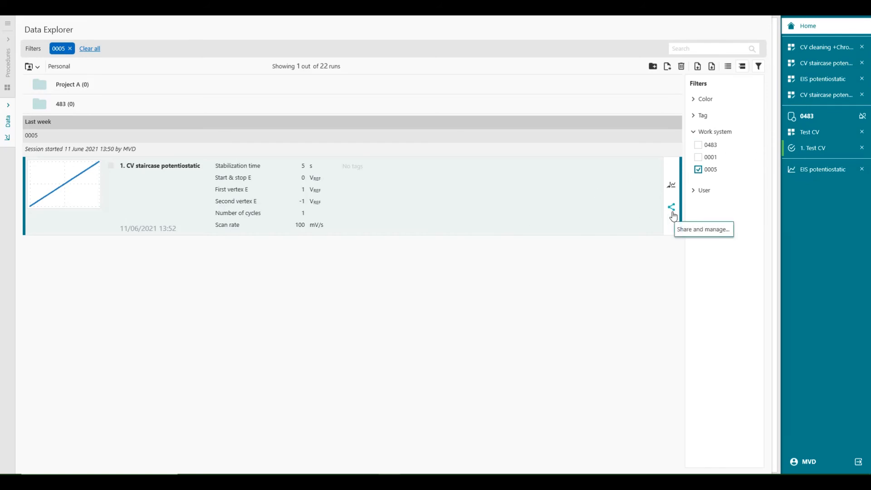
Show the Share and manage options (copy, move, export) for the CV staircase run
{"action": "left_click", "coordinate": [671, 206]}
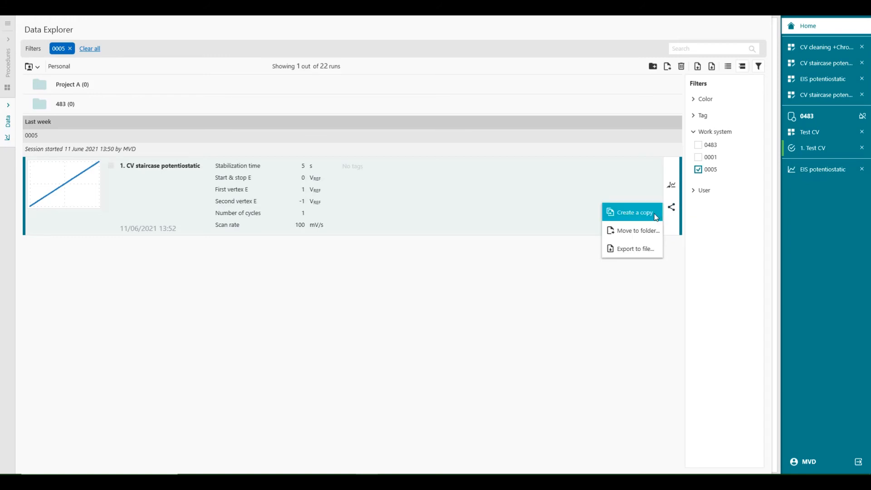
{"action": "mouse_move", "coordinate": [632, 230]}
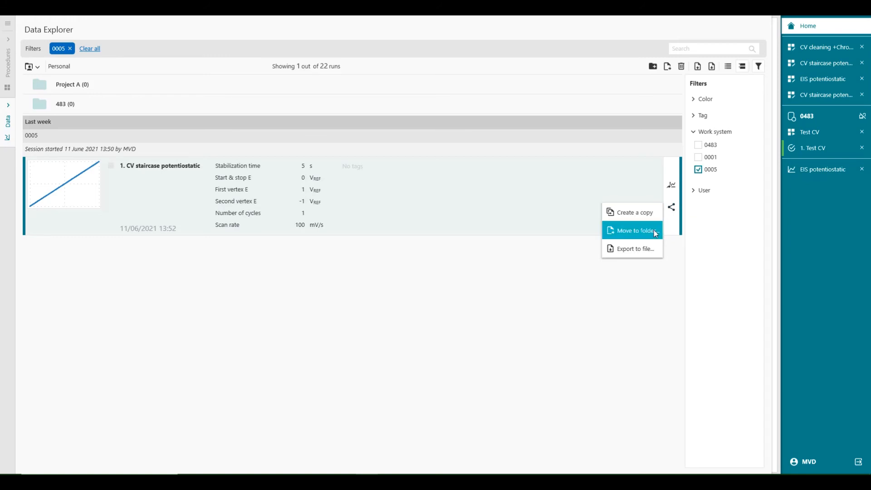
{"action": "mouse_move", "coordinate": [632, 248]}
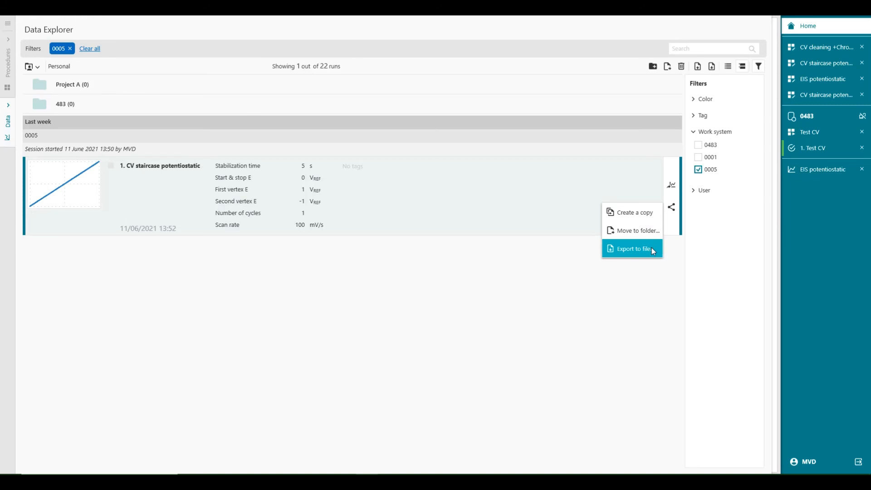
{"action": "mouse_move", "coordinate": [673, 213]}
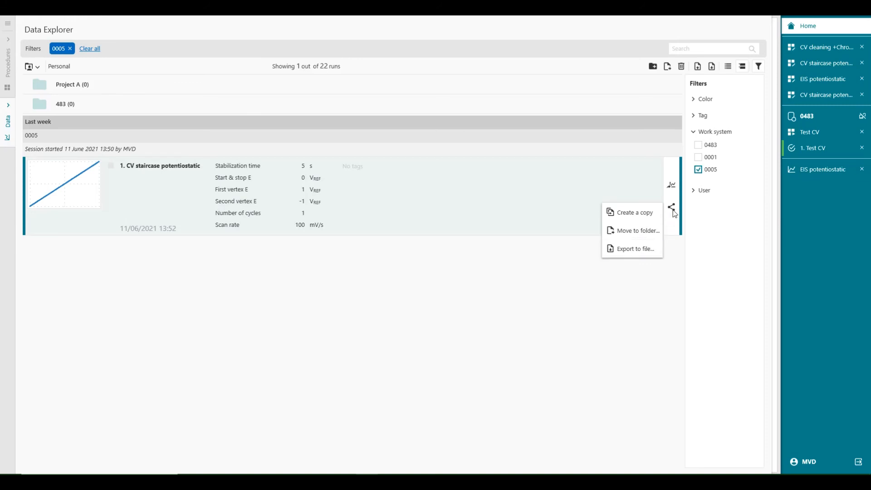
{"action": "mouse_move", "coordinate": [634, 248]}
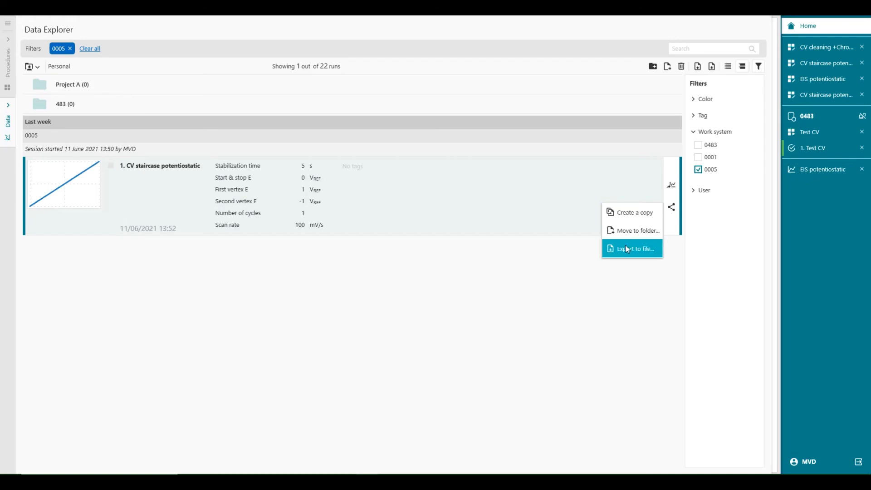
{"action": "mouse_move", "coordinate": [583, 191]}
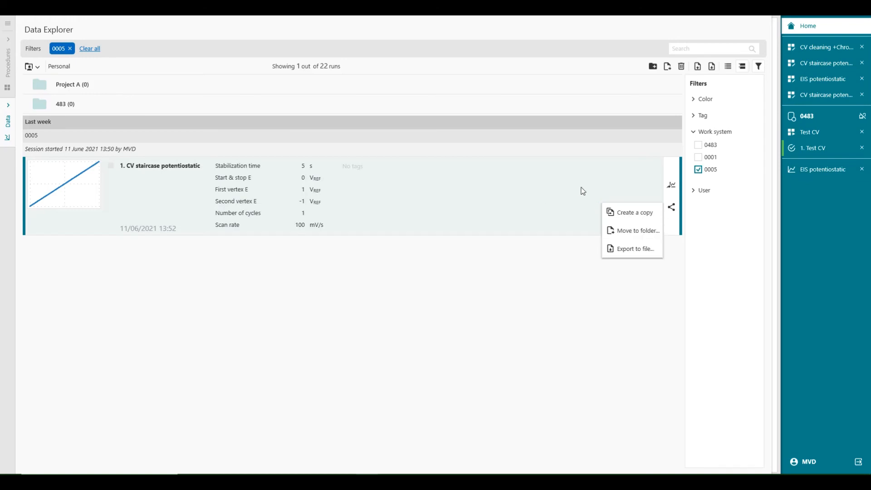
{"action": "mouse_move", "coordinate": [672, 189]}
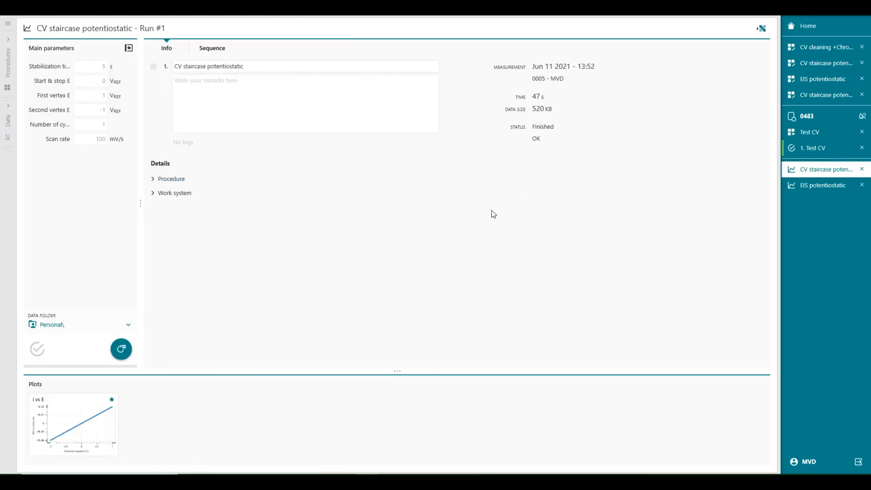
Enter 'remarks about this data' as the run's remark and return Home to Data Explorer
{"action": "left_click", "coordinate": [291, 108]}
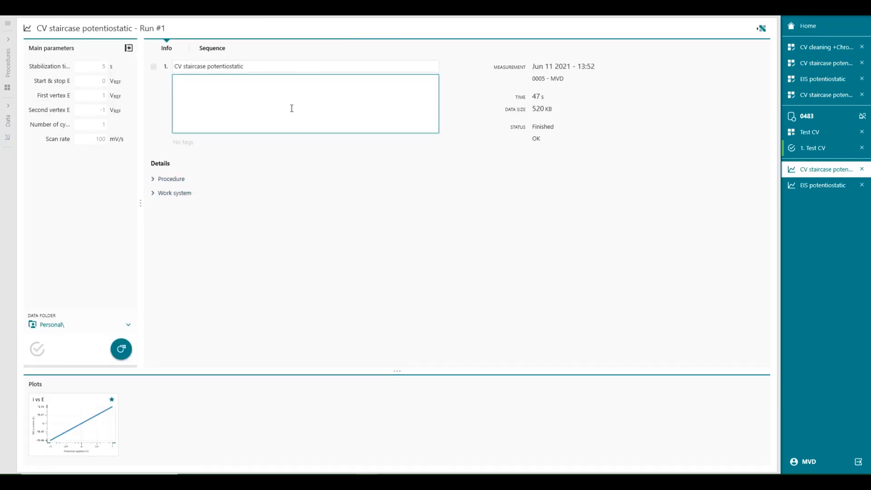
{"action": "type", "text": "remarks"}
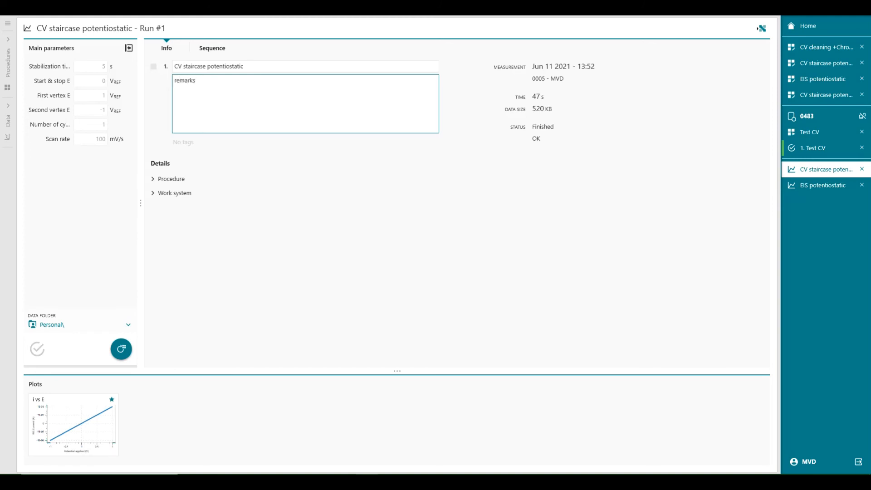
{"action": "type", "text": "t"}
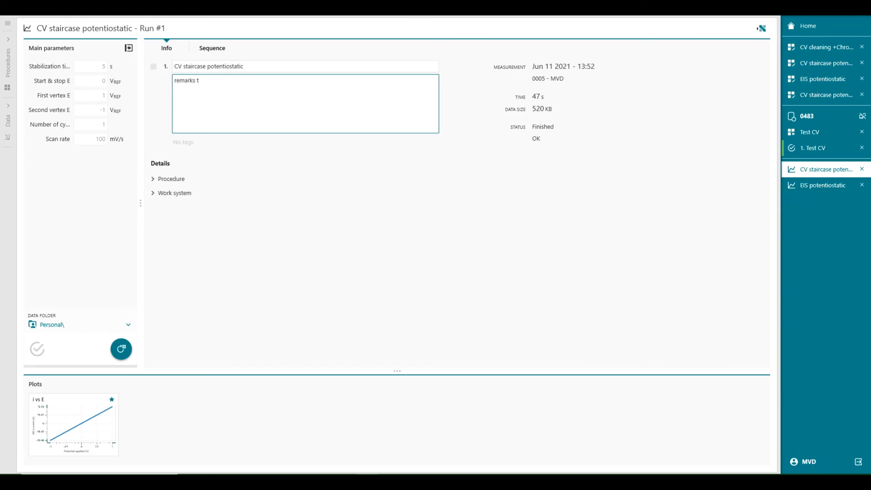
{"action": "type", "text": "about"}
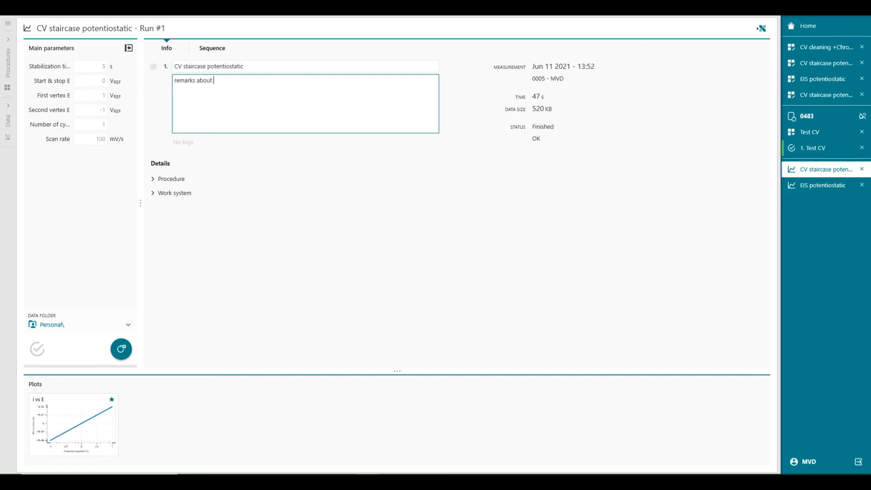
{"action": "type", "text": "this data"}
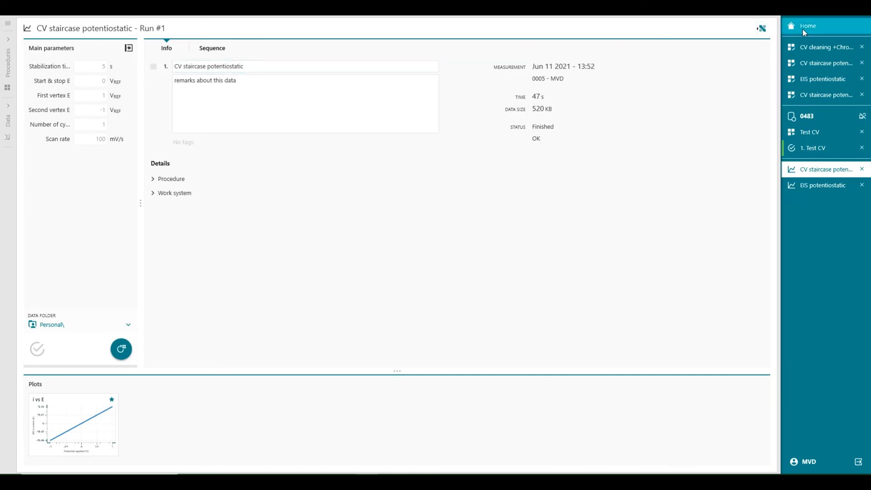
{"action": "left_click", "coordinate": [807, 26]}
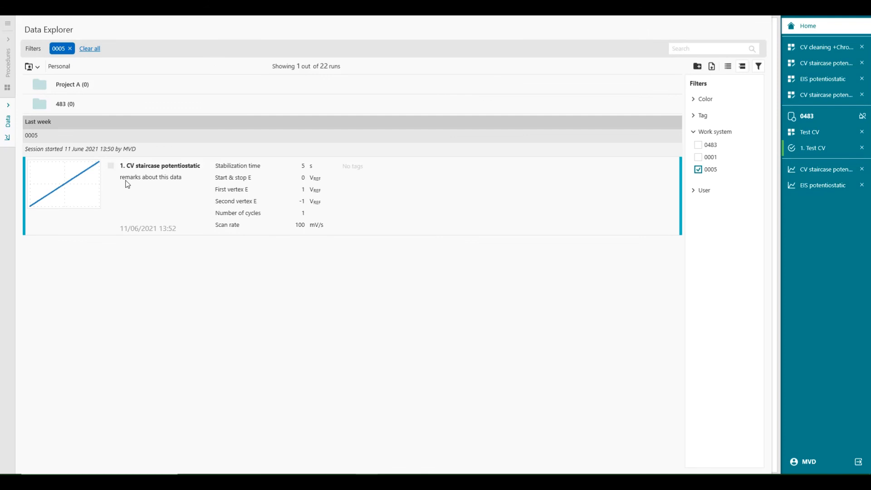
{"action": "mouse_move", "coordinate": [471, 199]}
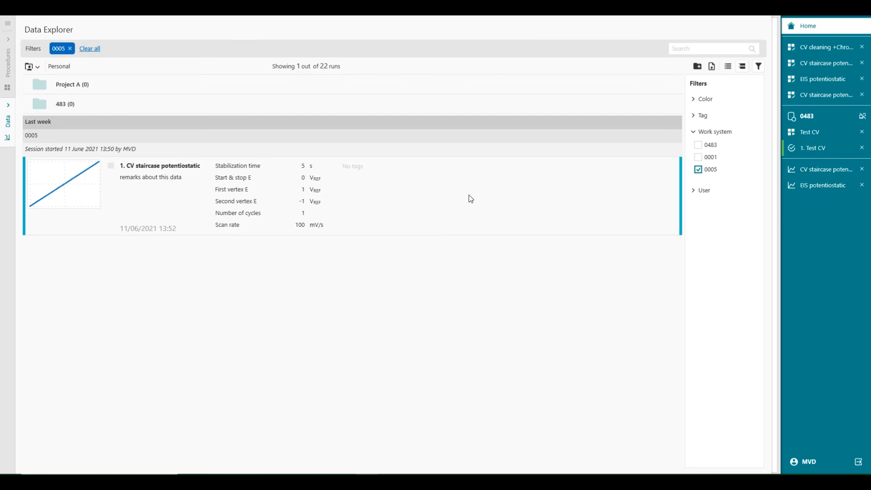
Untick work system 0005 to list all 22 runs, then view Test CV Run #1's details
{"action": "left_click", "coordinate": [90, 48]}
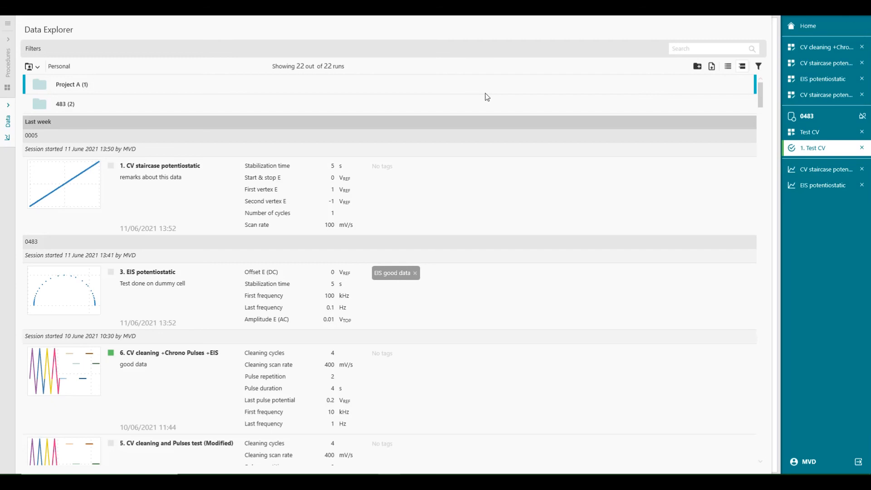
{"action": "mouse_move", "coordinate": [730, 150]}
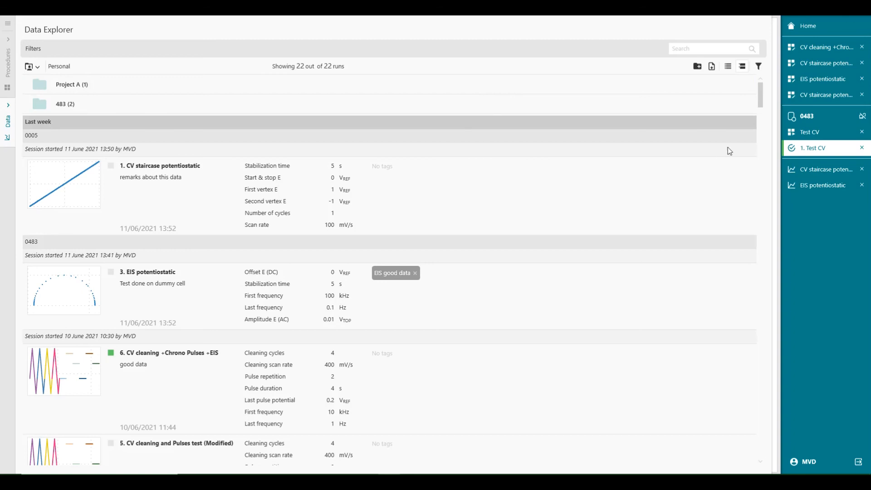
{"action": "left_click", "coordinate": [822, 131]}
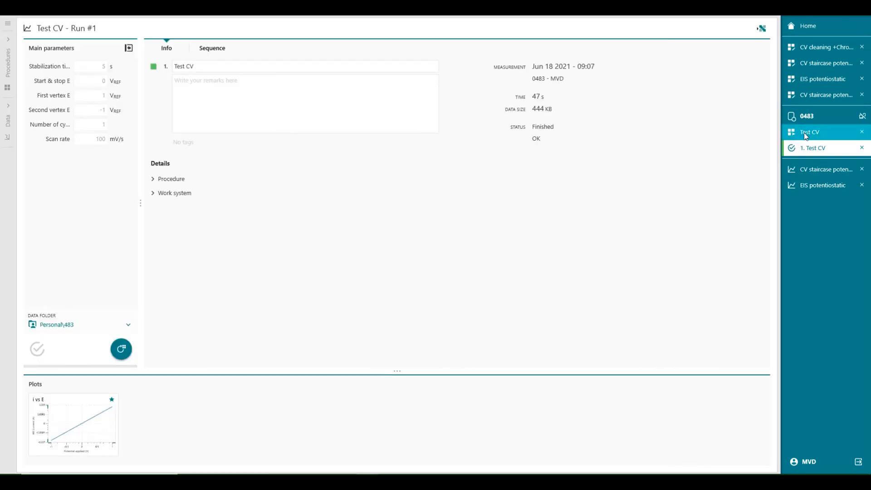
In the Test CV procedure, choose 'Browse for more' from the Data Folder dropdown
{"action": "left_click", "coordinate": [810, 131]}
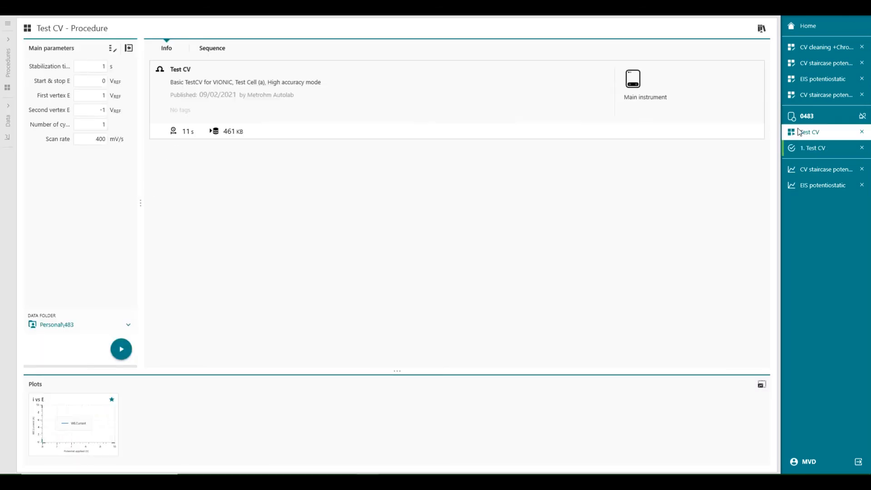
{"action": "mouse_move", "coordinate": [433, 257]}
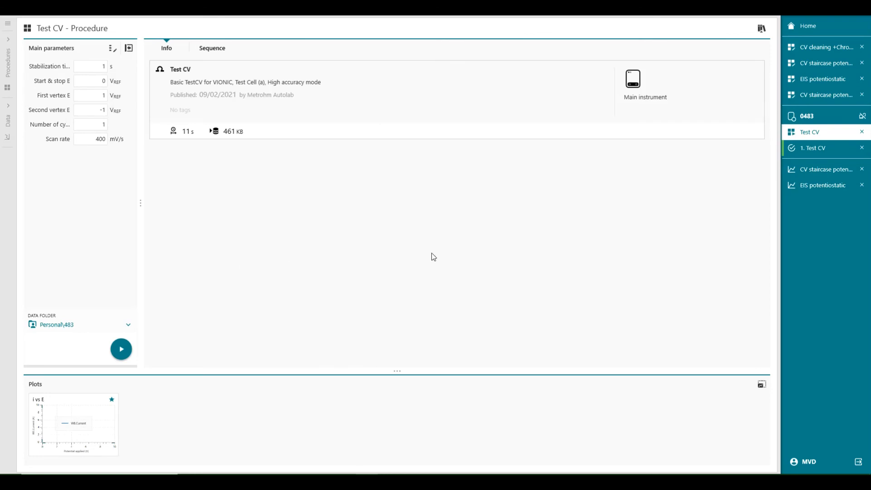
{"action": "left_click", "coordinate": [128, 324]}
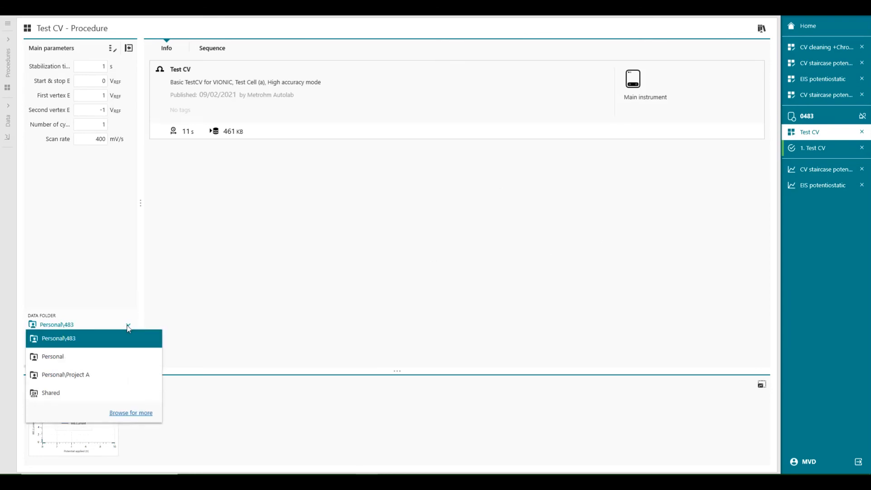
{"action": "mouse_move", "coordinate": [77, 294]}
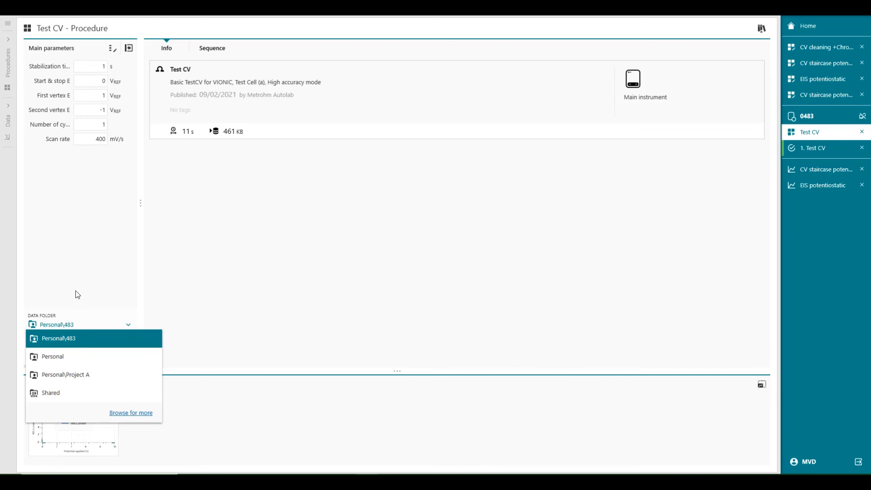
{"action": "mouse_move", "coordinate": [76, 342]}
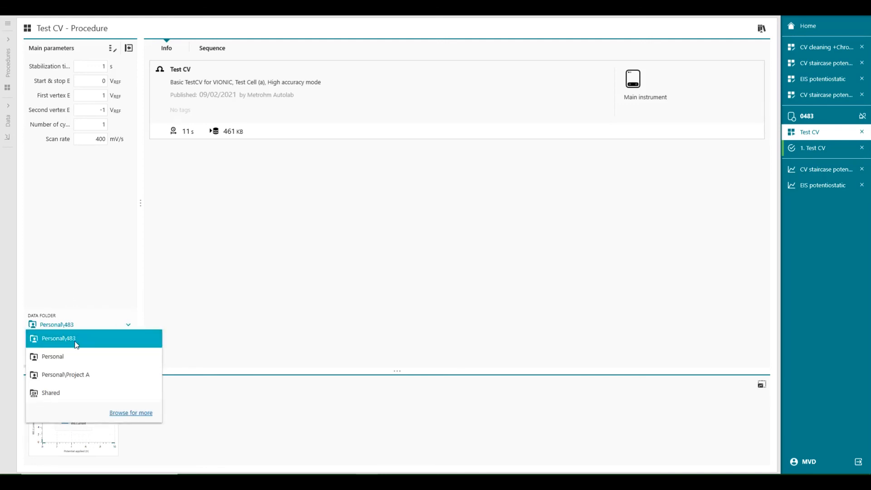
{"action": "mouse_move", "coordinate": [85, 342]}
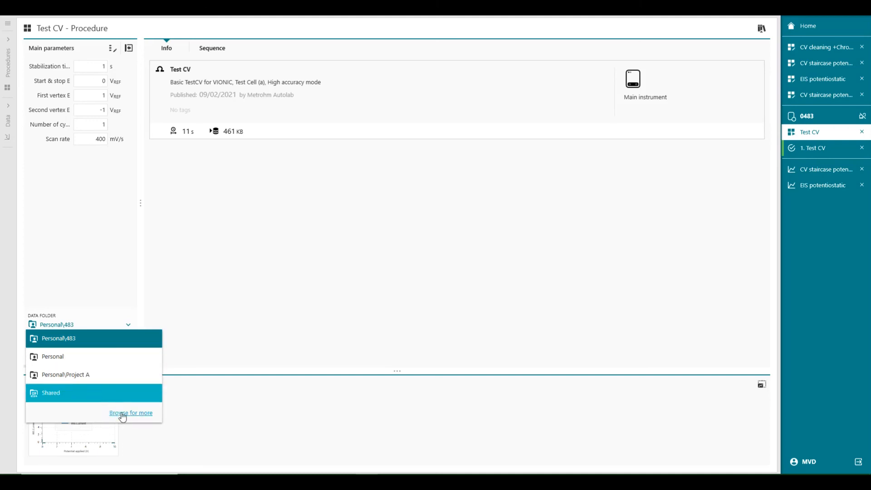
{"action": "left_click", "coordinate": [131, 413]}
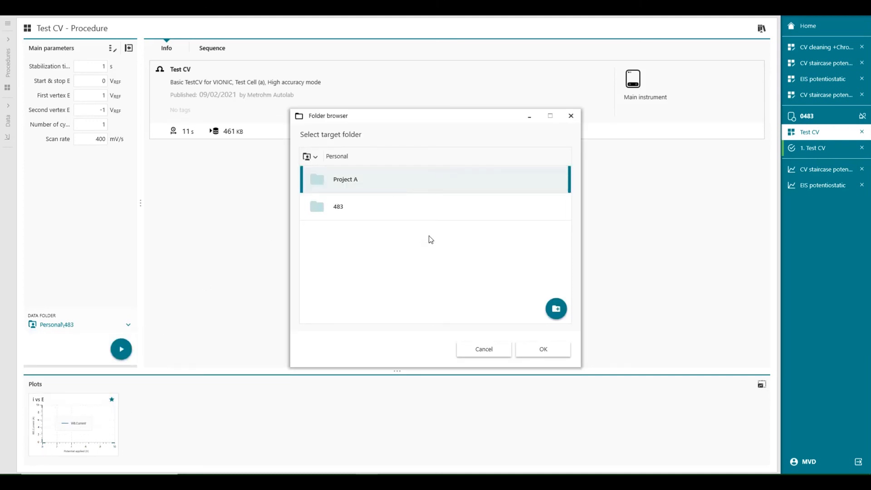
{"action": "mouse_move", "coordinate": [556, 308]}
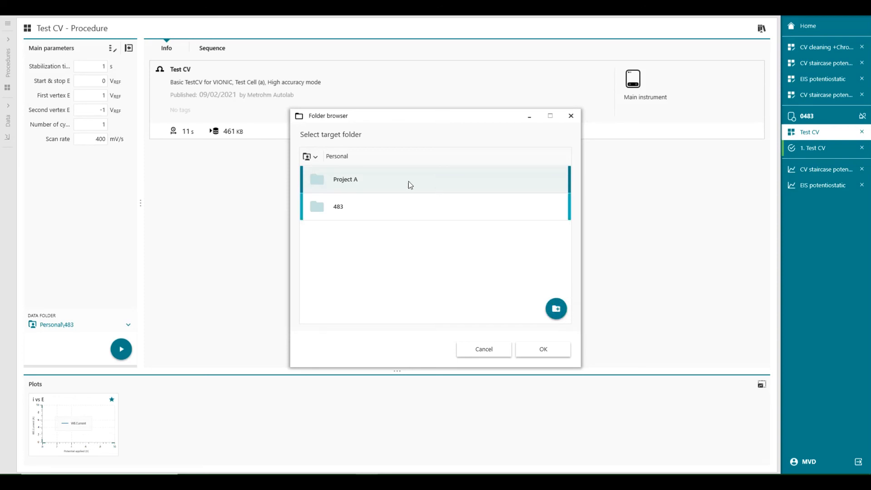
Choose Project A in the folder browser and confirm it as the Test CV data folder
{"action": "left_click", "coordinate": [405, 178]}
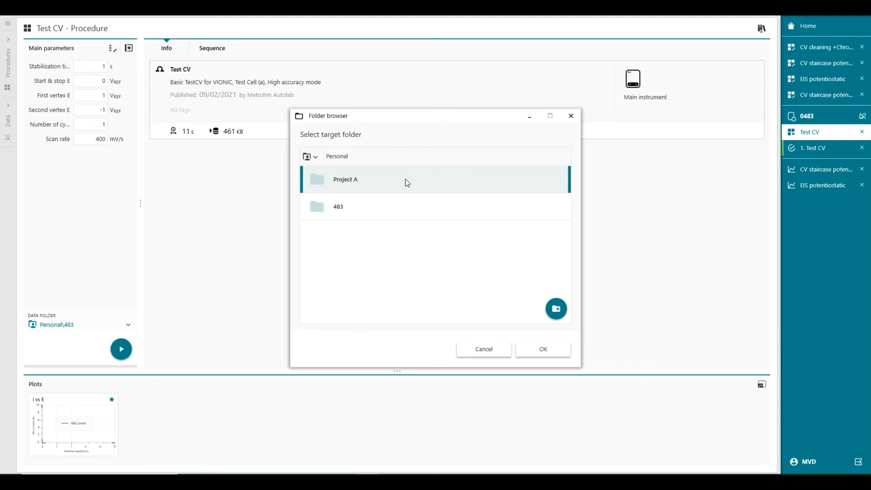
{"action": "mouse_move", "coordinate": [514, 343]}
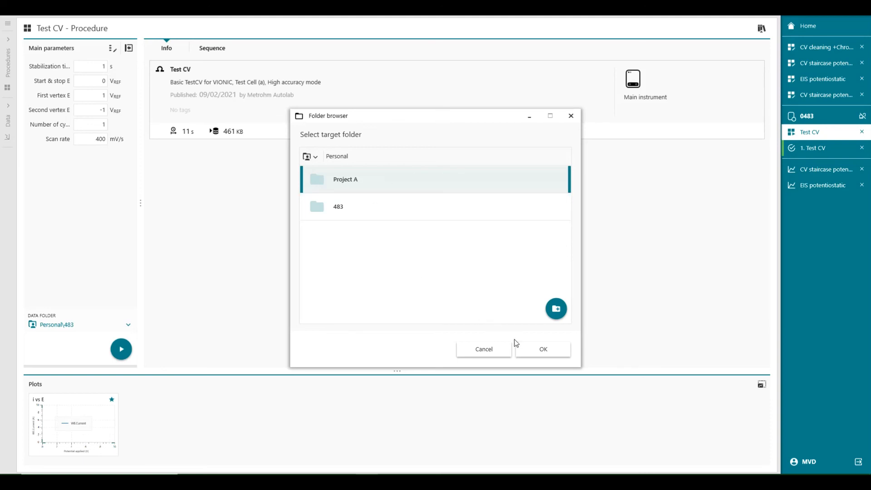
{"action": "left_click", "coordinate": [542, 348]}
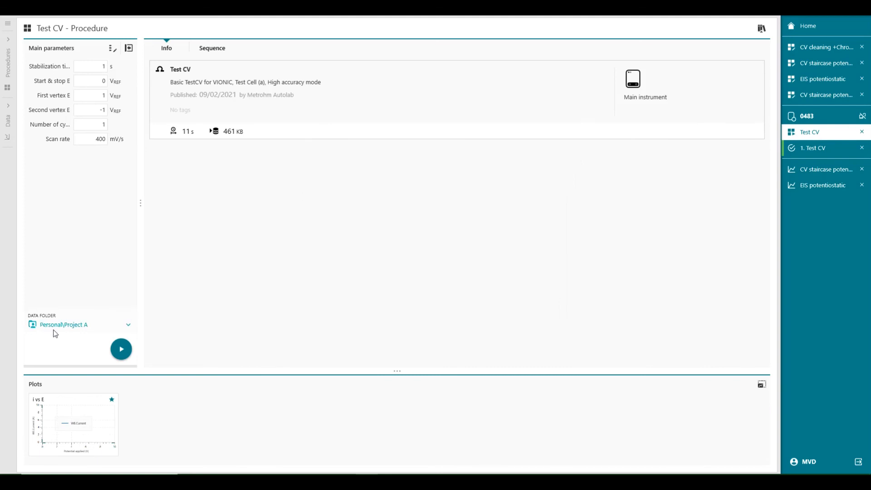
{"action": "mouse_move", "coordinate": [68, 333]}
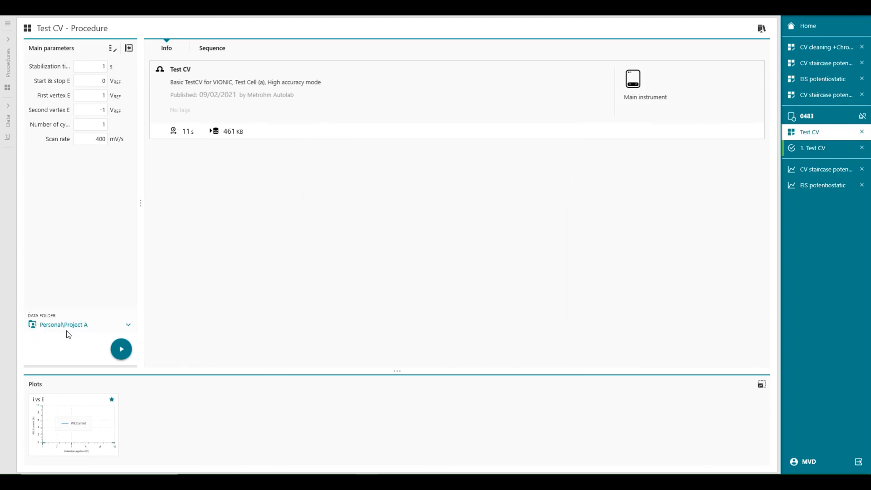
{"action": "left_click", "coordinate": [91, 138]}
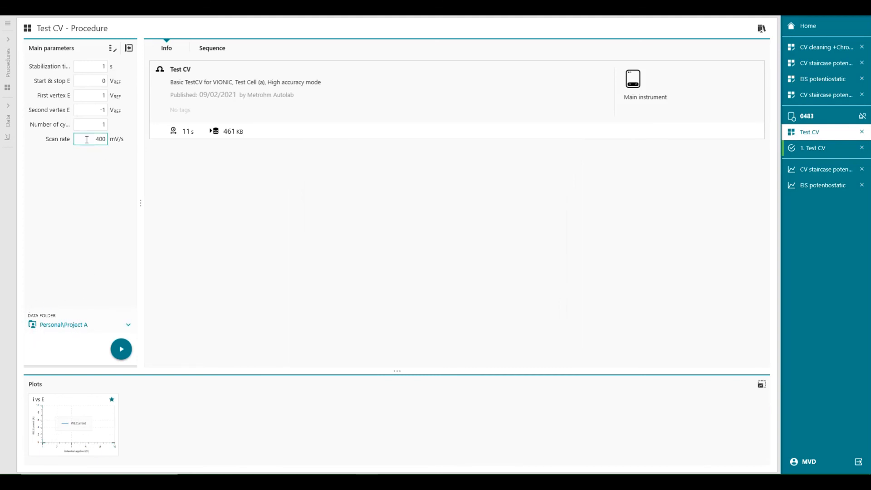
Start the Test CV measurement and let run #3 finish OK into Personal\Project A
{"action": "left_click", "coordinate": [90, 66]}
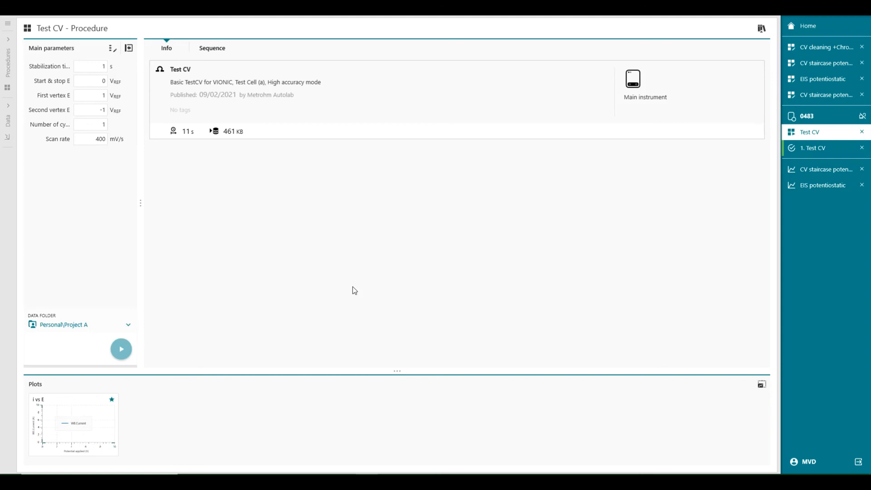
{"action": "left_click", "coordinate": [121, 348]}
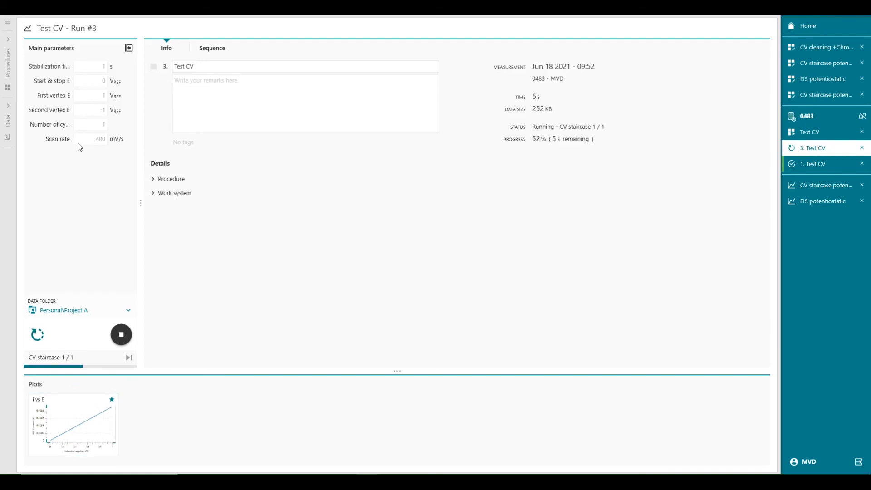
{"action": "mouse_move", "coordinate": [644, 204]}
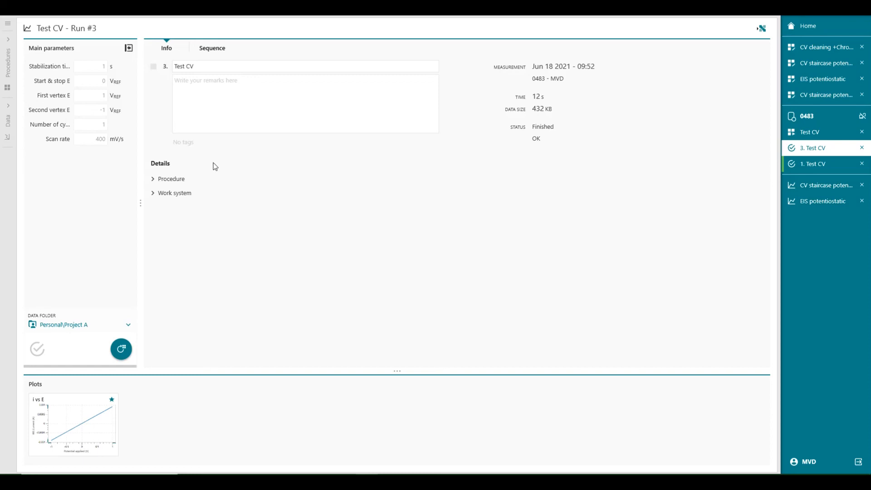
{"action": "left_click", "coordinate": [7, 117]}
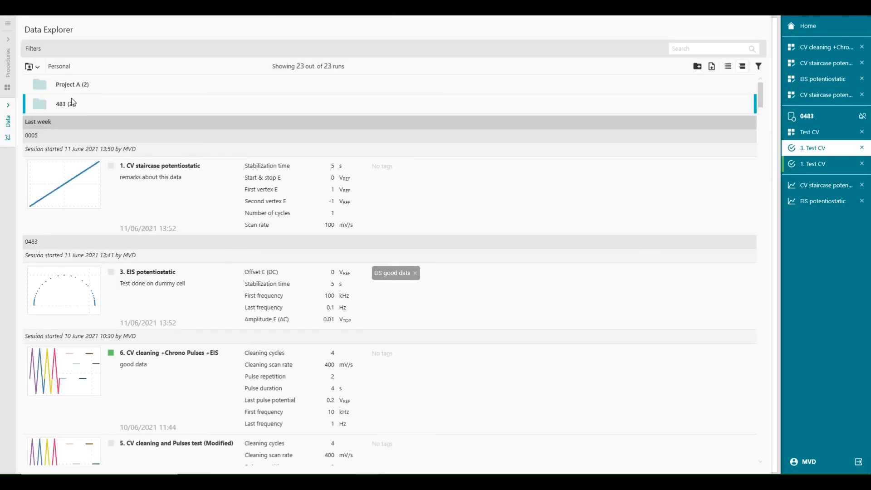
Show Project A in Data Explorer listing Test CV run #3 and low currents
{"action": "left_click", "coordinate": [72, 83]}
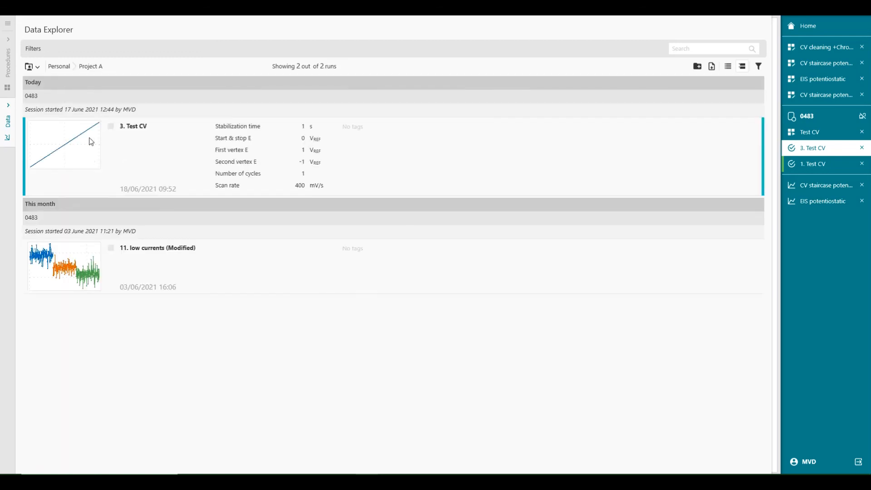
{"action": "mouse_move", "coordinate": [121, 152]}
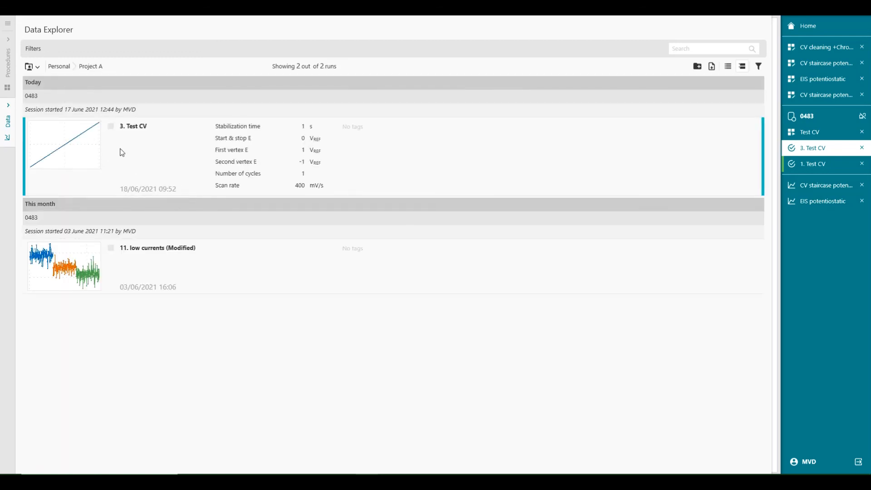
{"action": "mouse_move", "coordinate": [141, 149]}
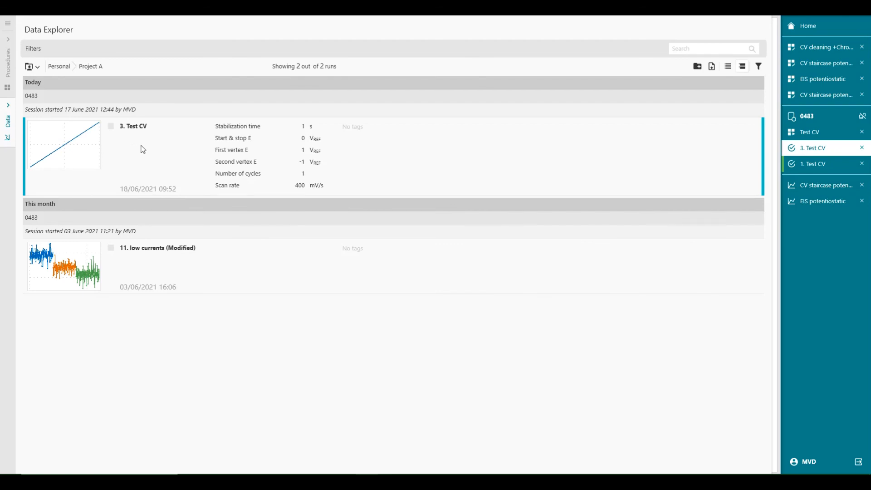
{"action": "mouse_move", "coordinate": [209, 173]}
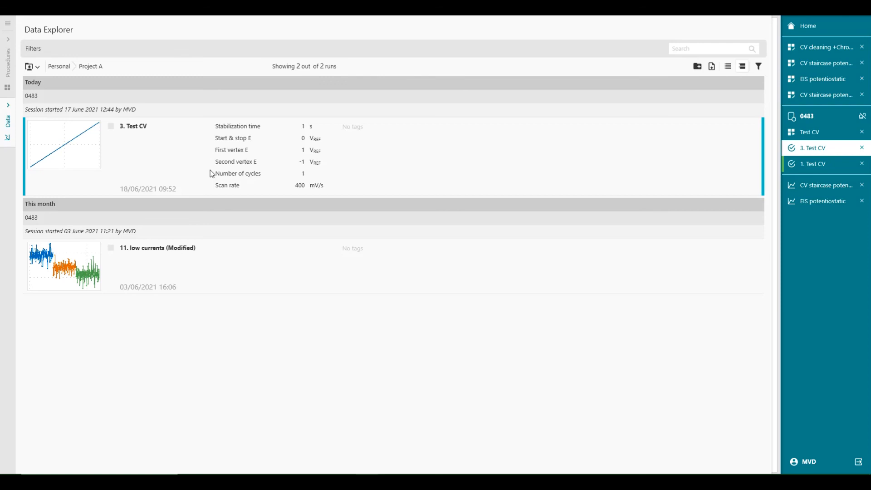
{"action": "mouse_move", "coordinate": [196, 178]}
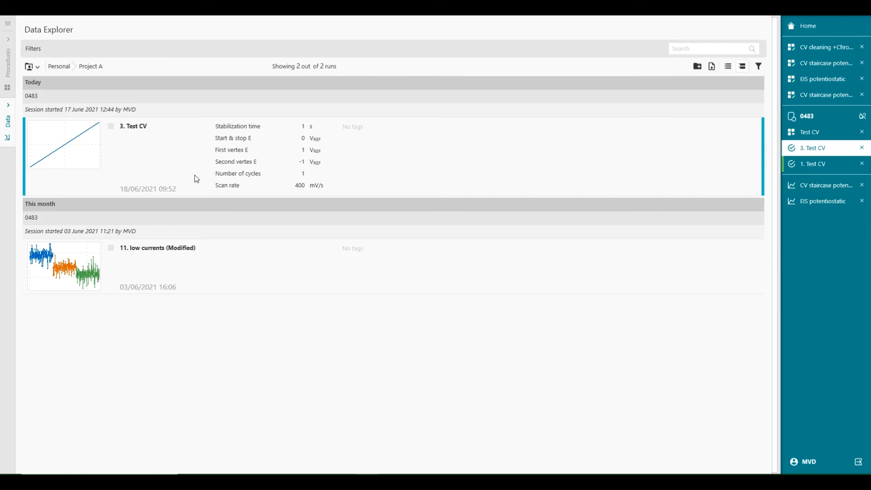
{"action": "mouse_move", "coordinate": [87, 141]}
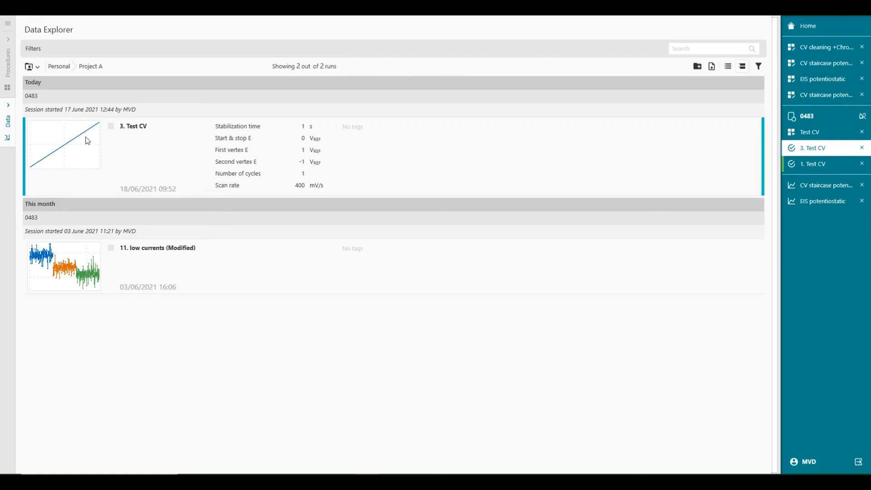